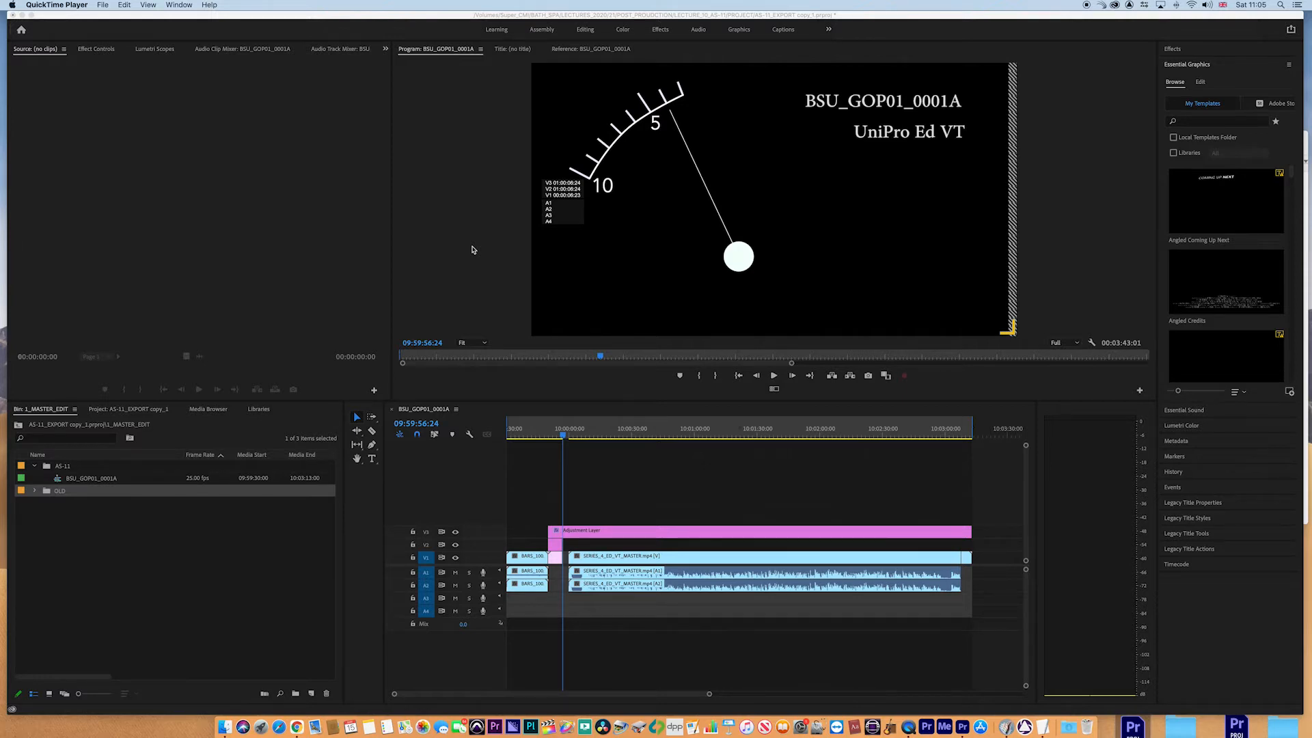
pyautogui.moveTo(588, 466)
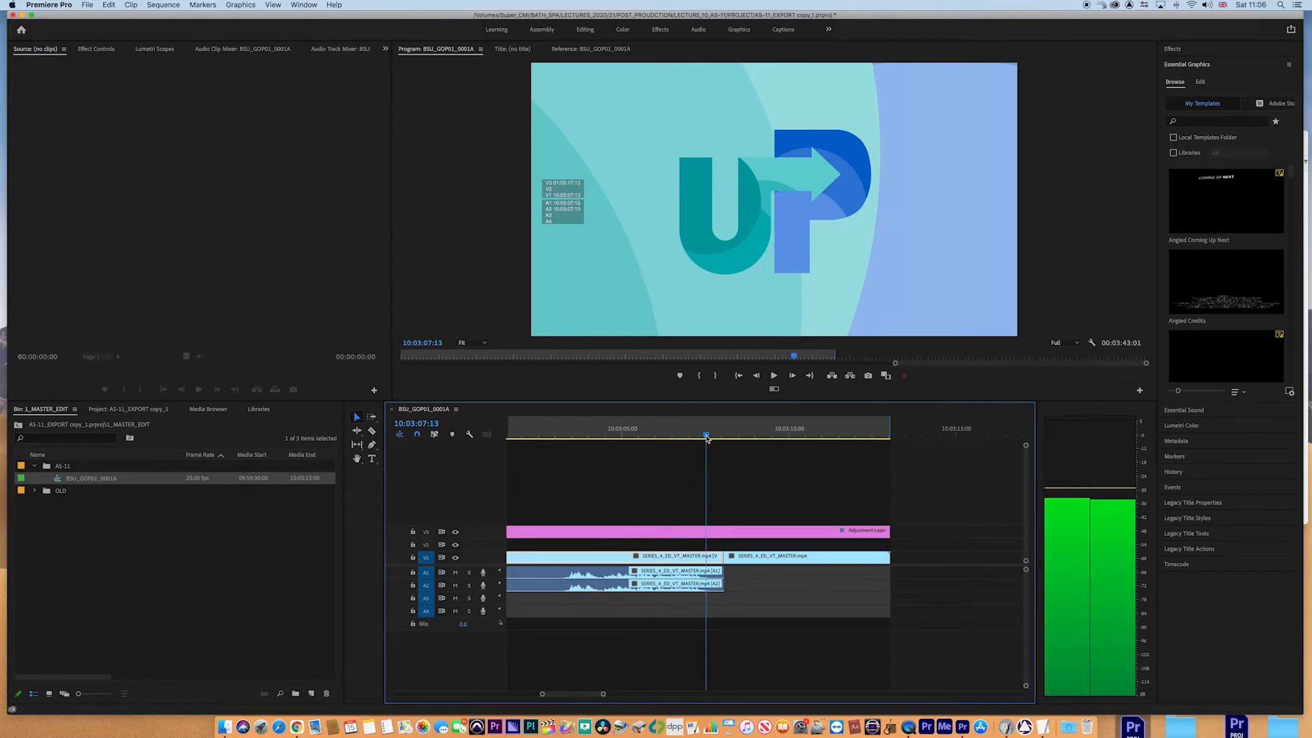
# Create a new 1920×1080 adjustment layer for the BSU_GOP01_0001A sequence
pyautogui.click(791, 375)
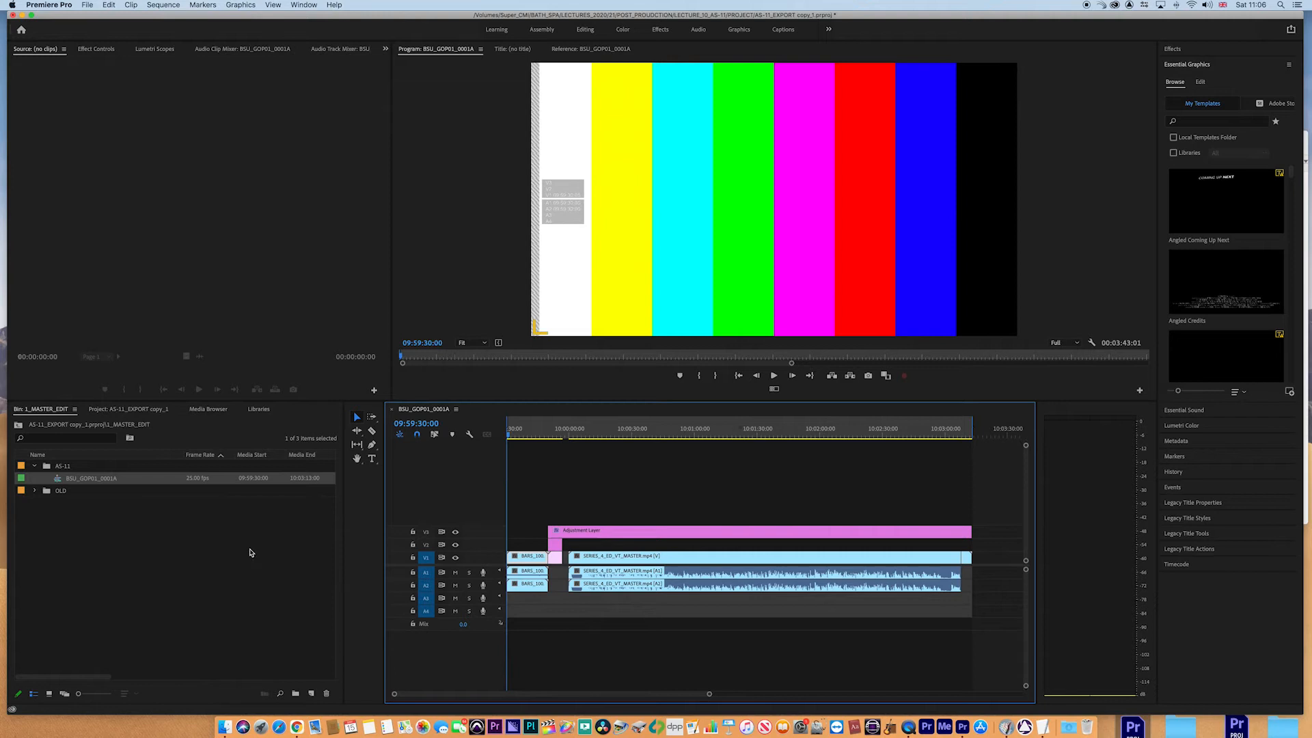
pyautogui.moveTo(547, 522)
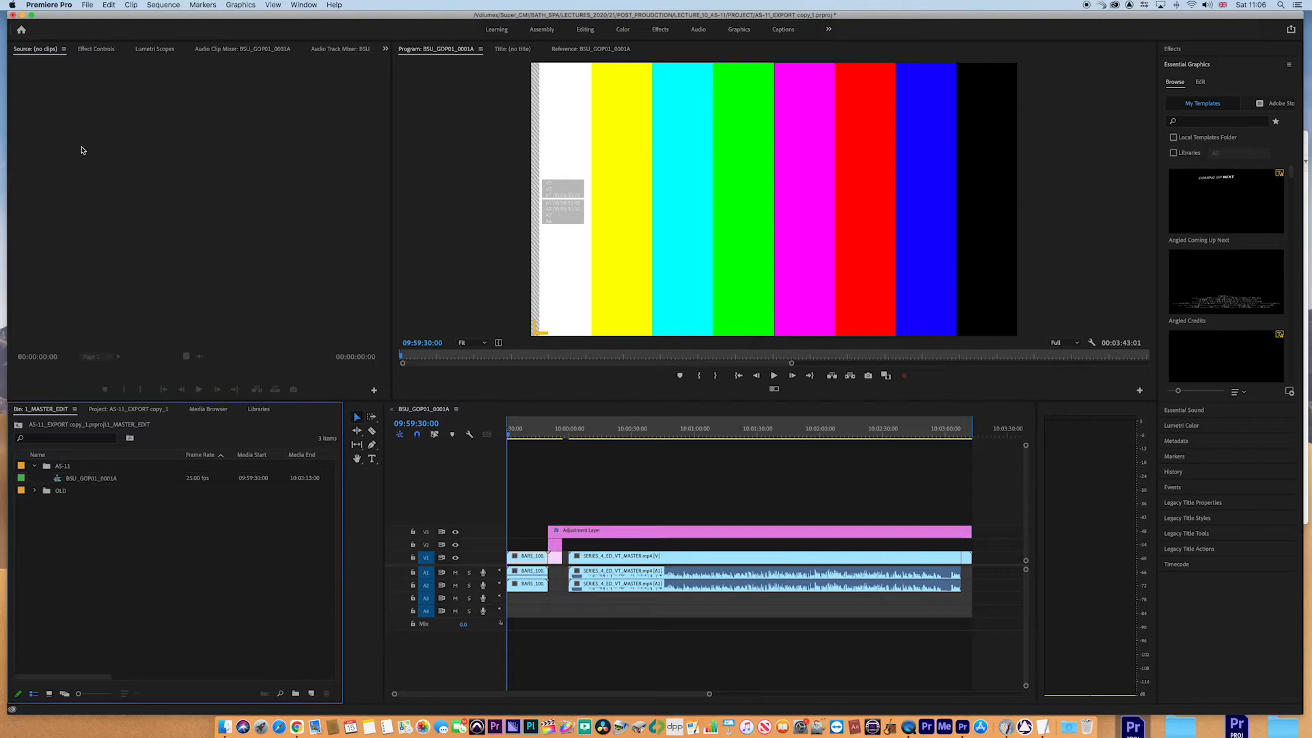
pyautogui.click(87, 4)
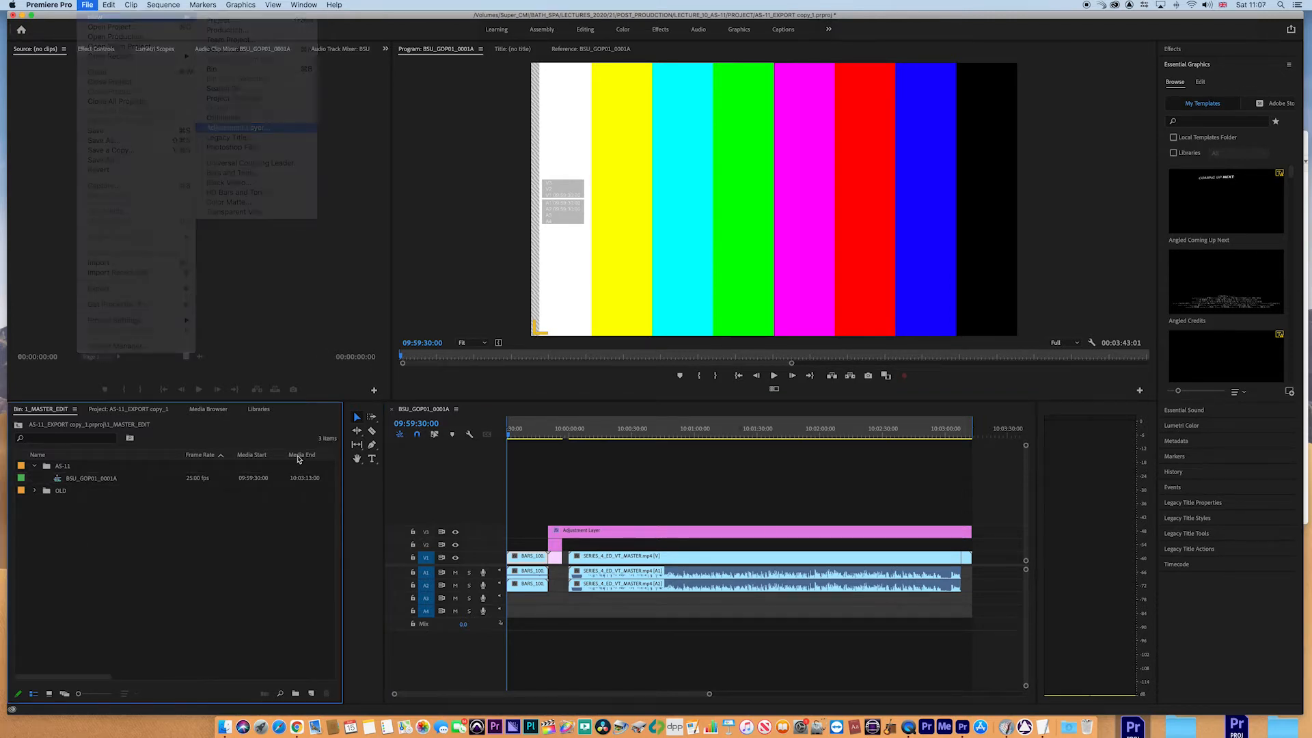
pyautogui.click(237, 127)
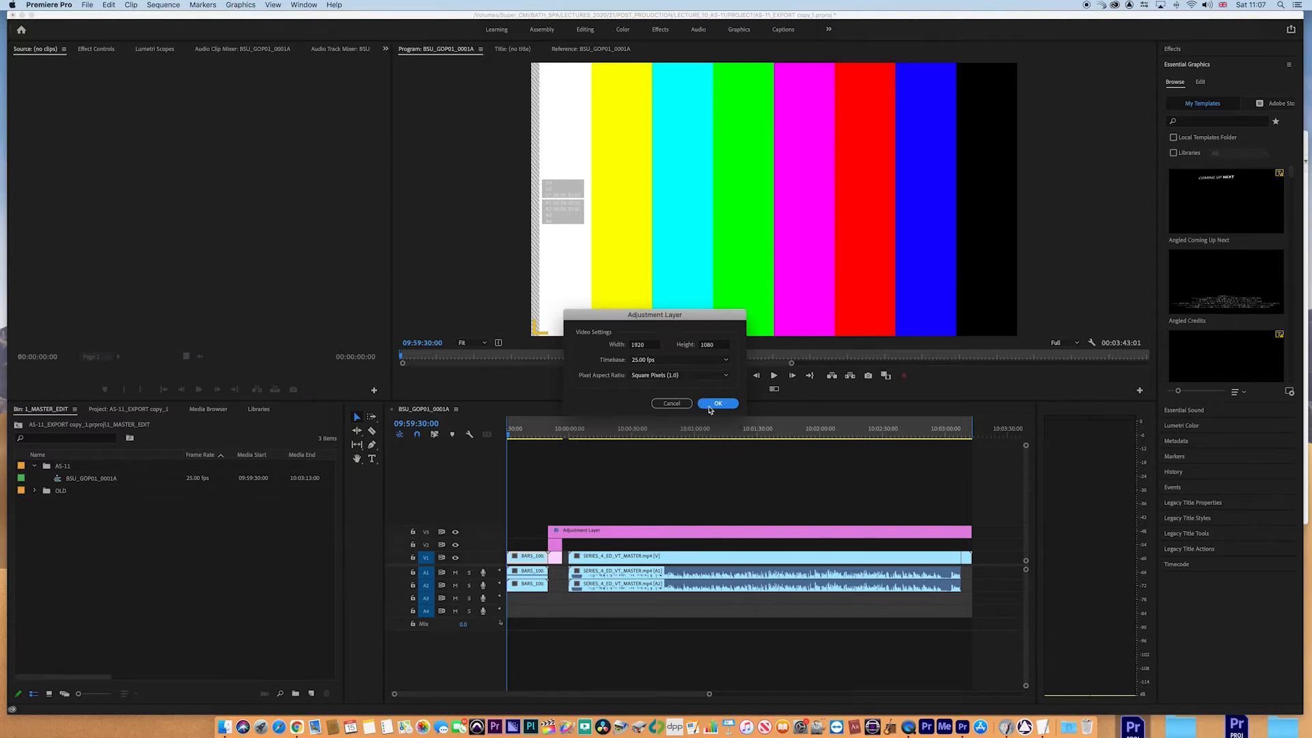
pyautogui.click(717, 402)
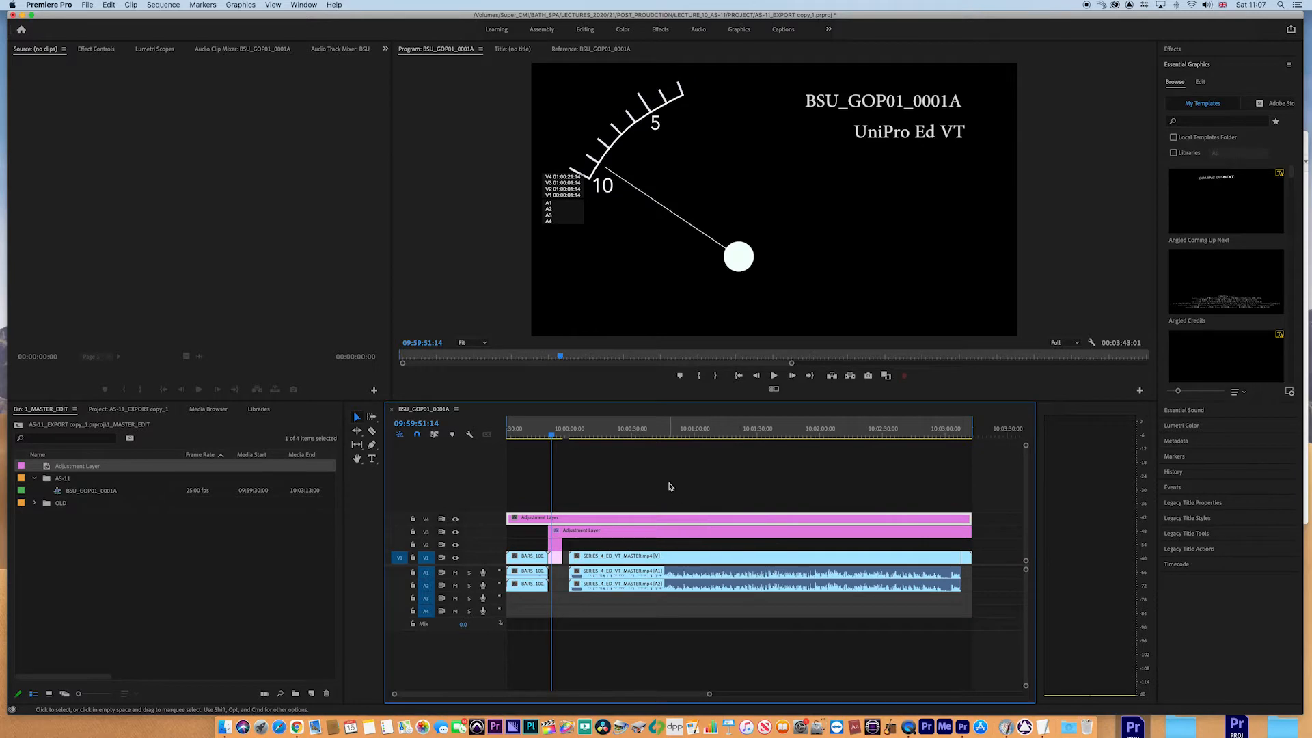
pyautogui.moveTo(596, 529)
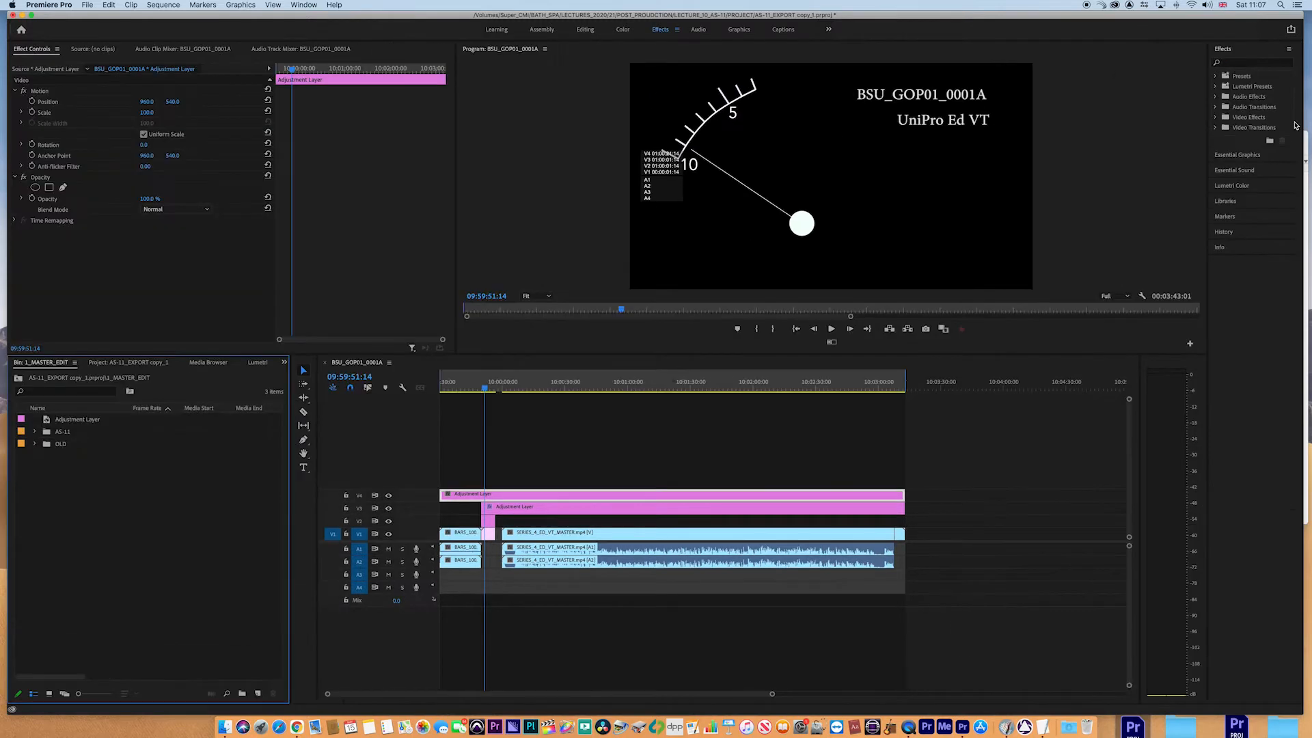
# Apply Video Limiter (Legacy) to the V4 adjustment layer and review its default settings
pyautogui.write('LIMITER')
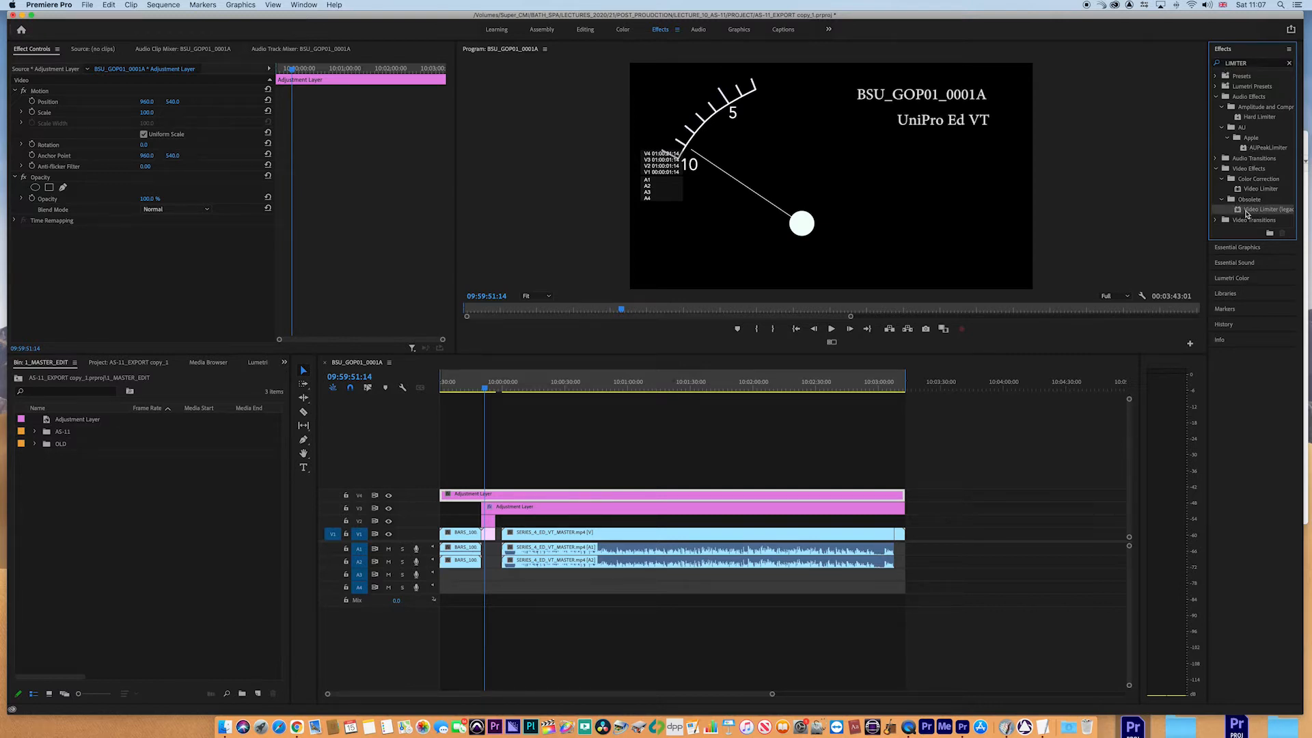
pyautogui.moveTo(1267, 209); pyautogui.dragTo(712, 416)
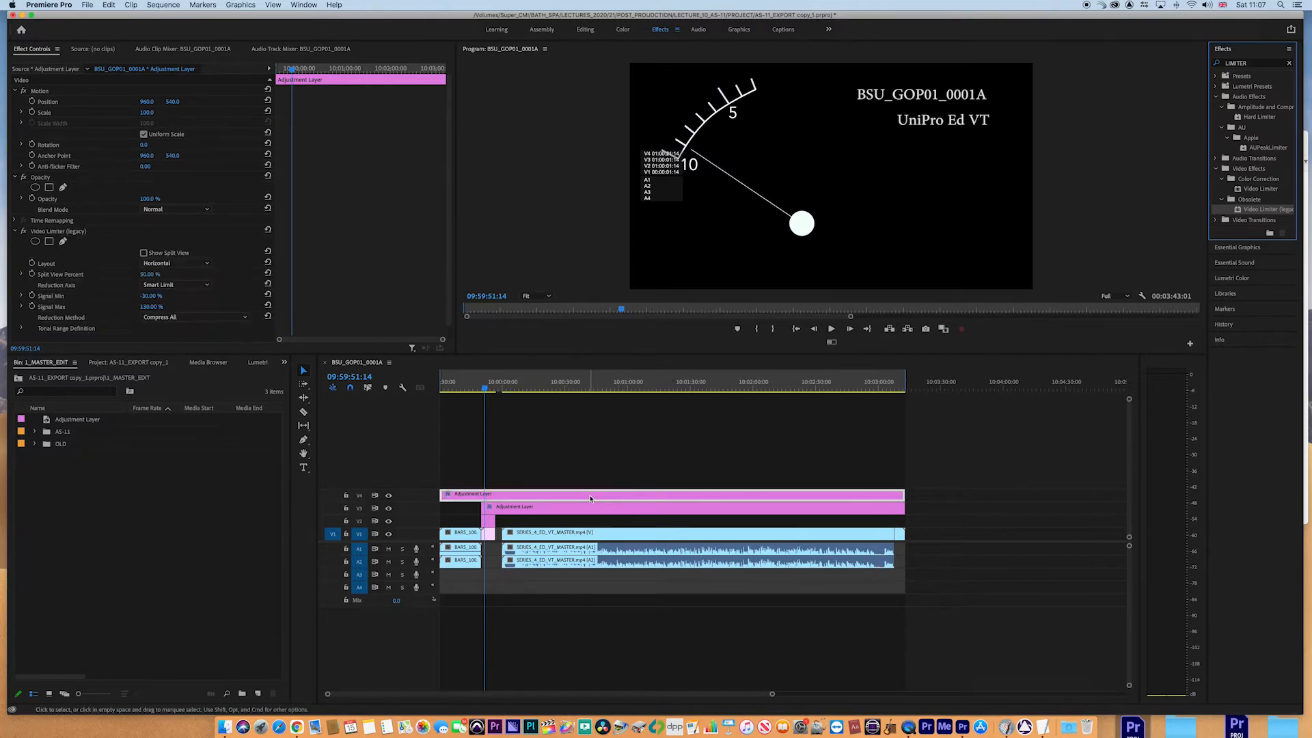
pyautogui.click(544, 382)
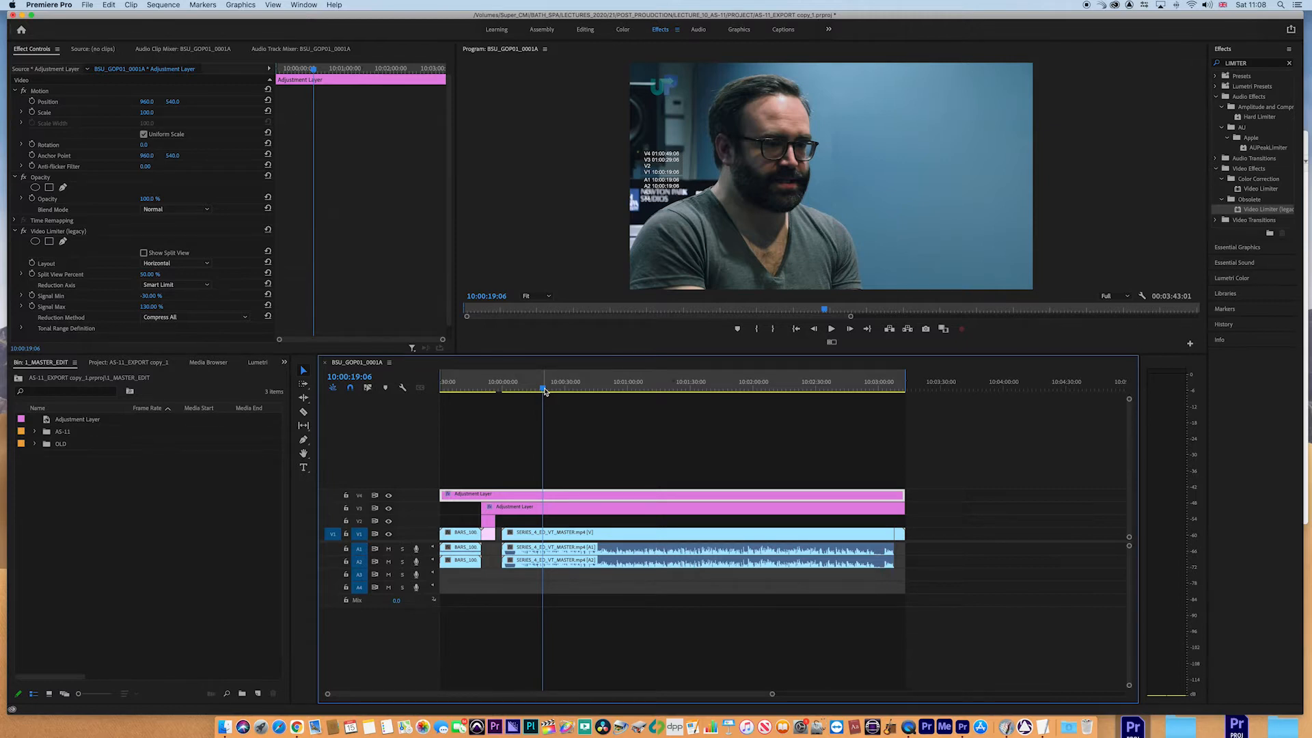
pyautogui.click(566, 493)
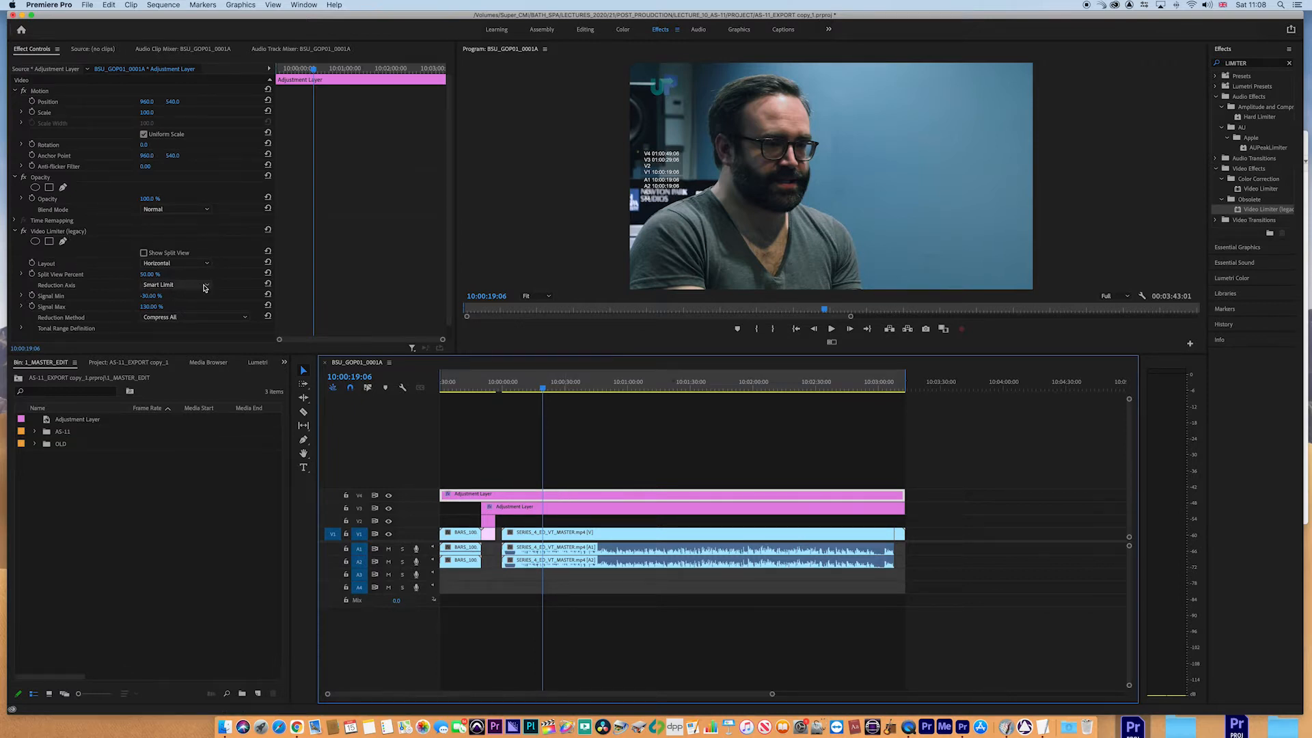
pyautogui.click(175, 284)
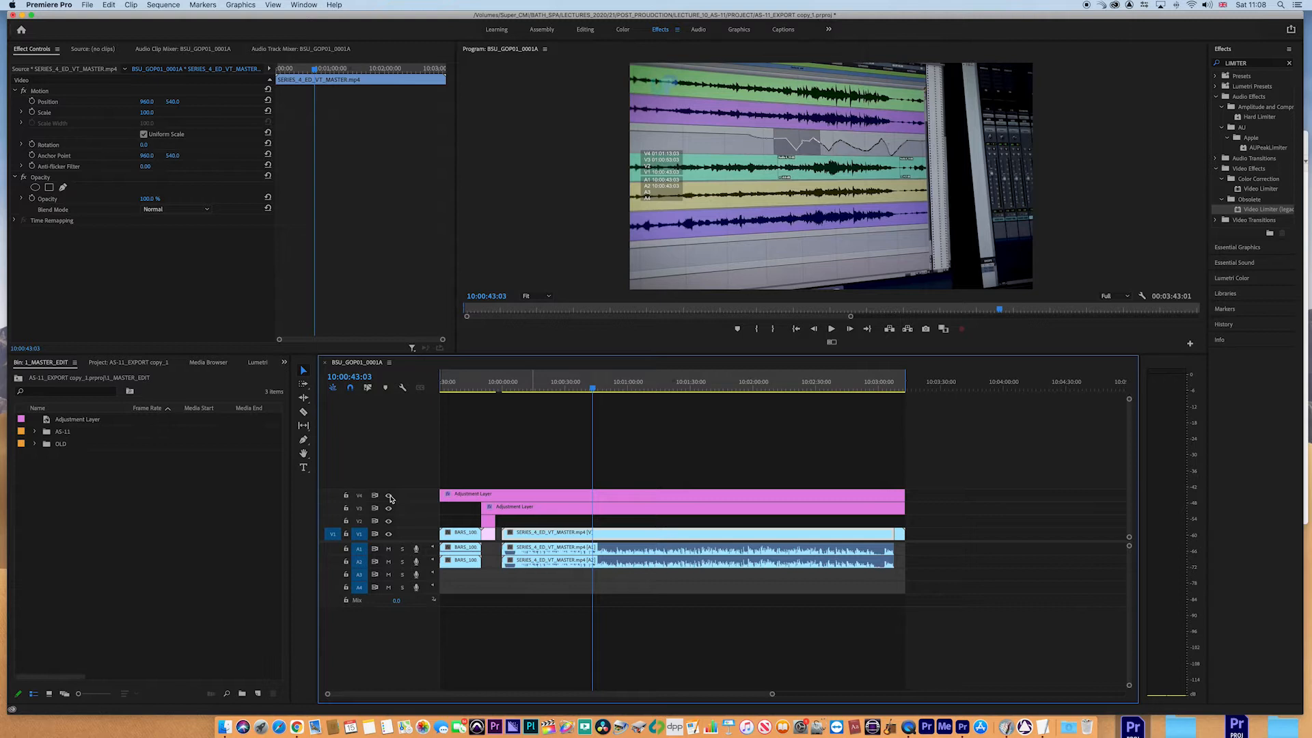
# Show Lumetri Scopes and toggle the V4 track output to compare waveform readings
pyautogui.click(303, 4)
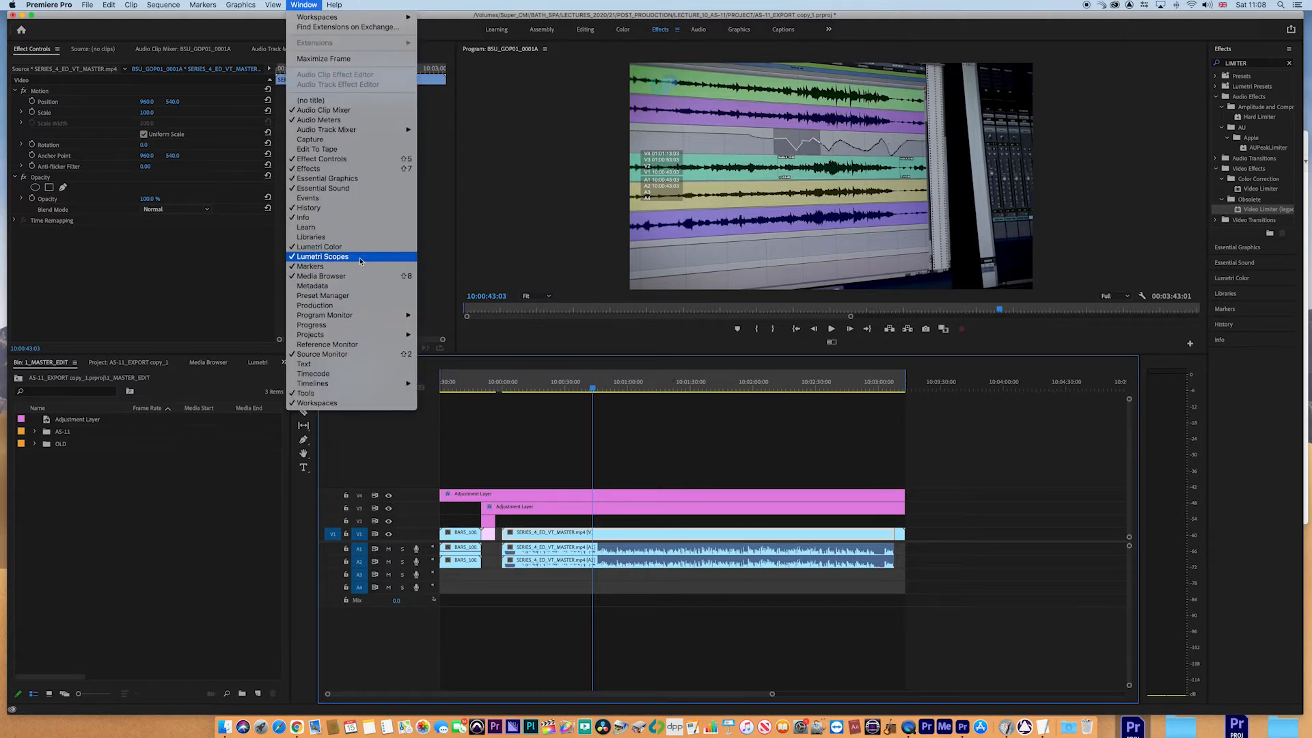
pyautogui.click(321, 256)
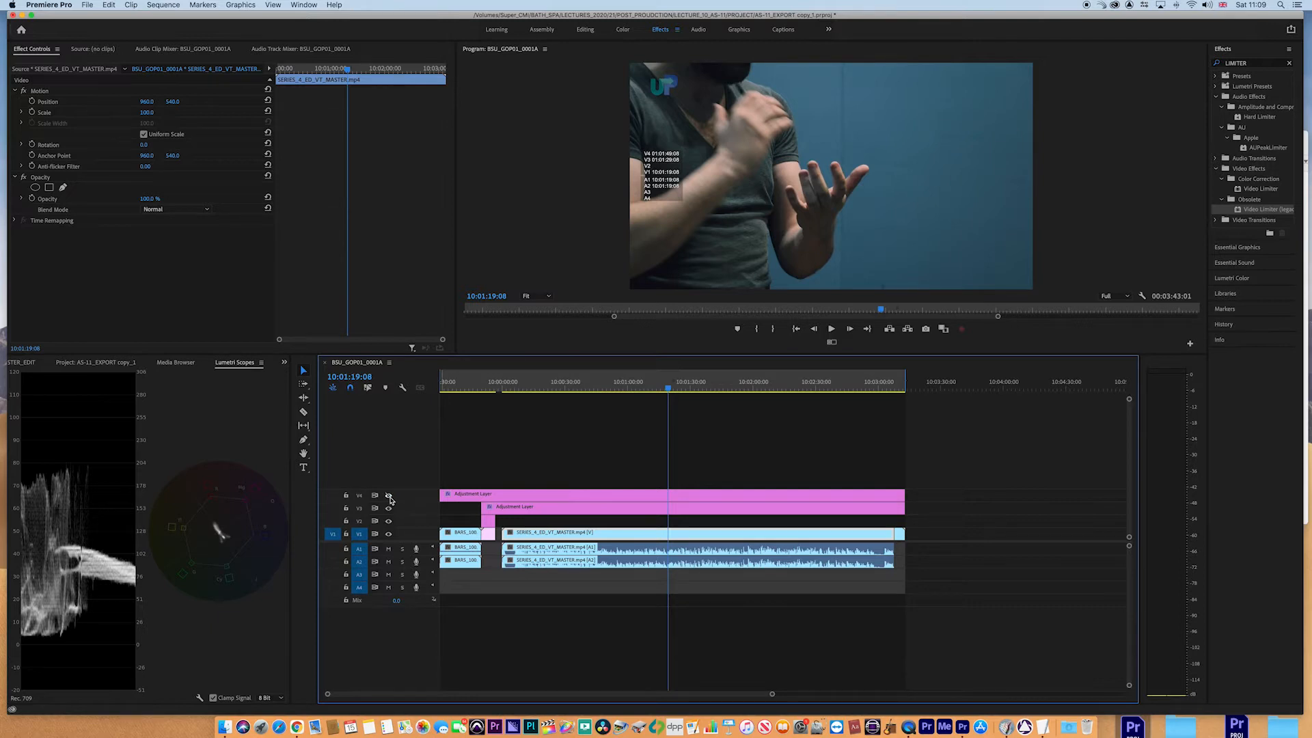
pyautogui.moveTo(711, 387)
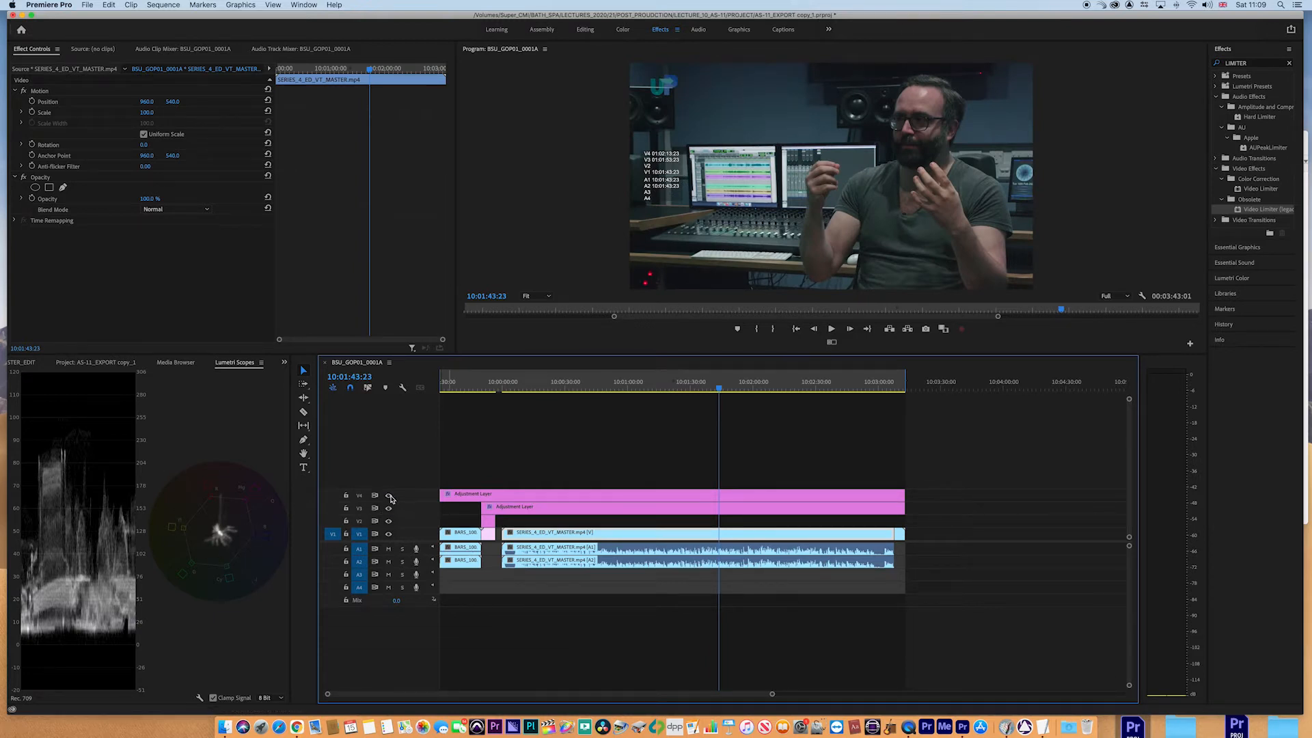
pyautogui.click(476, 388)
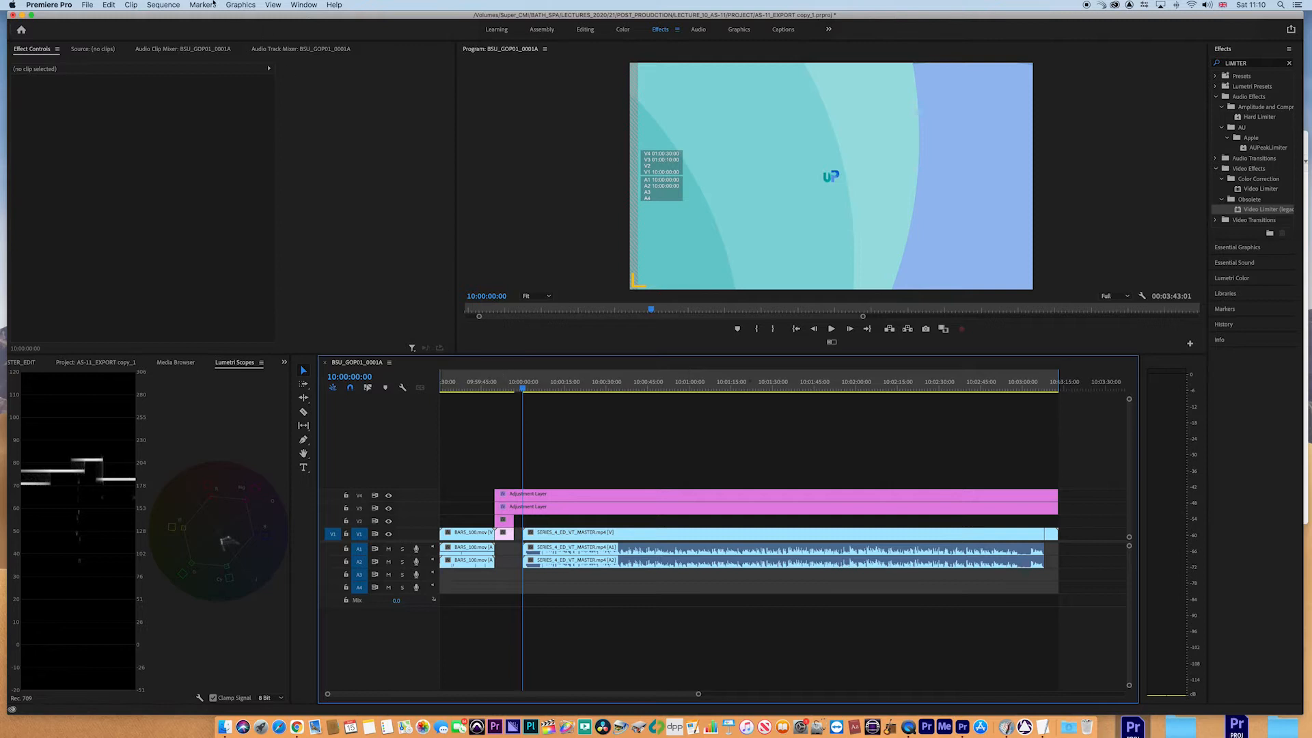
# Add a PROGRAMME segmentation marker at 10:00:00:00 lasting 00:03:00:00
pyautogui.click(202, 4)
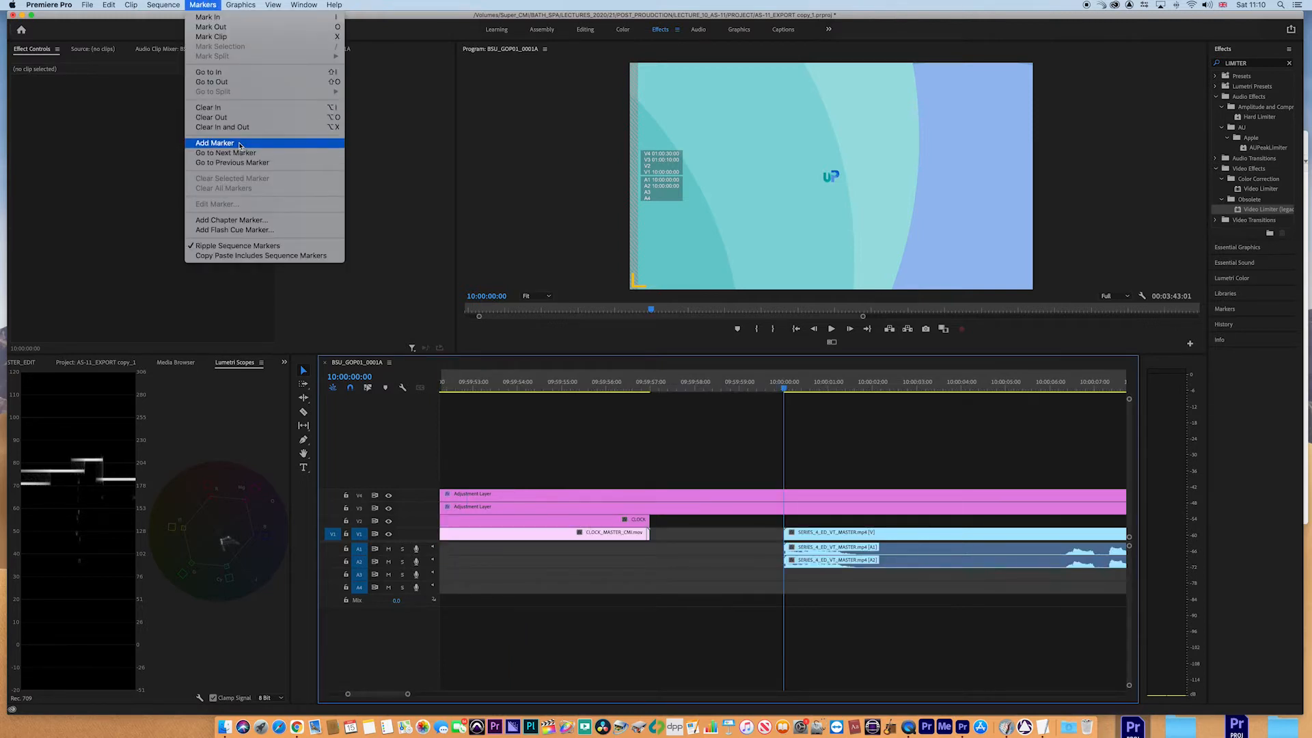
pyautogui.click(214, 142)
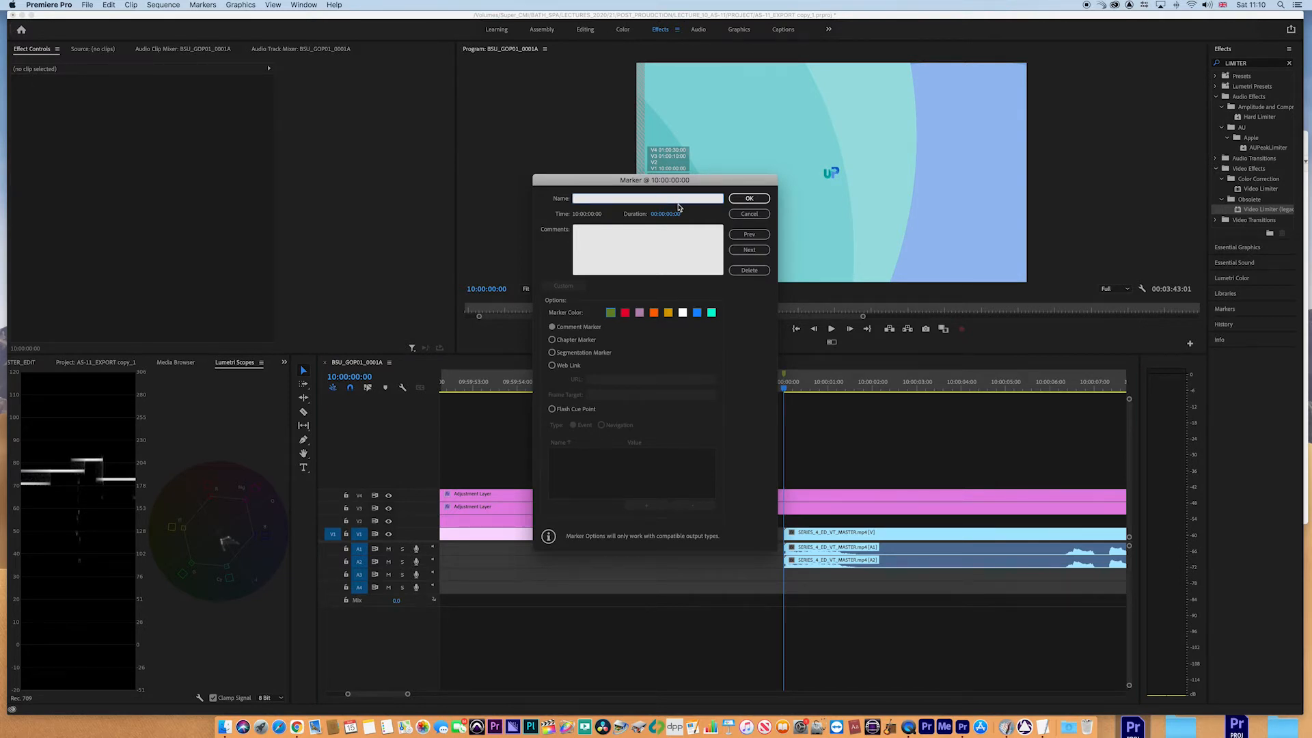
pyautogui.write('PROGRAM')
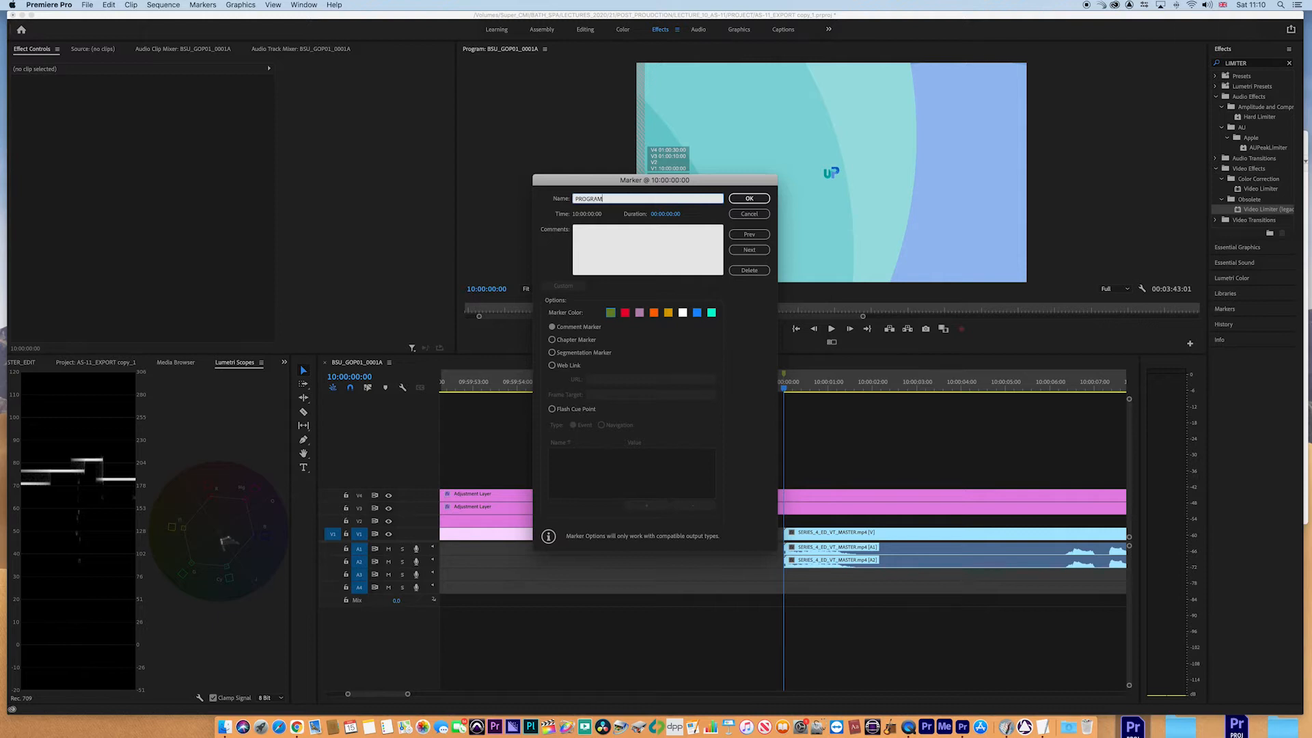
pyautogui.write('ME')
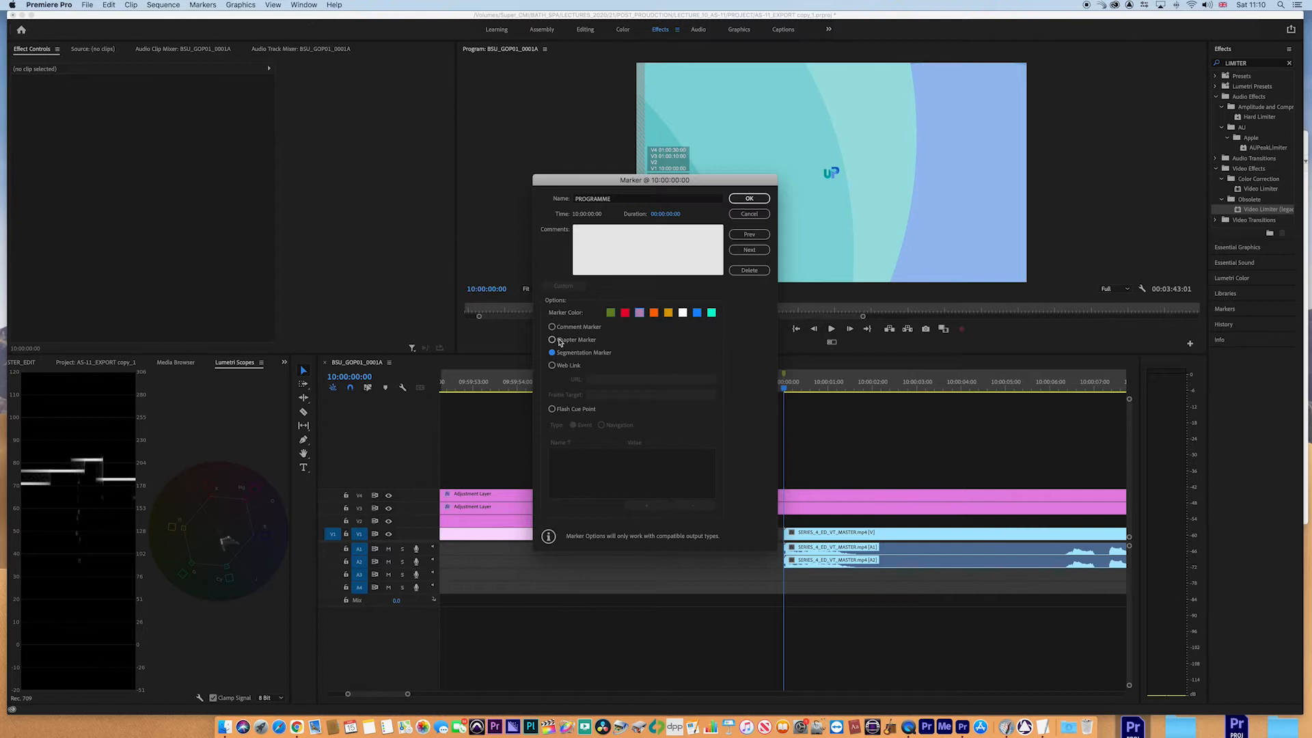
pyautogui.click(551, 352)
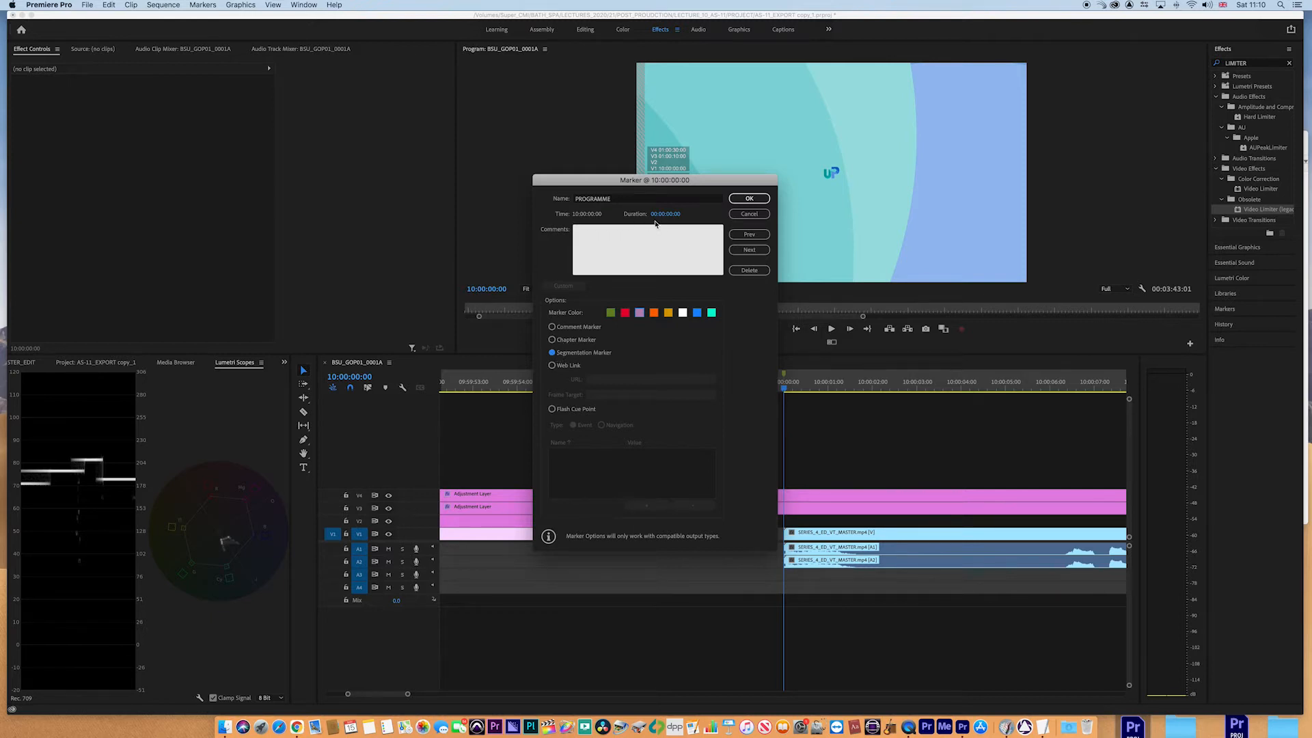
pyautogui.click(664, 213)
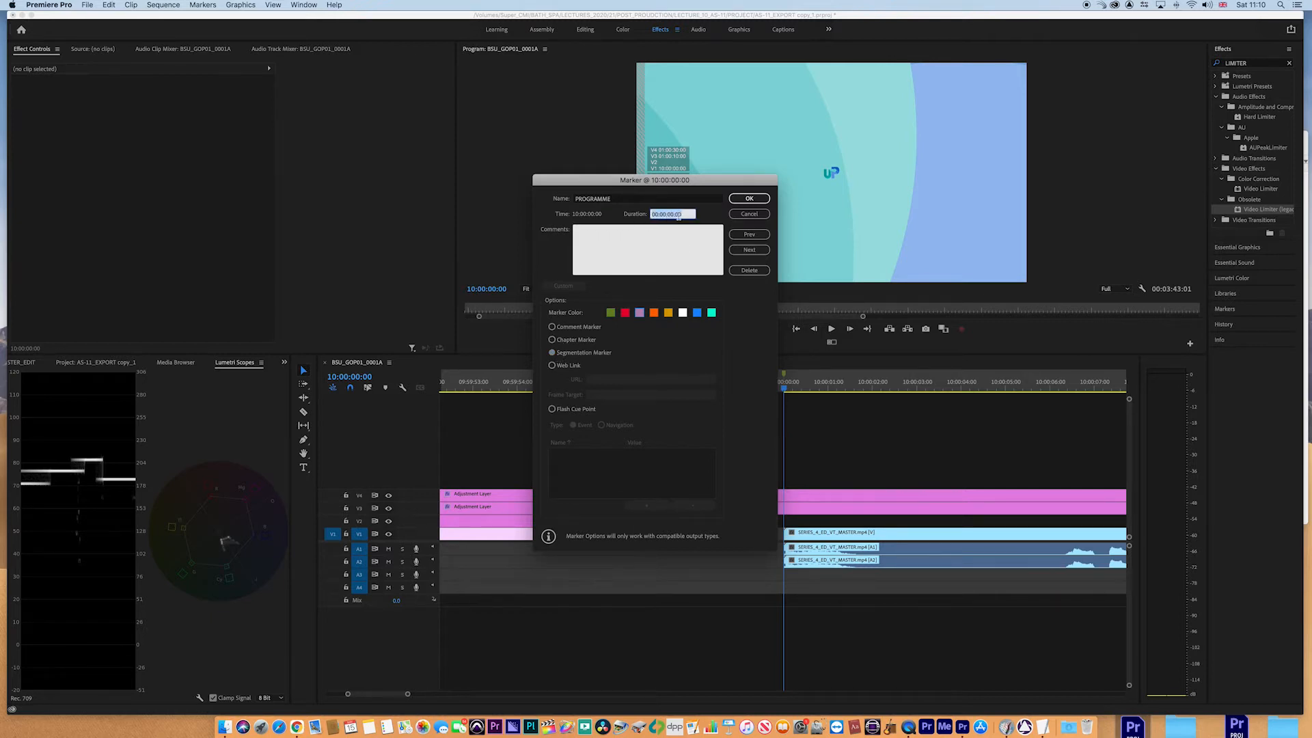
pyautogui.write('00:03:00:00')
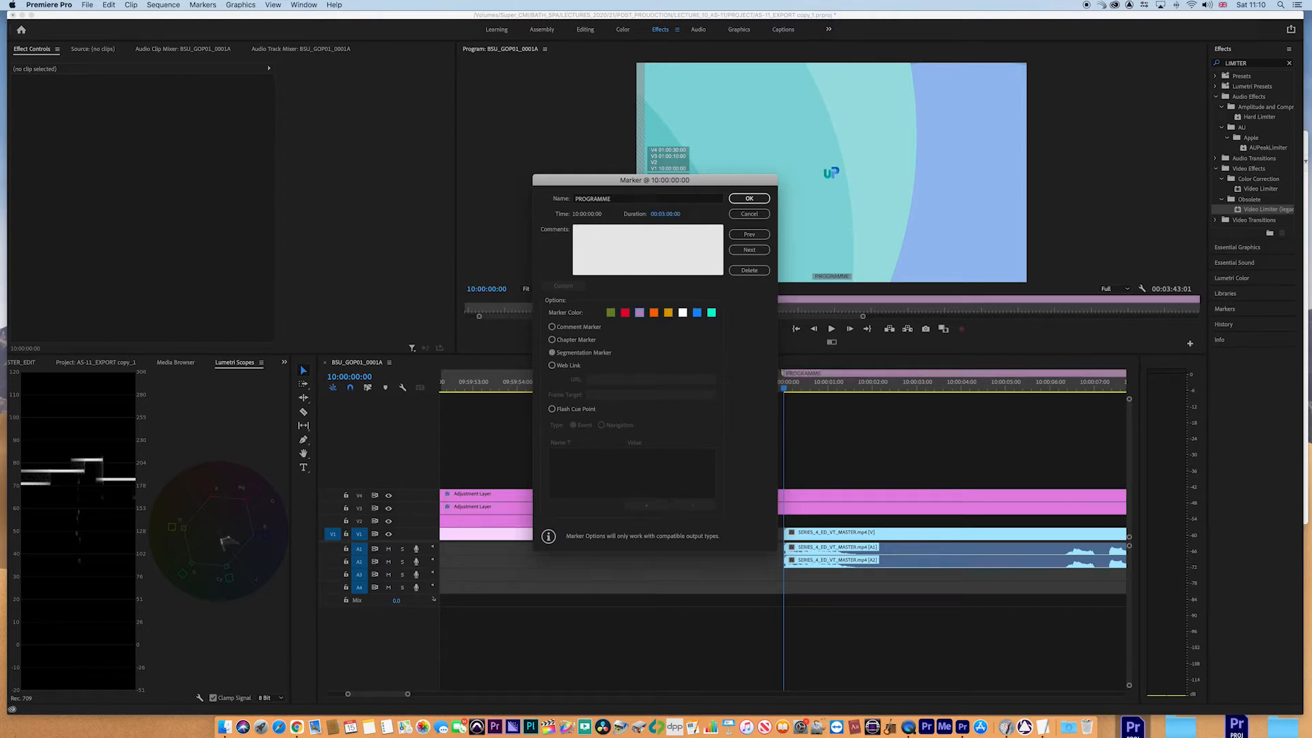
pyautogui.click(748, 198)
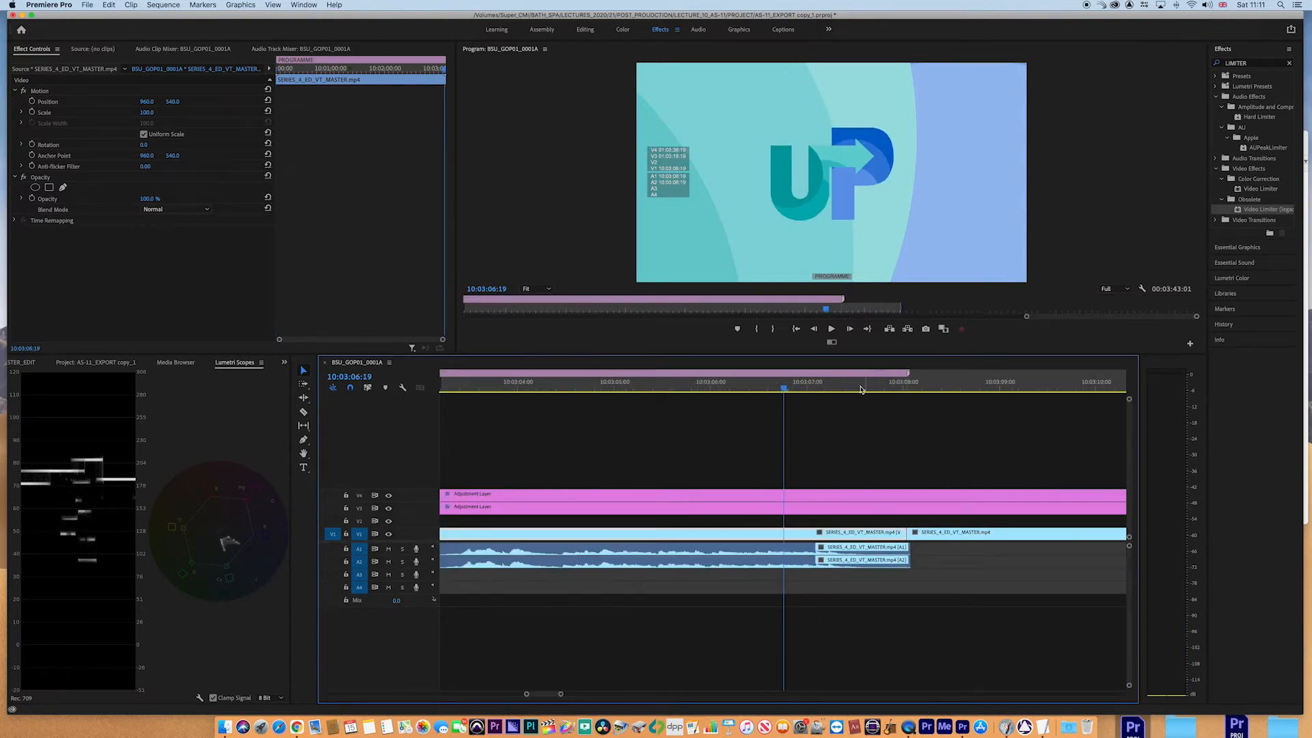
# Extend the PROGRAMME marker to roughly 3:08 so it reaches the programme end
pyautogui.click(864, 381)
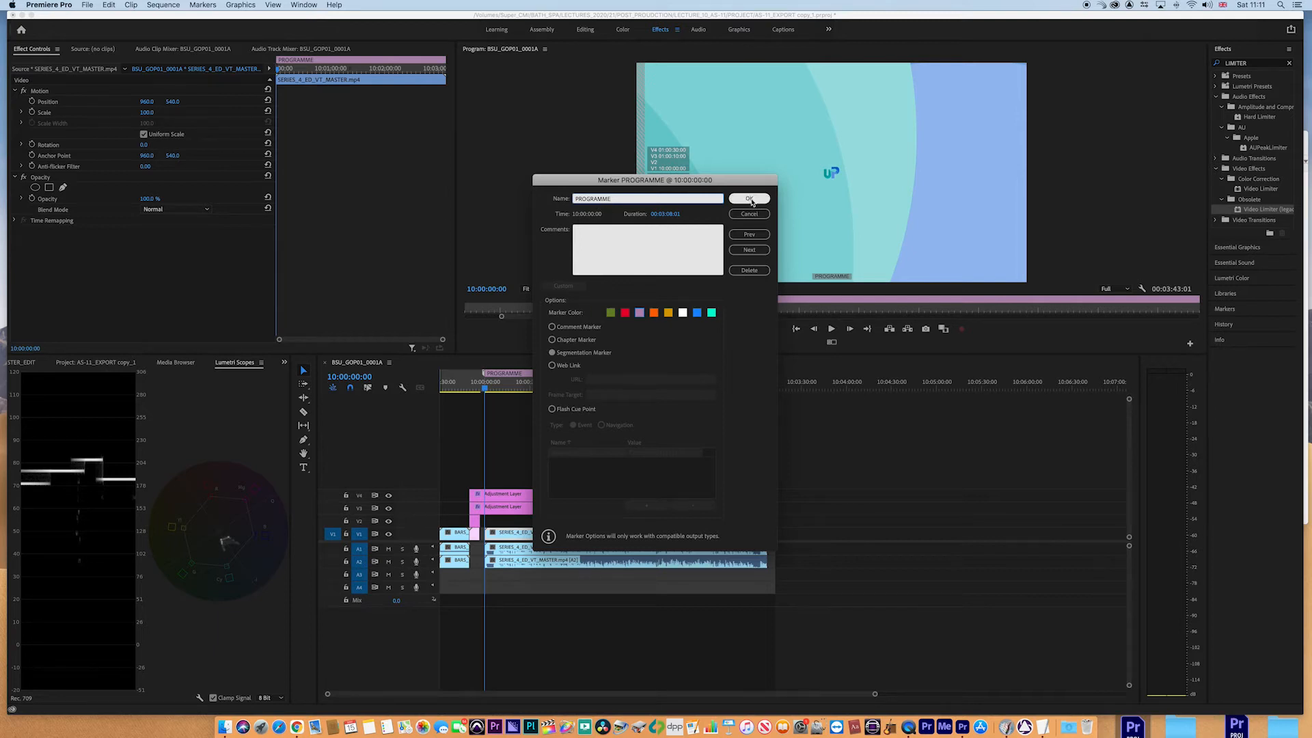
pyautogui.click(749, 198)
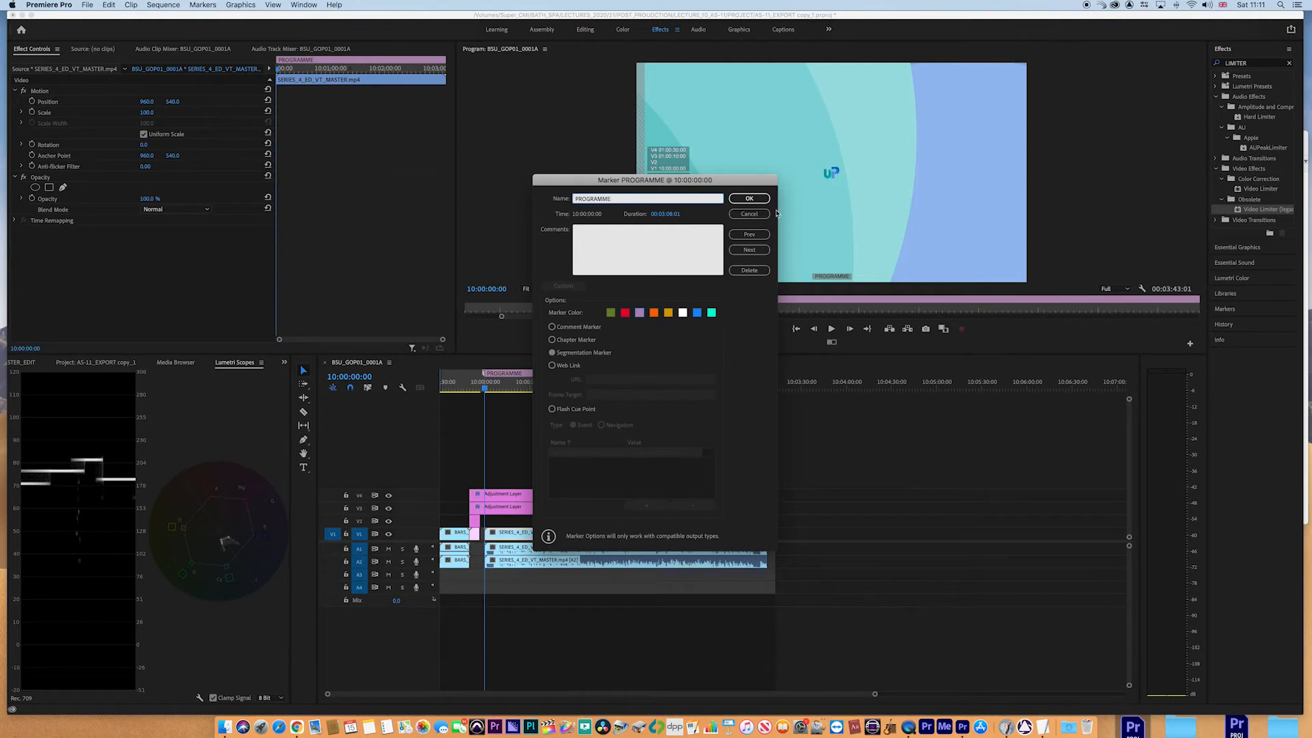
pyautogui.click(748, 198)
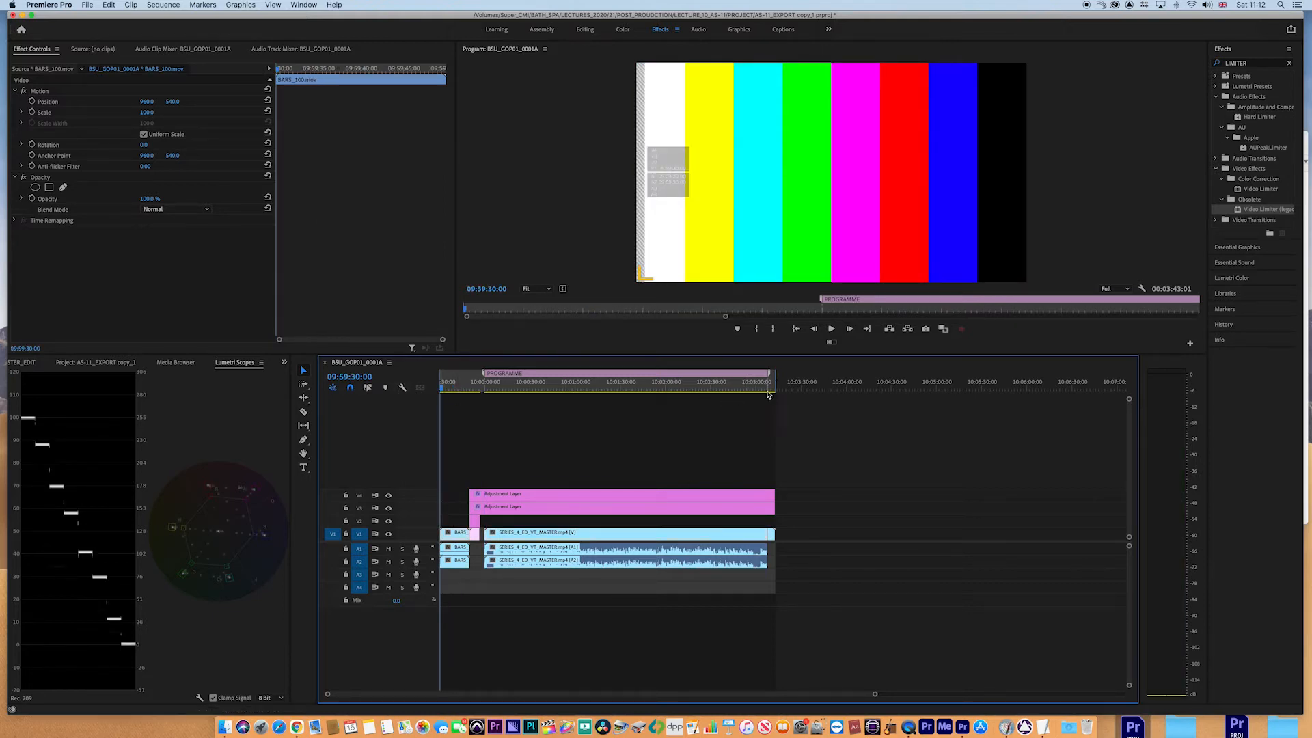
pyautogui.click(828, 382)
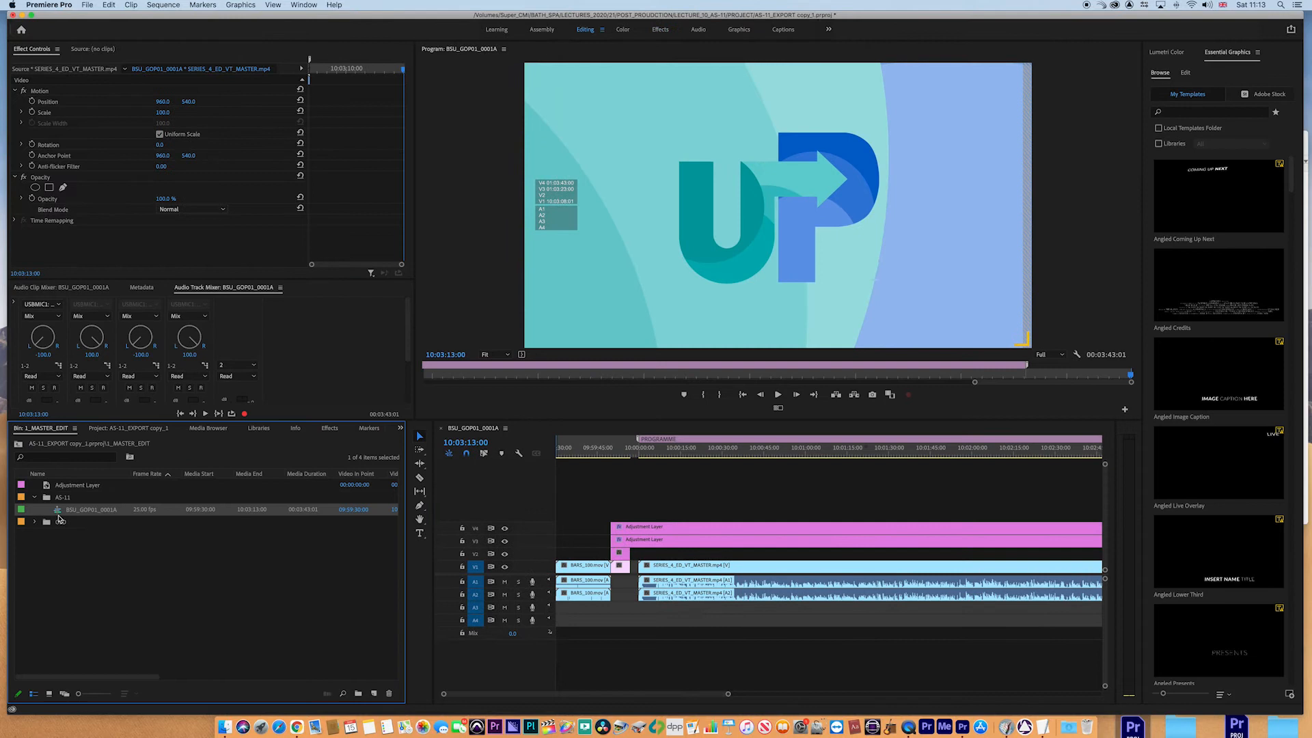
# Set up export with AS-11 format and the DPP AS-11 HD preset
pyautogui.click(87, 5)
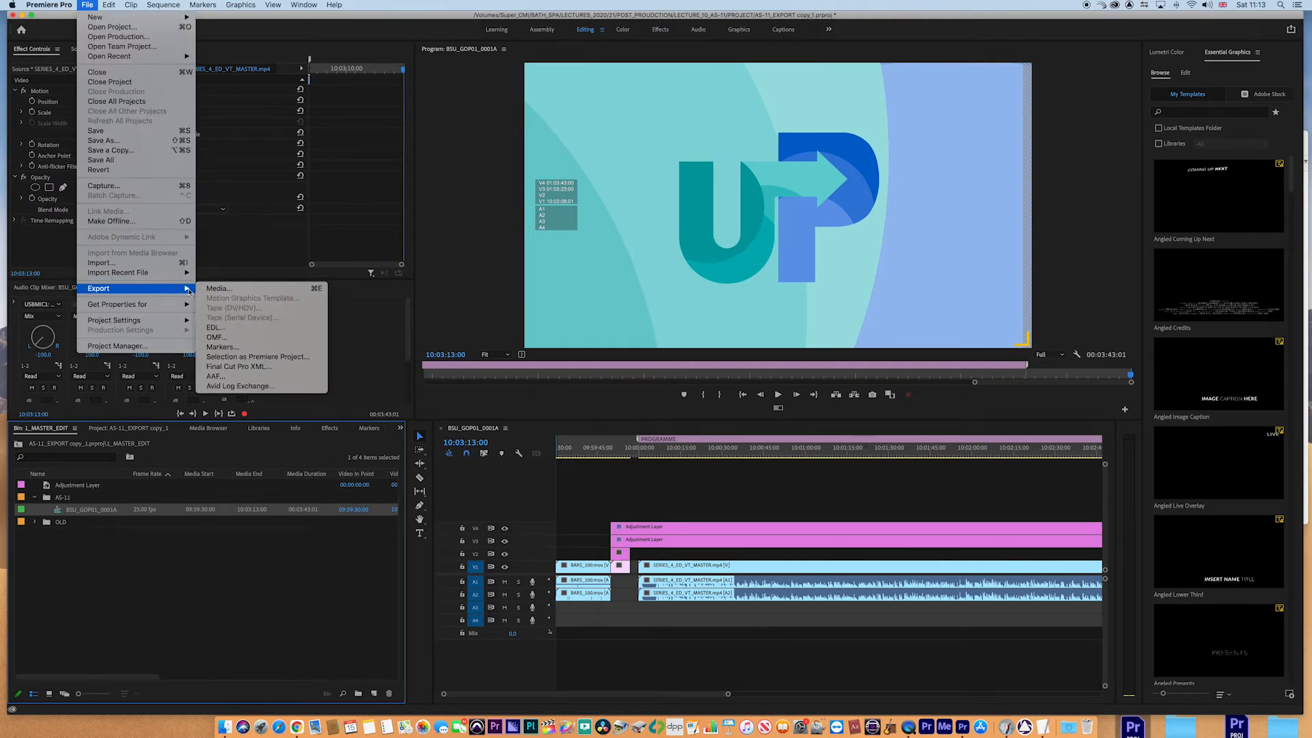
pyautogui.click(218, 288)
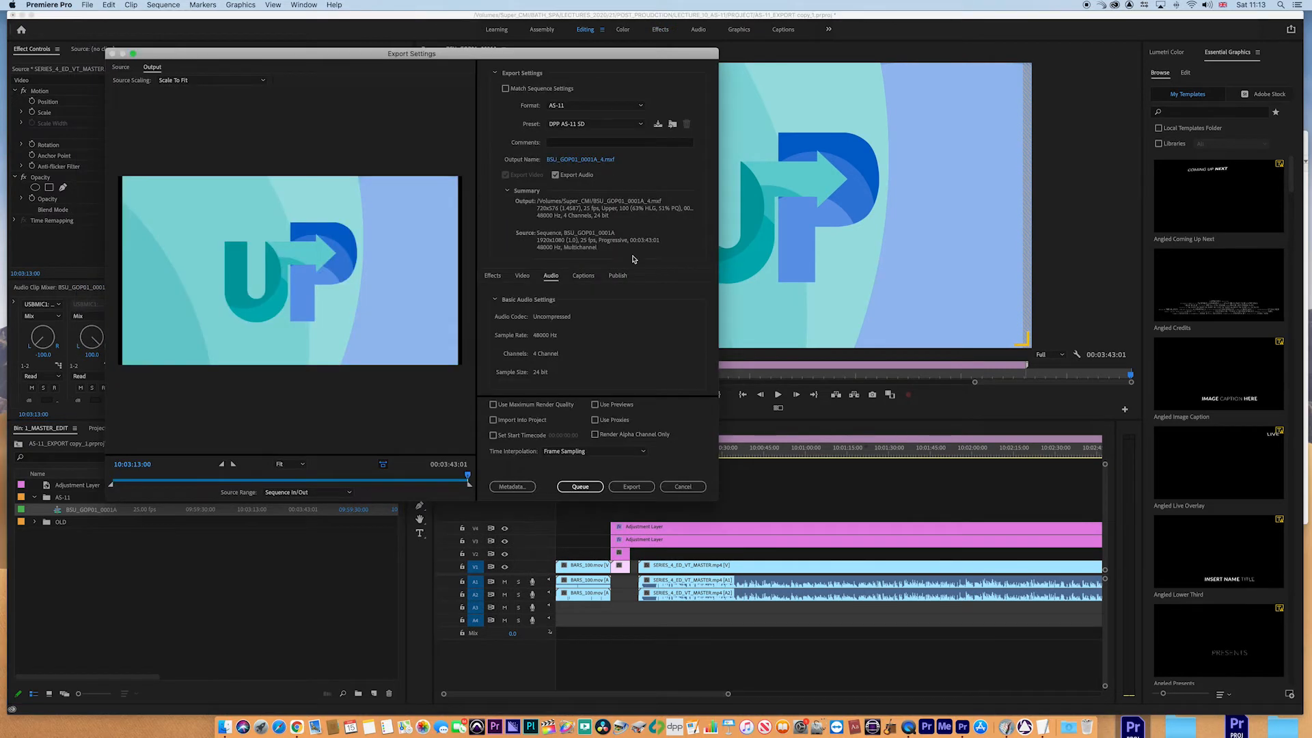
pyautogui.click(594, 105)
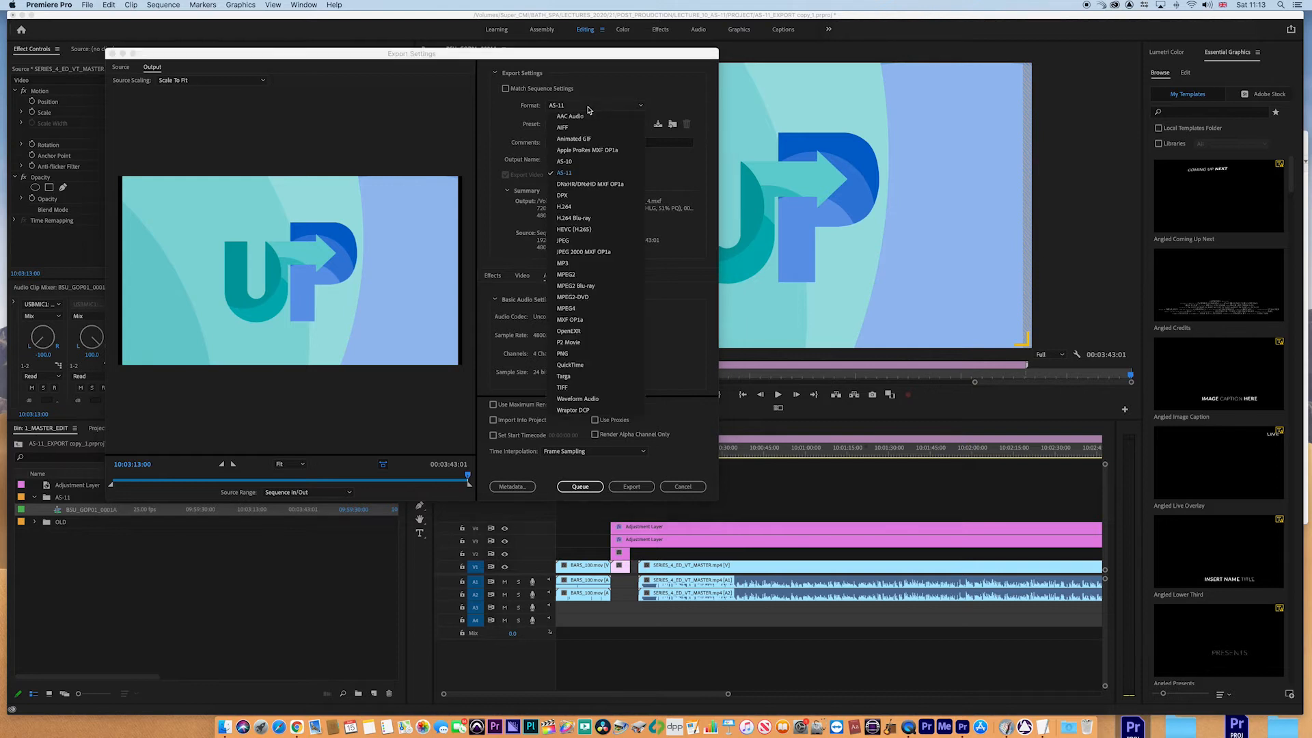
pyautogui.click(563, 172)
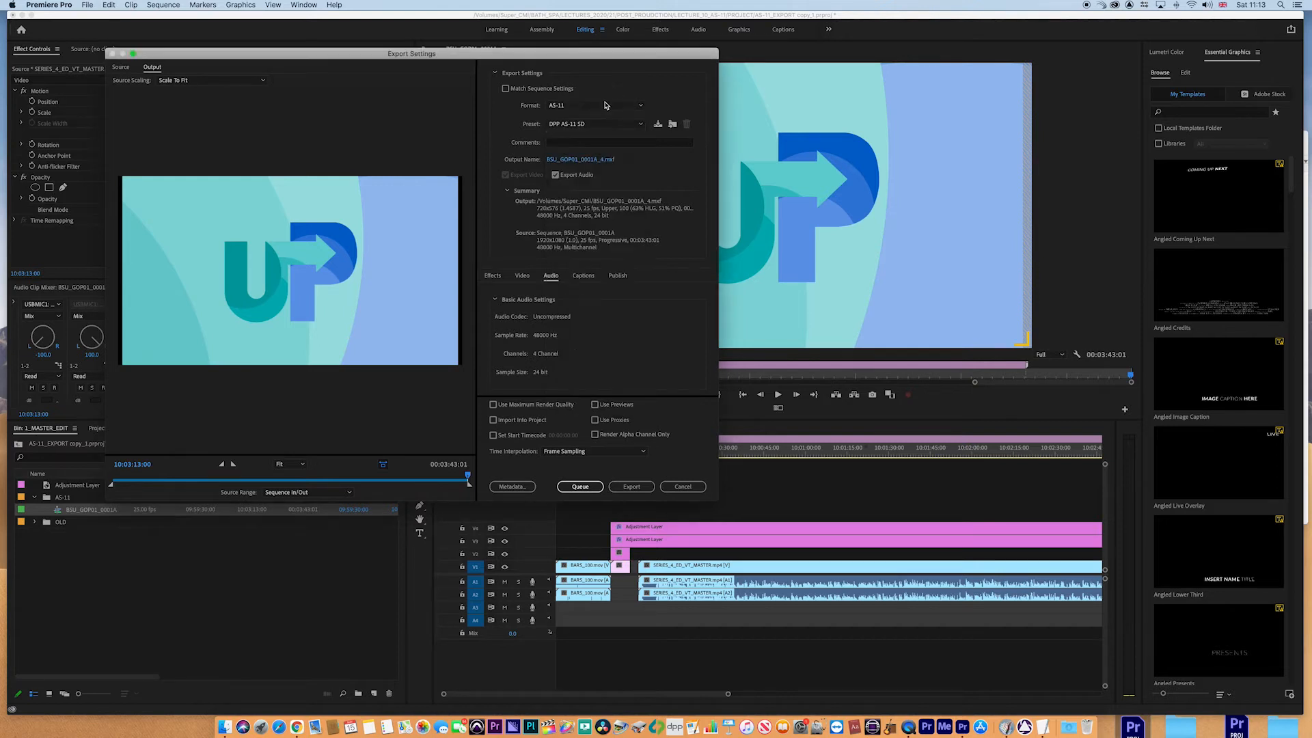
pyautogui.click(595, 123)
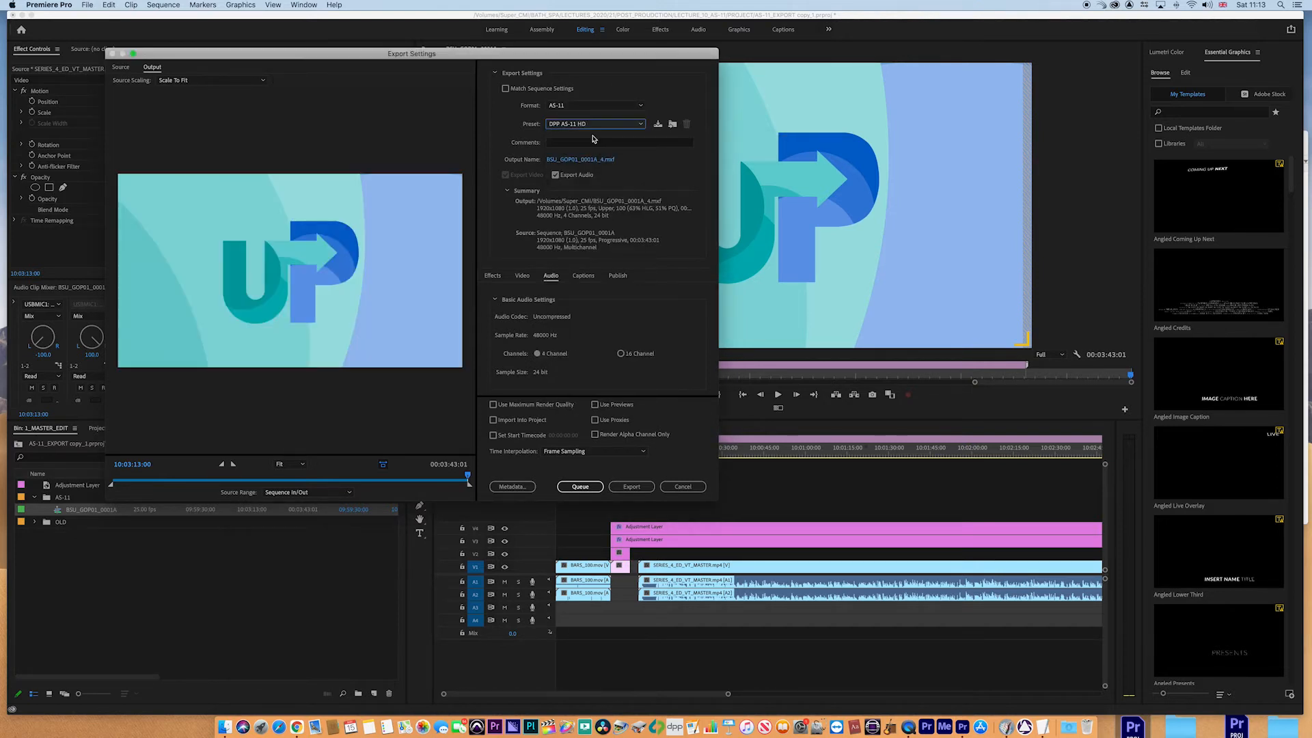
pyautogui.click(593, 124)
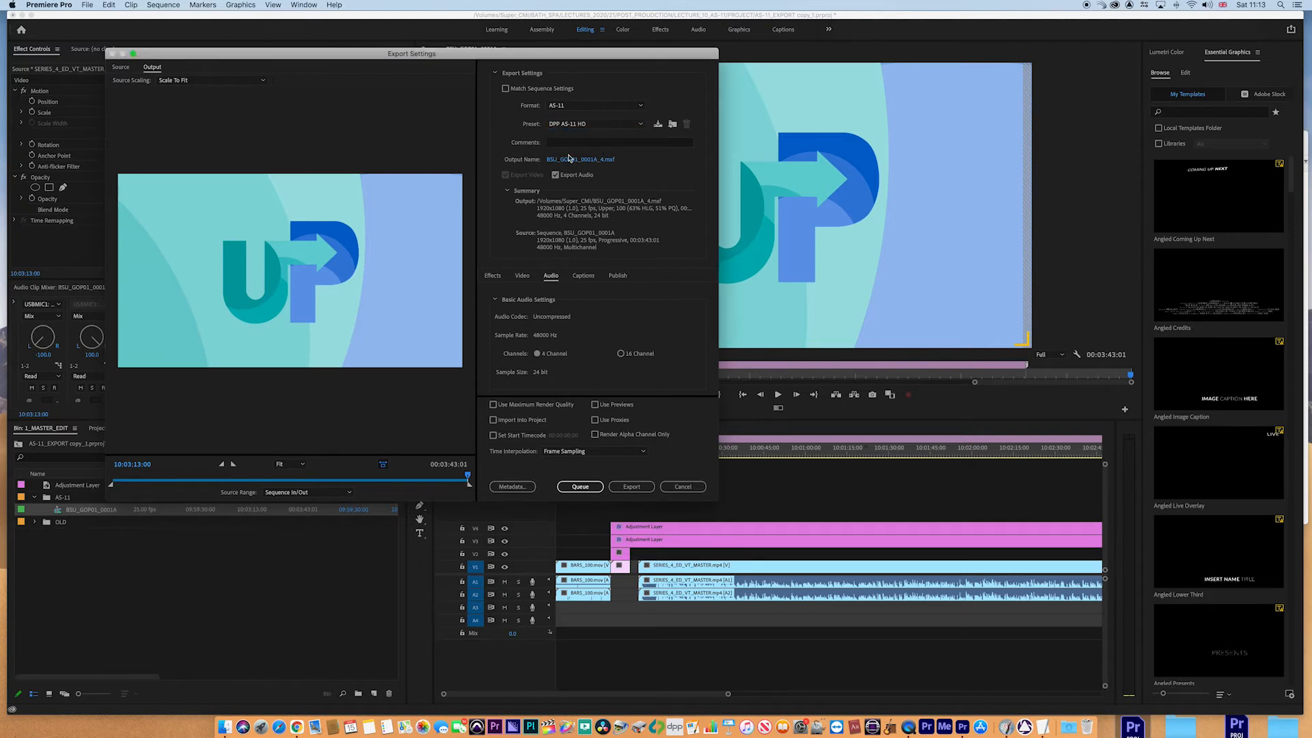
pyautogui.moveTo(581, 159)
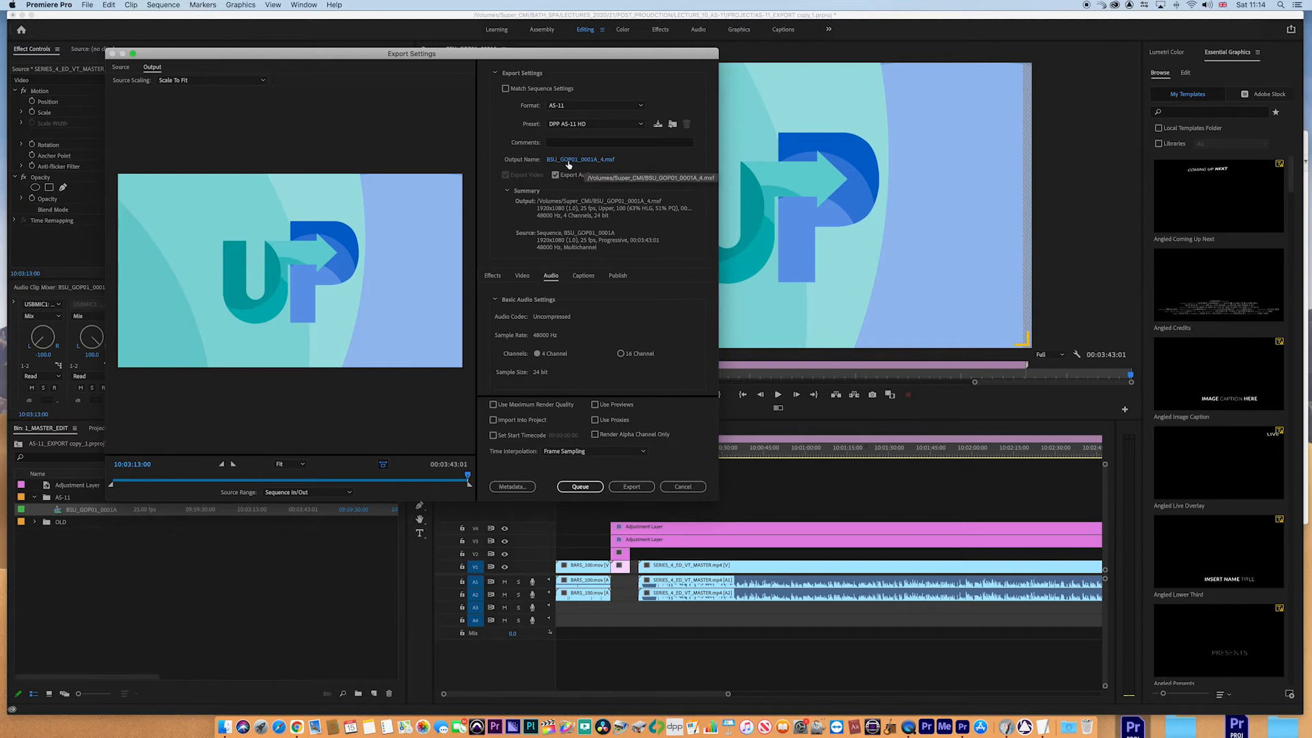
pyautogui.click(223, 726)
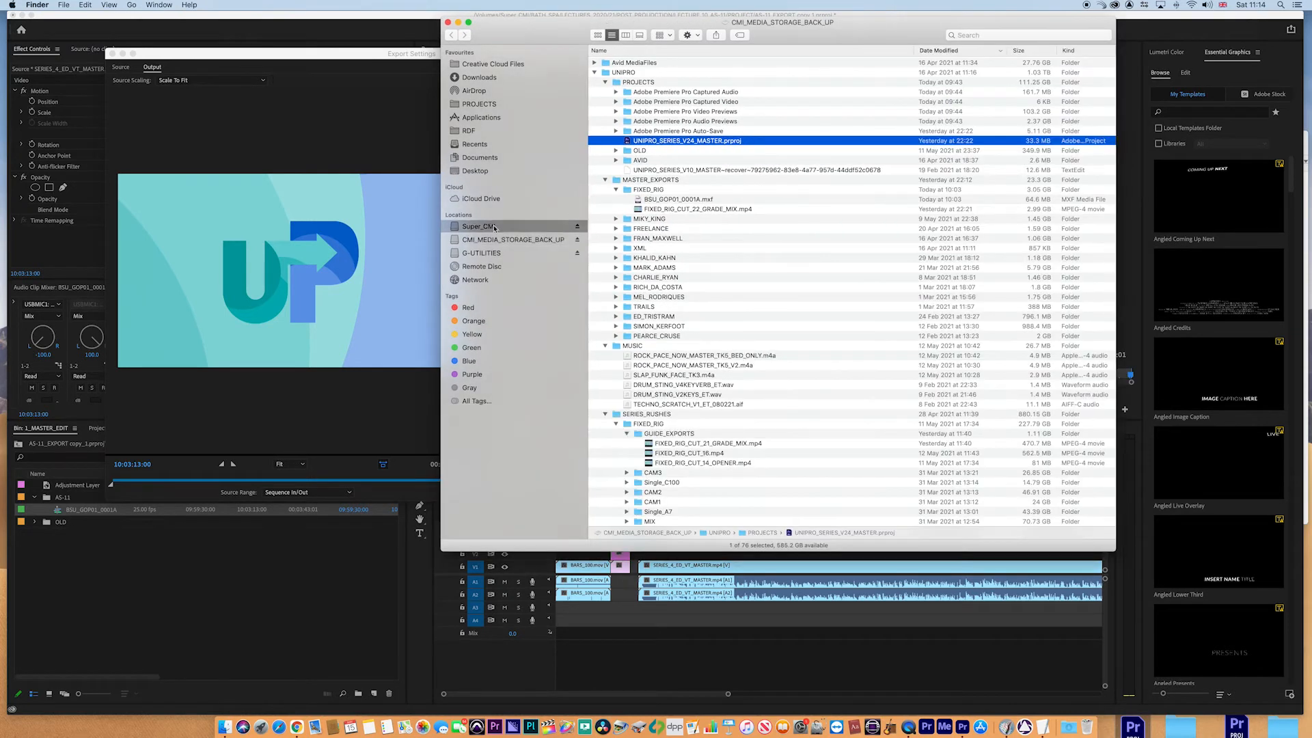
# Make a new folder named BSU_GOP01_0001A on the Super_CMI drive
pyautogui.click(477, 226)
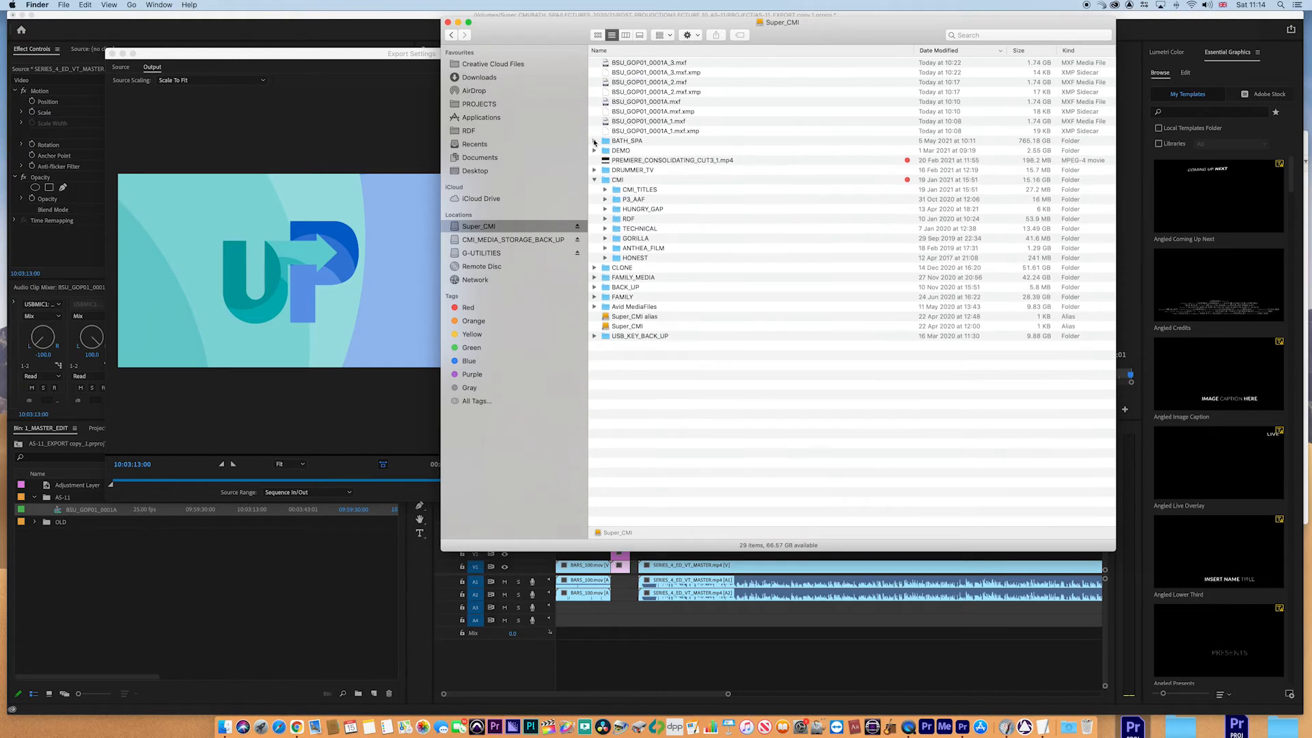
pyautogui.rightClick(678, 380)
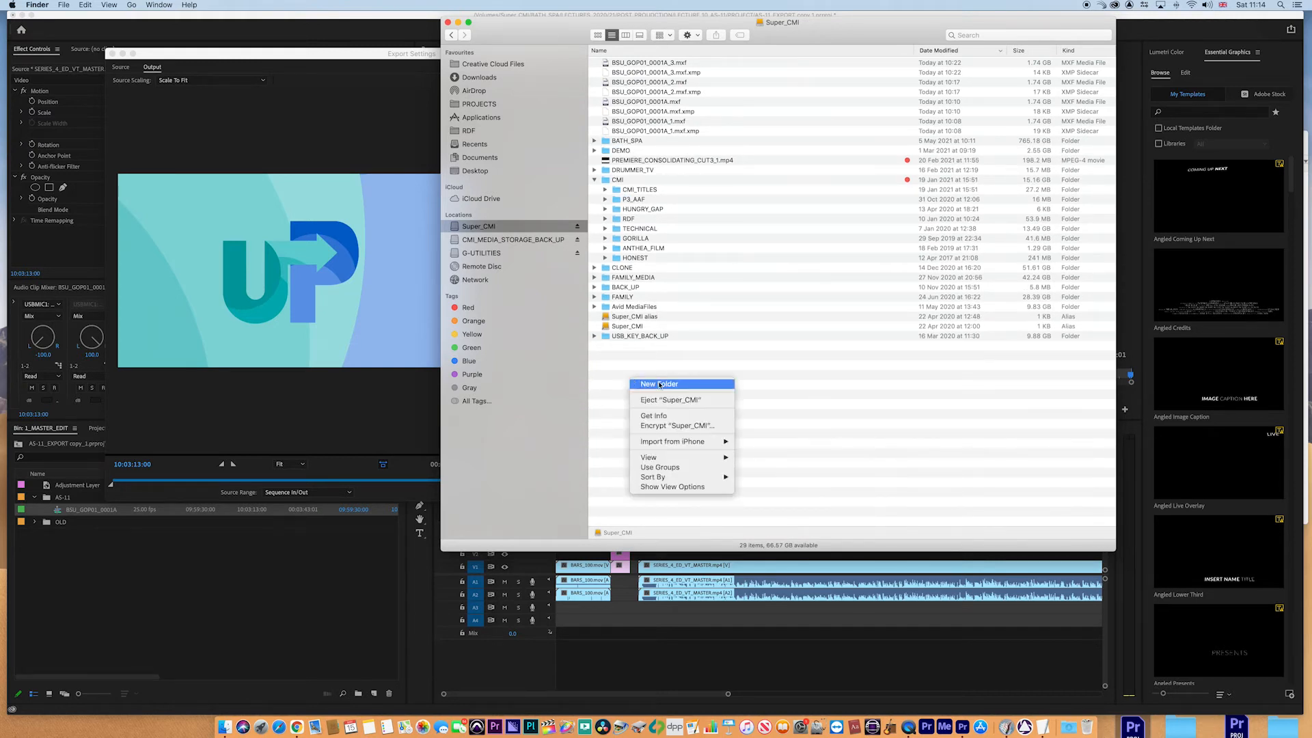
pyautogui.click(659, 384)
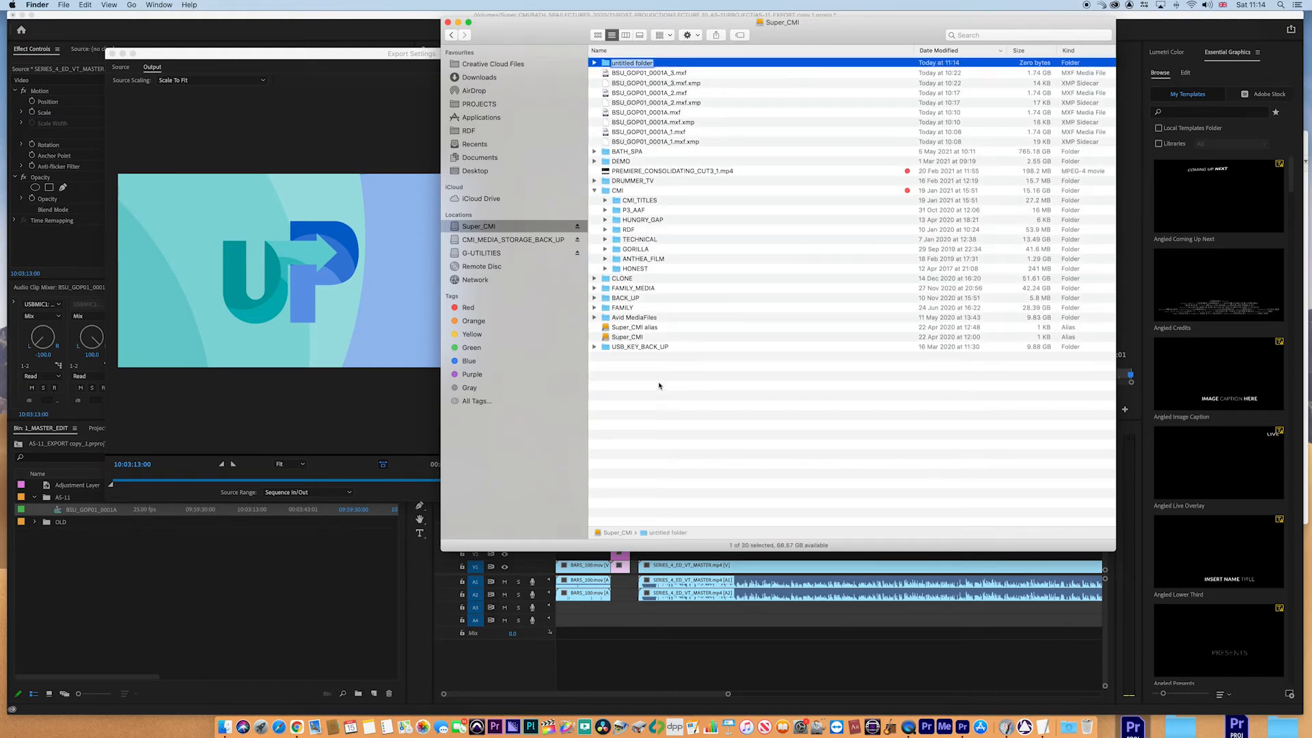
pyautogui.write('BSU_GOP01_0001A')
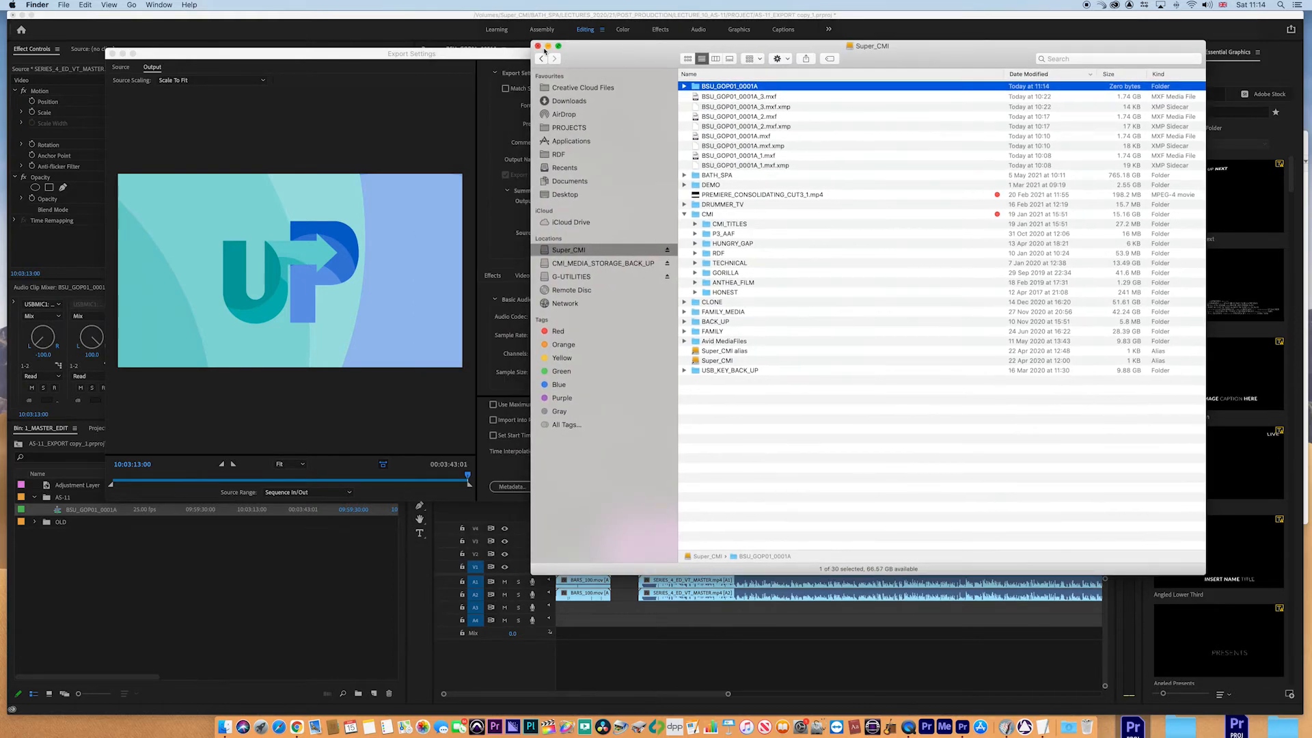
pyautogui.click(536, 46)
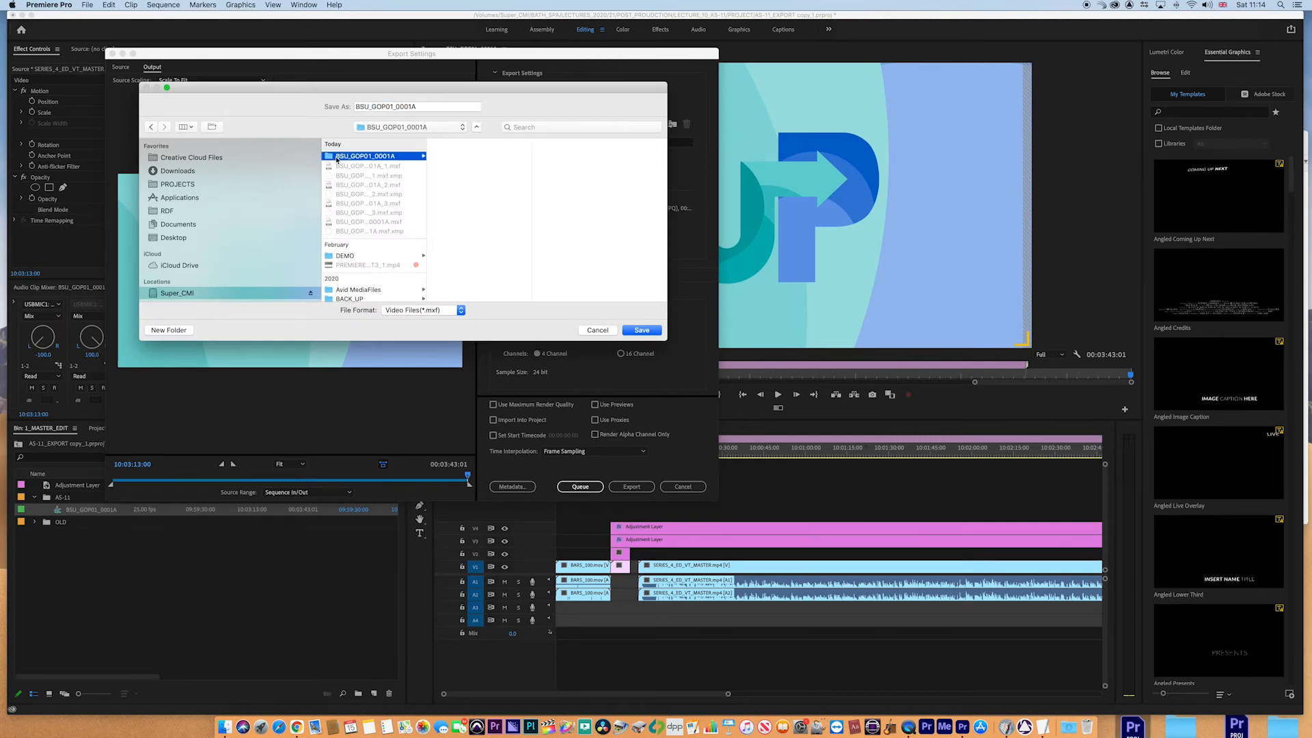
# Save the output as BSU_GOP01_0001A.mxf inside the BSU_GOP01_0001A folder
pyautogui.click(640, 329)
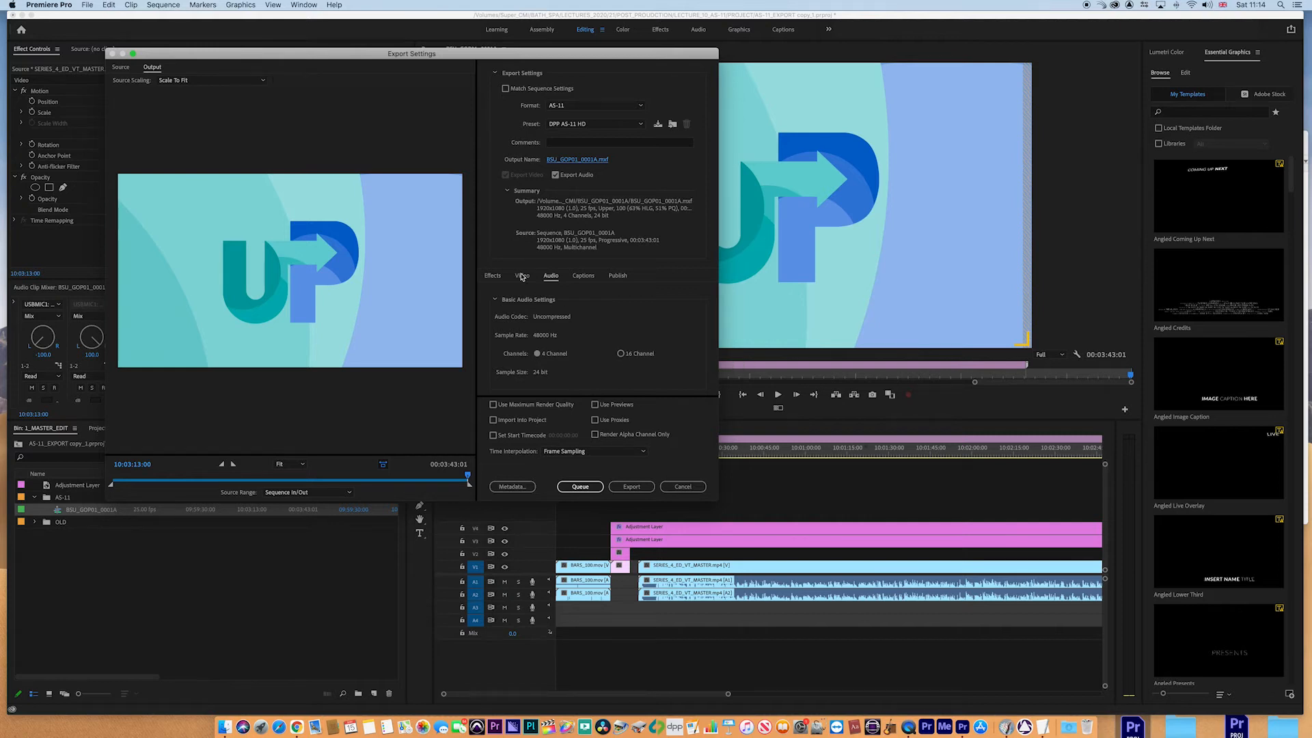
pyautogui.moveTo(525, 289)
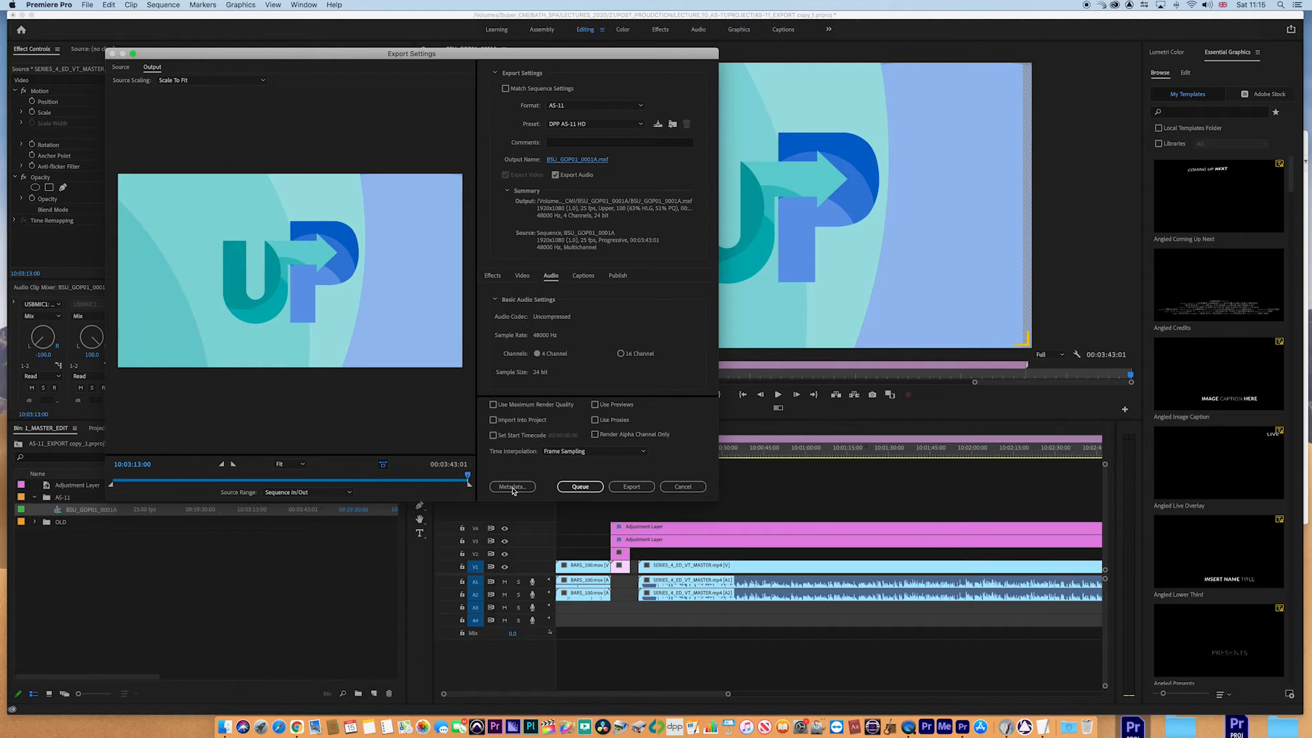
pyautogui.click(511, 485)
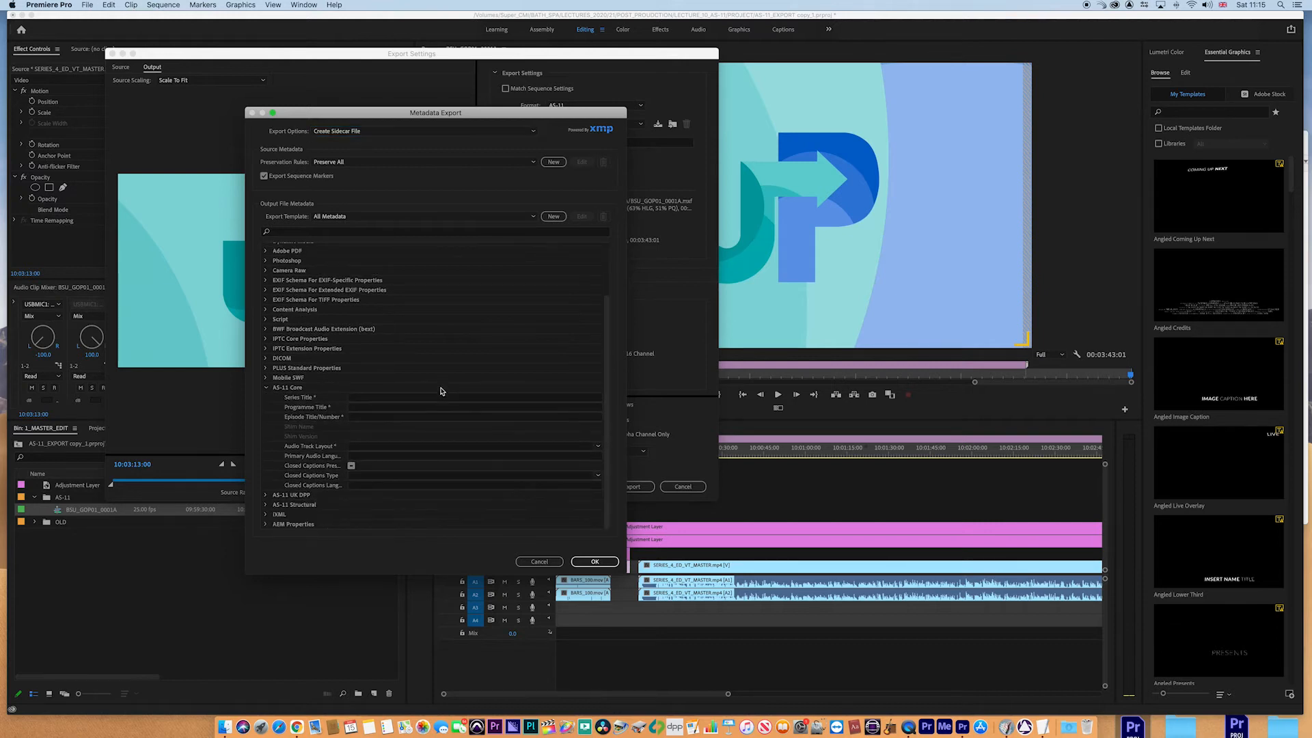
# Place the metadata dialog beside the notes and paste the Series and Programme titles
pyautogui.moveTo(435, 112); pyautogui.dragTo(382, 60)
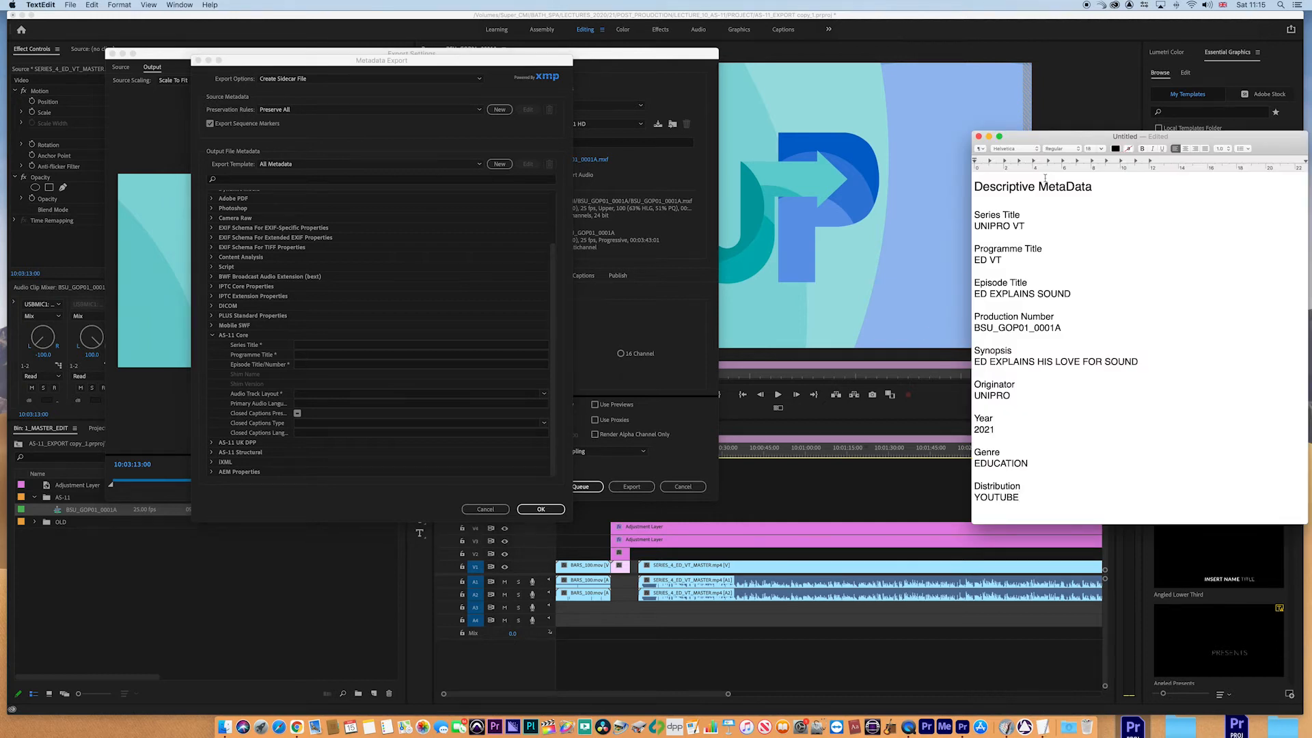
pyautogui.moveTo(1121, 135); pyautogui.dragTo(899, 88)
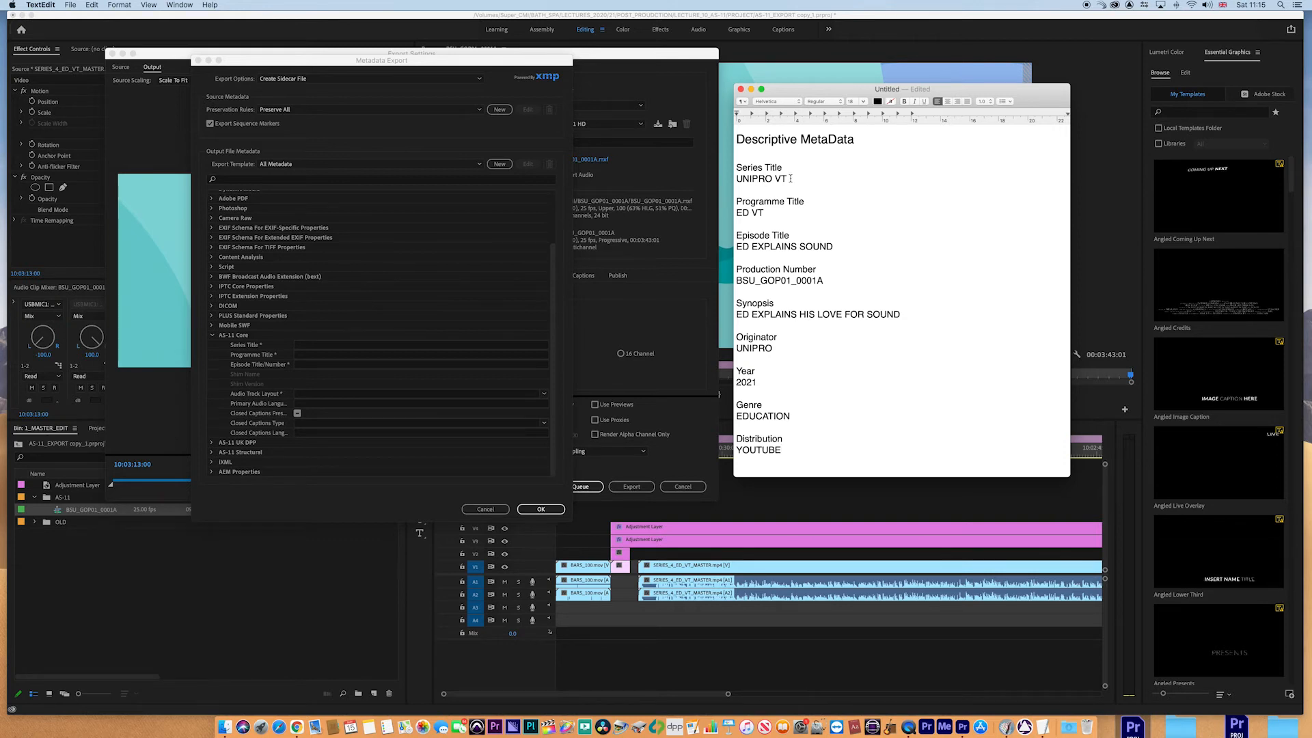
pyautogui.doubleClick(759, 178)
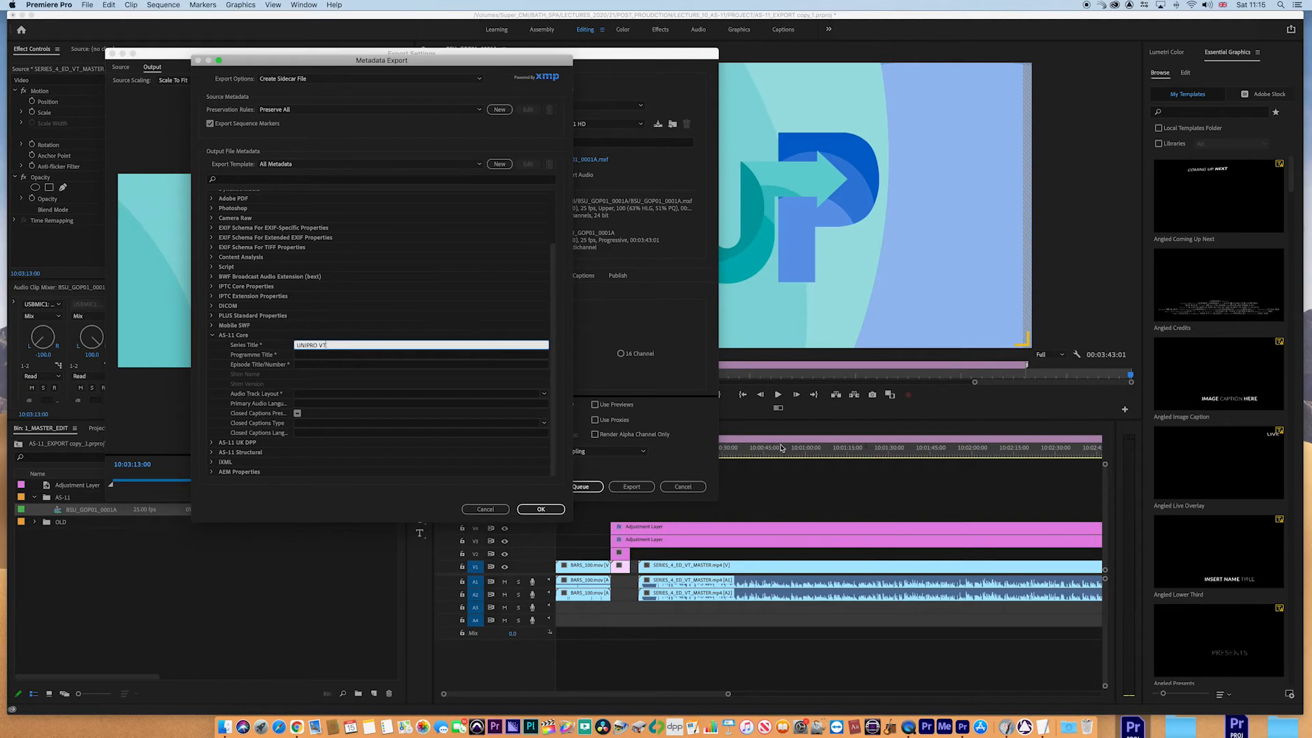
pyautogui.moveTo(1025, 723)
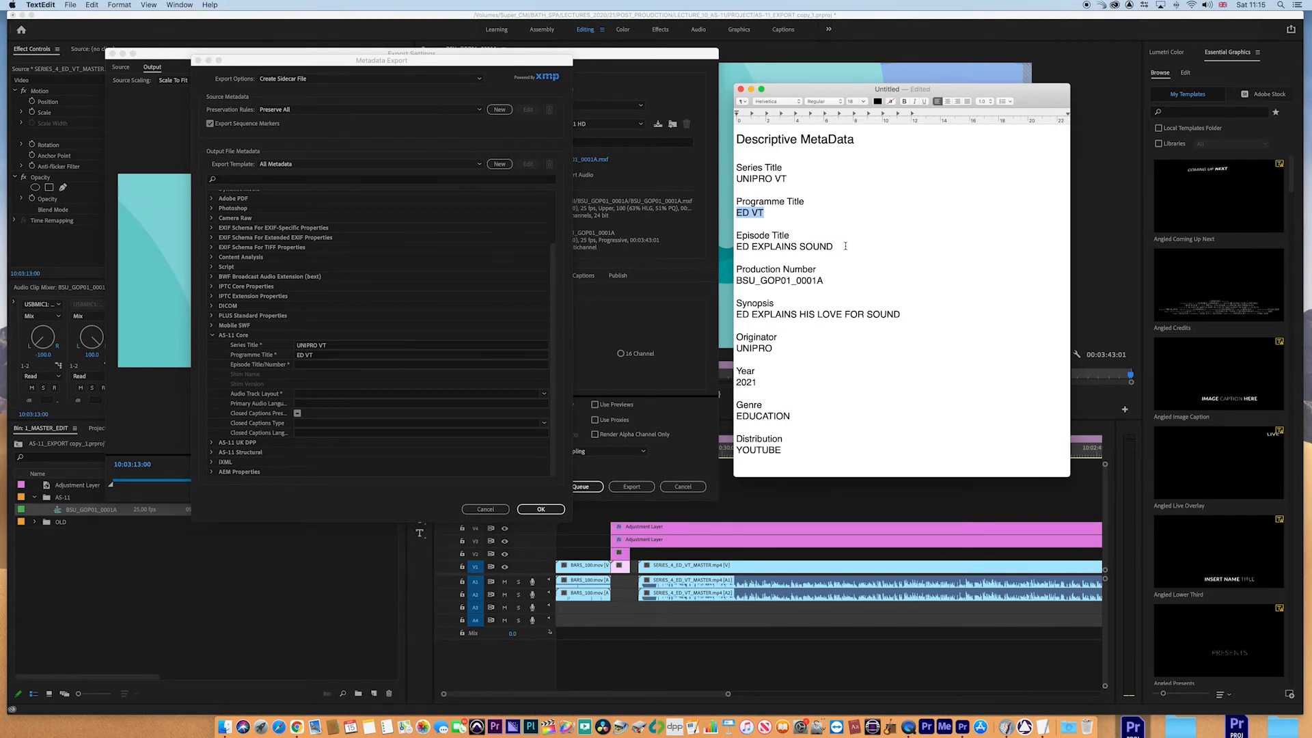
pyautogui.doubleClick(791, 280)
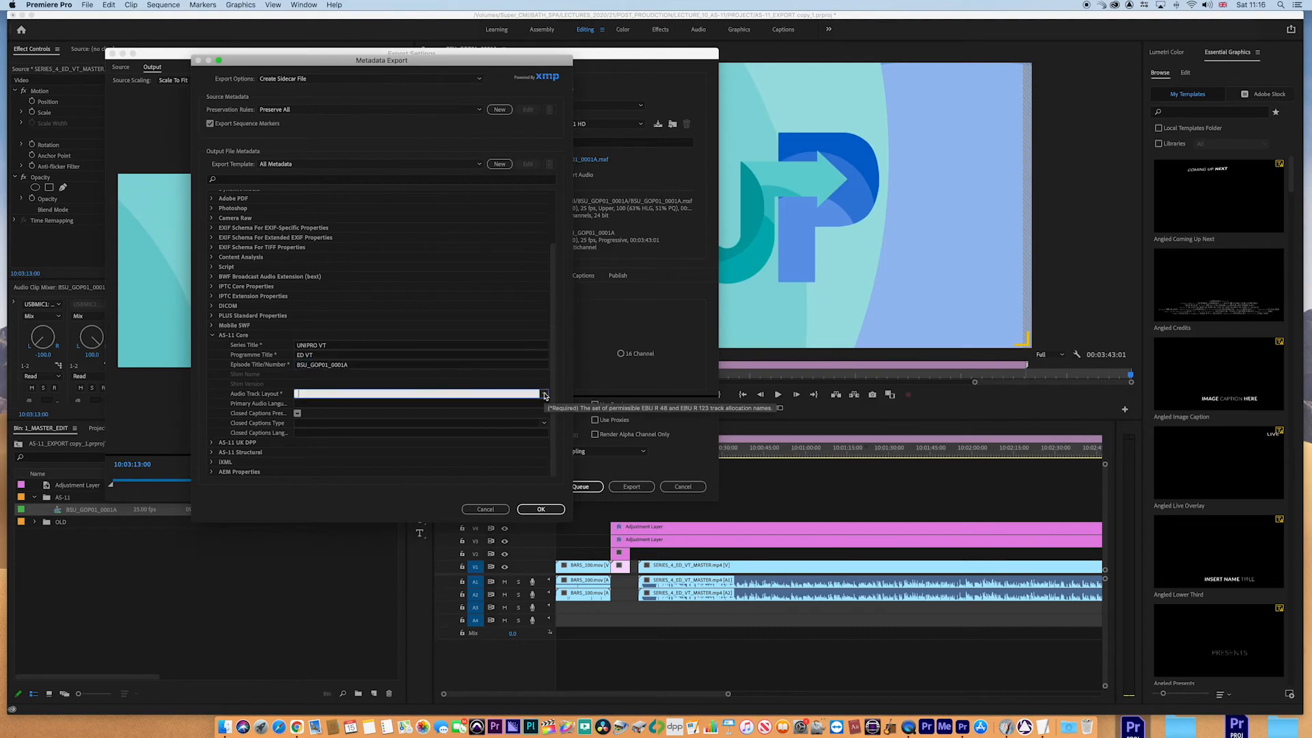
# Set Audio Track Layout to EBU R 48: 1a and enter 'en'
pyautogui.click(543, 394)
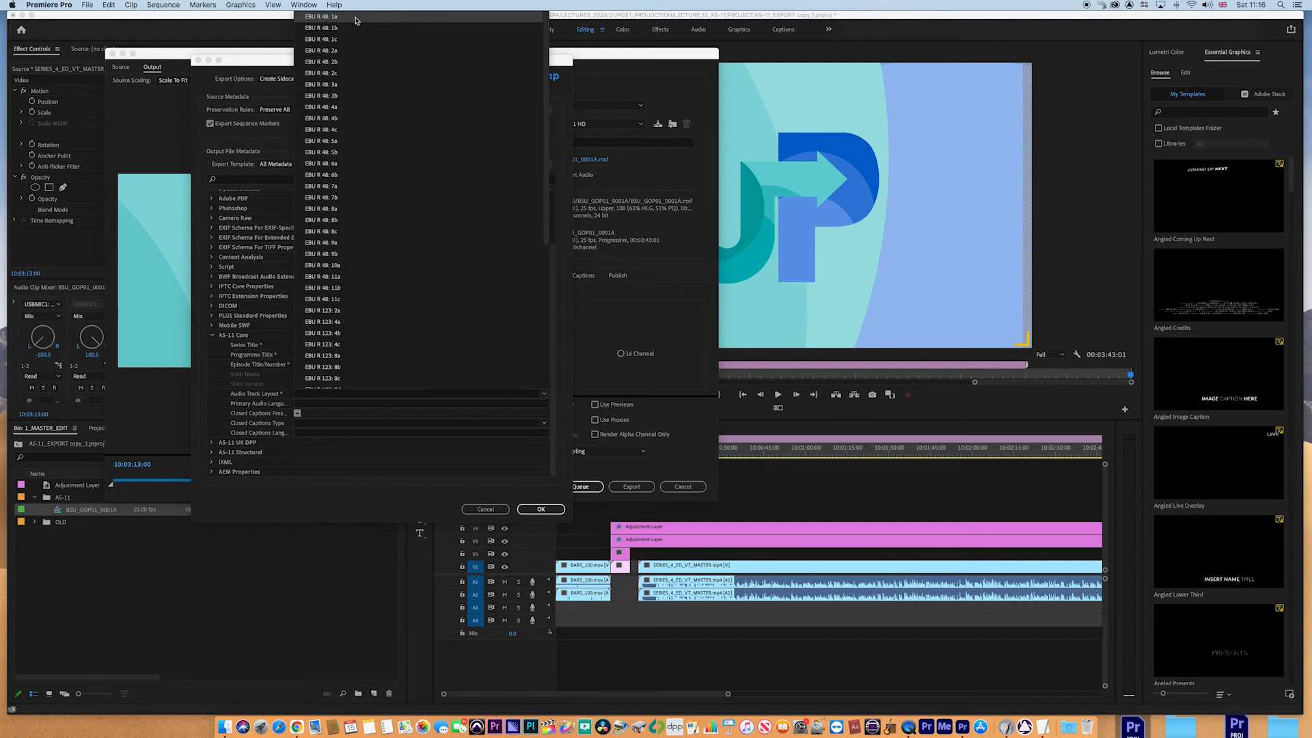
pyautogui.click(321, 16)
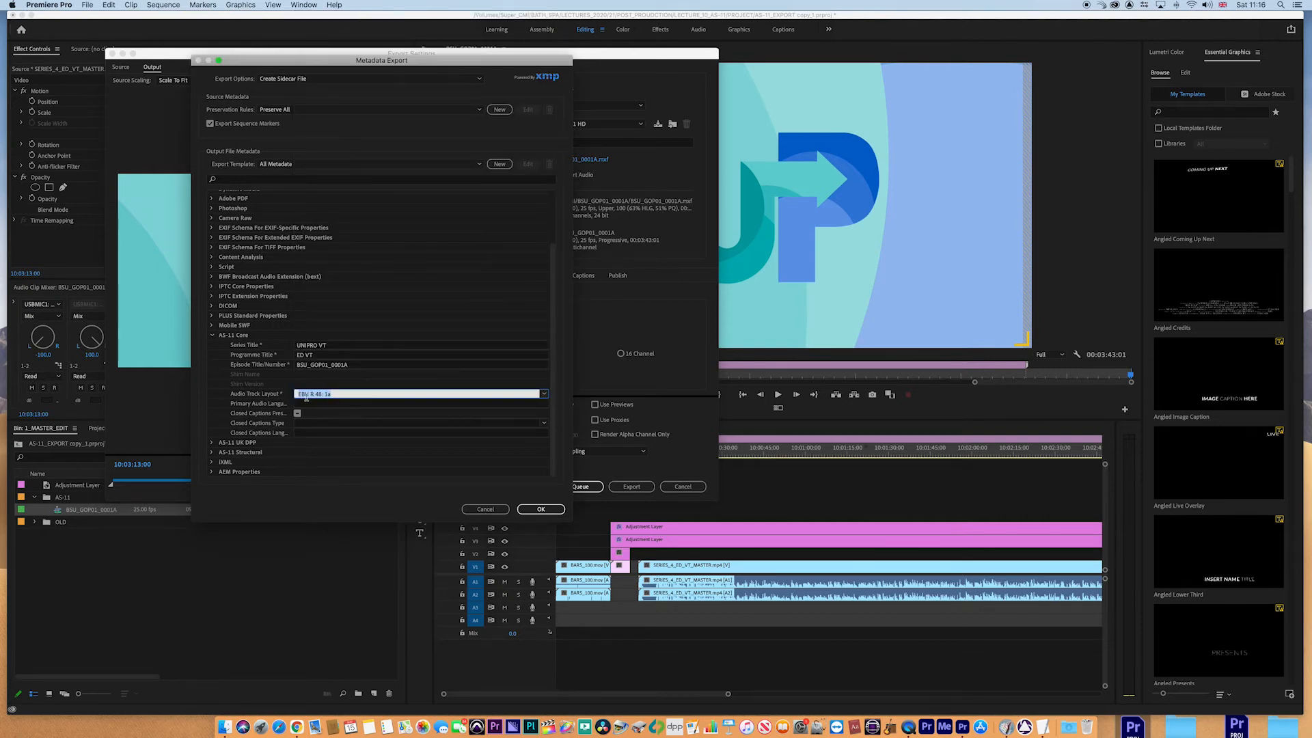
pyautogui.moveTo(346, 403)
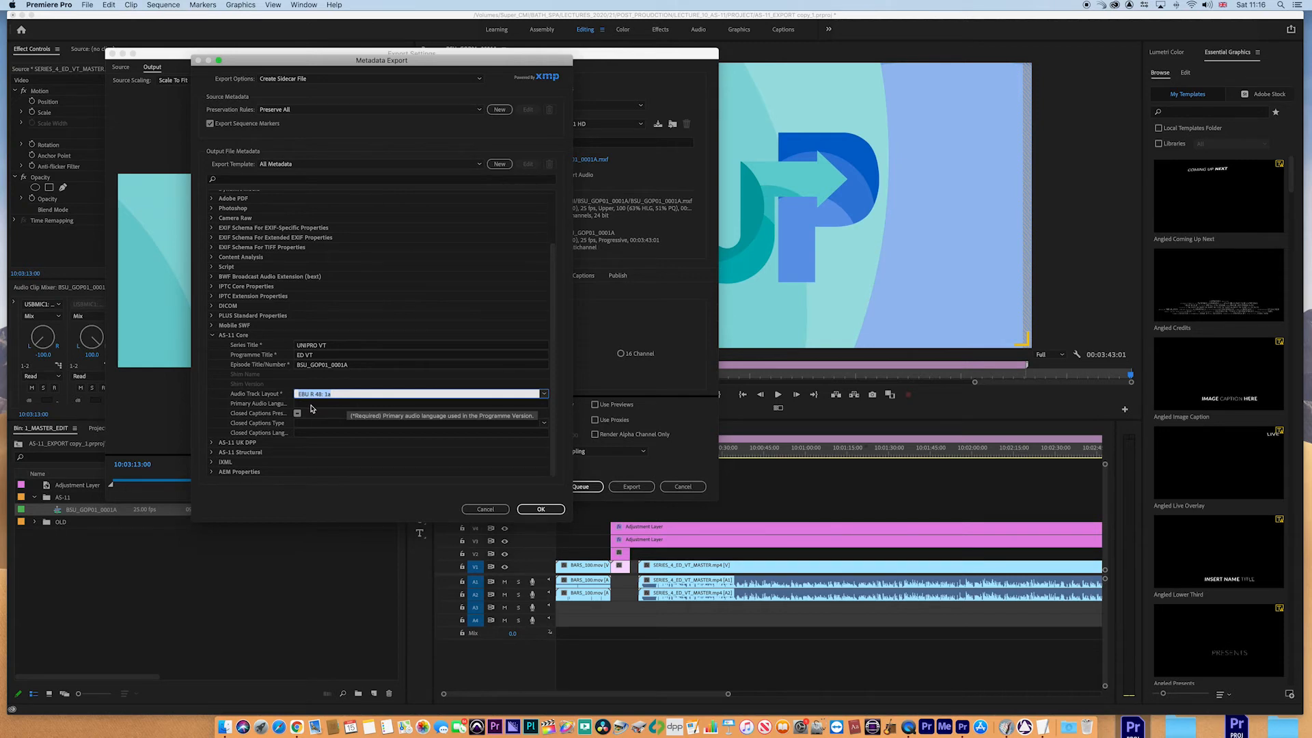
pyautogui.write('eng')
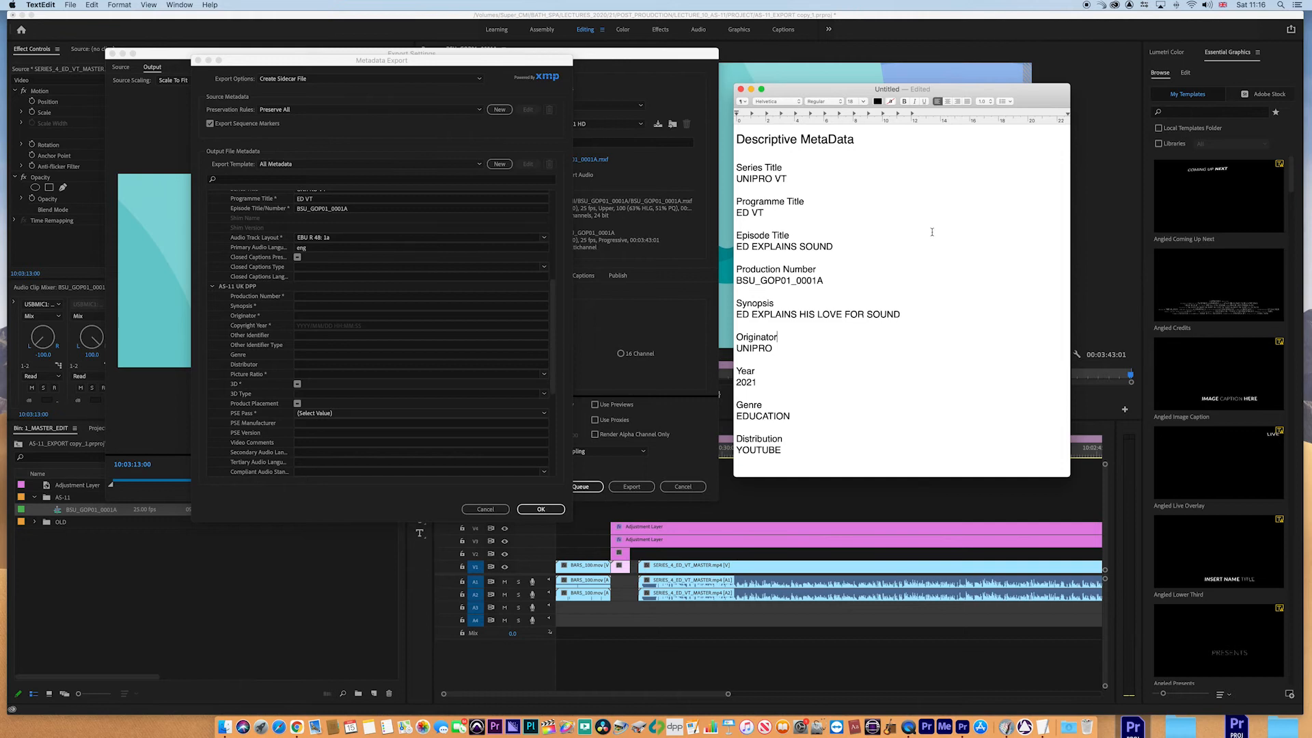
# Fill Production Number from the notes and set Copyright Year to 2021
pyautogui.doubleClick(778, 280)
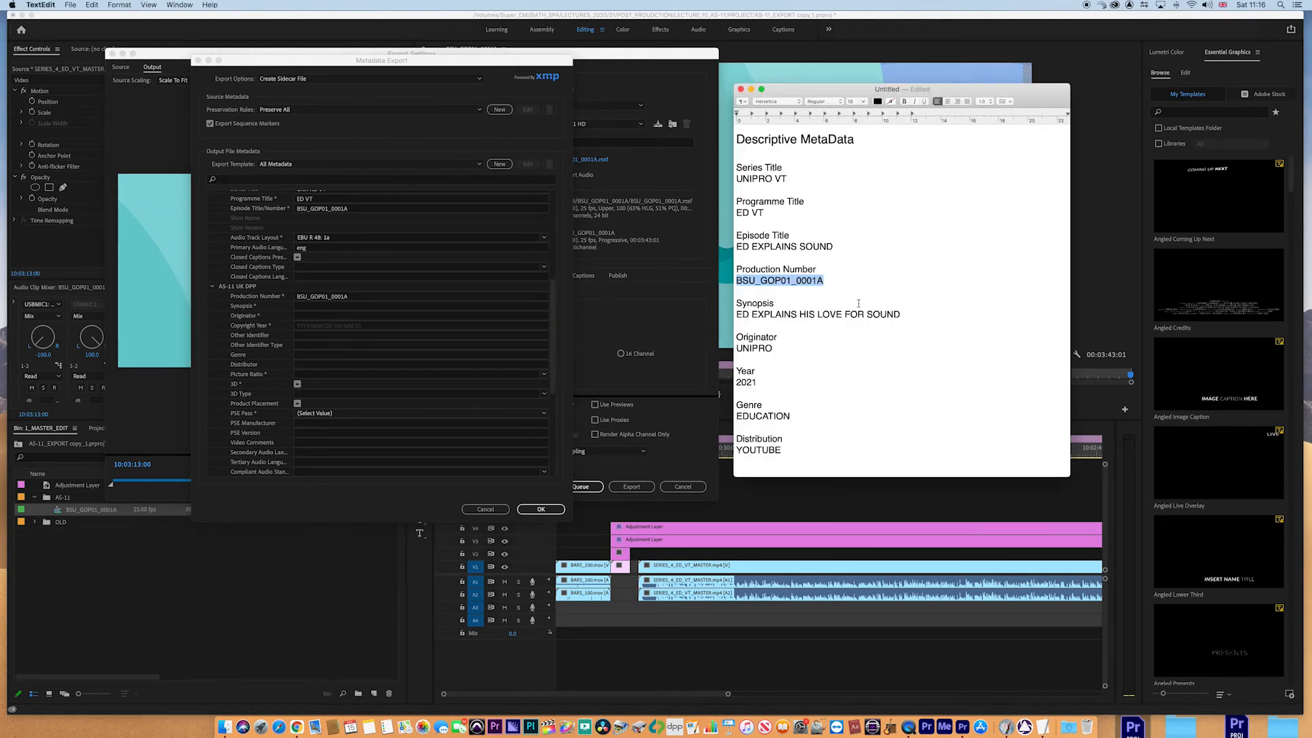
pyautogui.click(737, 313)
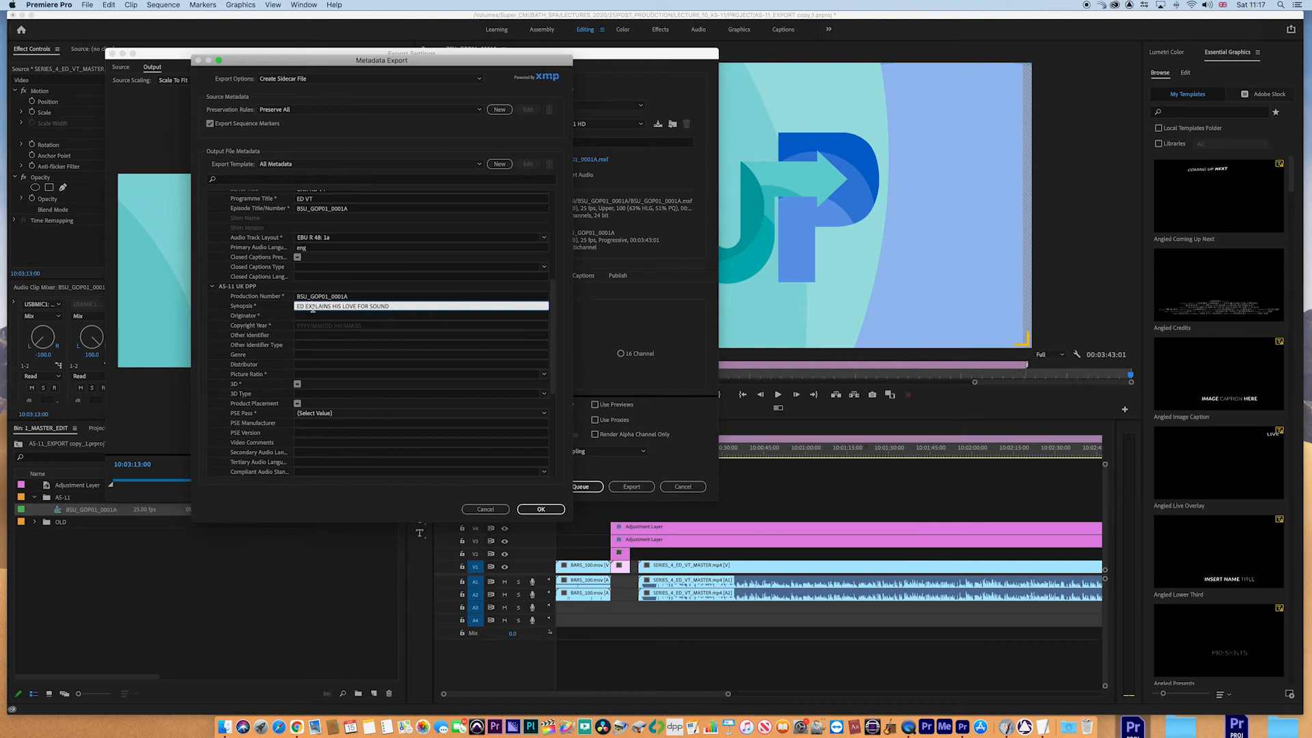
pyautogui.click(418, 315)
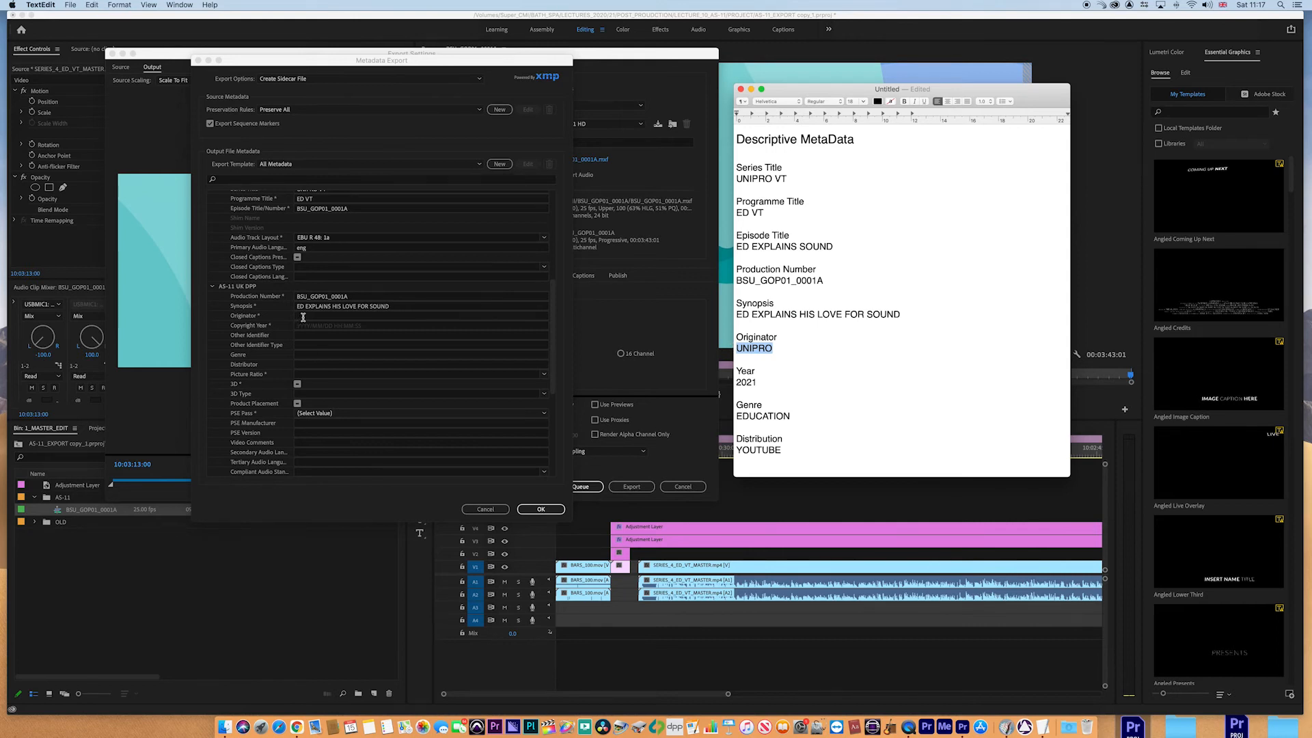
pyautogui.click(418, 325)
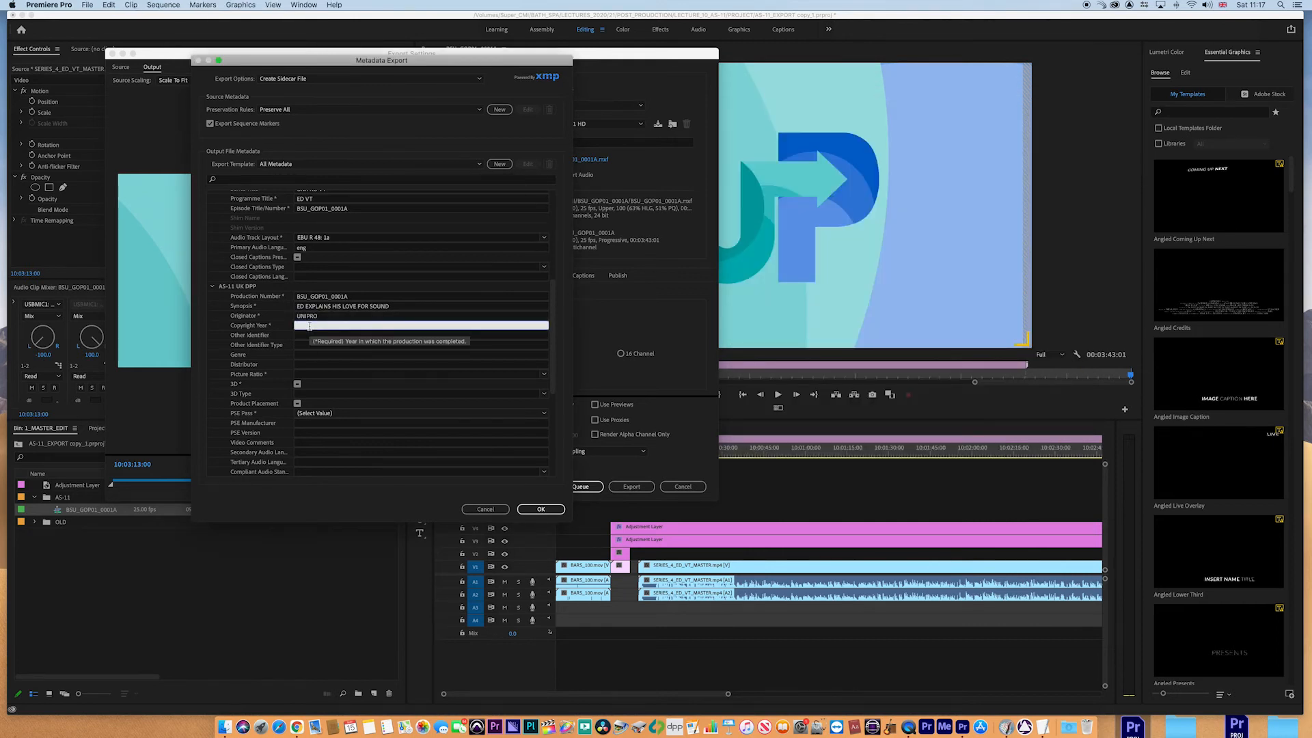
pyautogui.write('20210515')
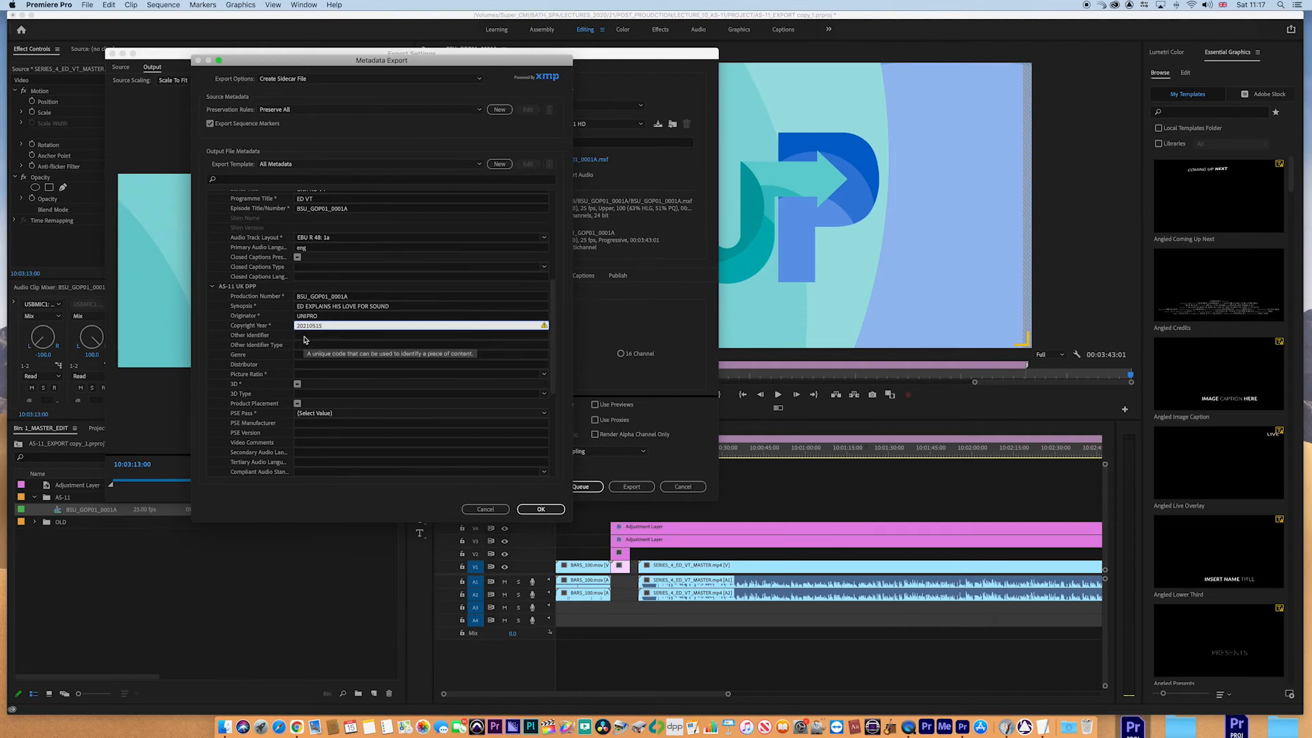
pyautogui.click(418, 335)
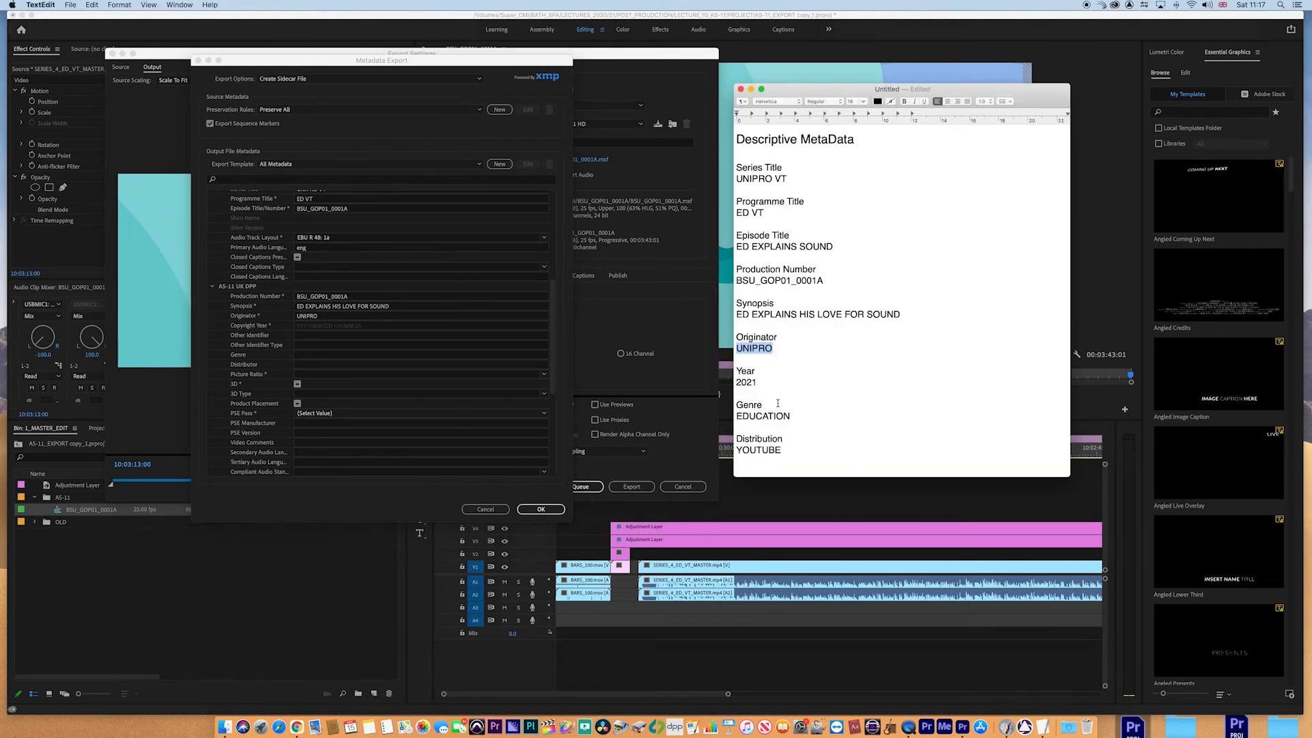
# Enter Genre EDUCATION and Distributor YOUTUBE, and set PSE Pass to No
pyautogui.doubleClick(761, 416)
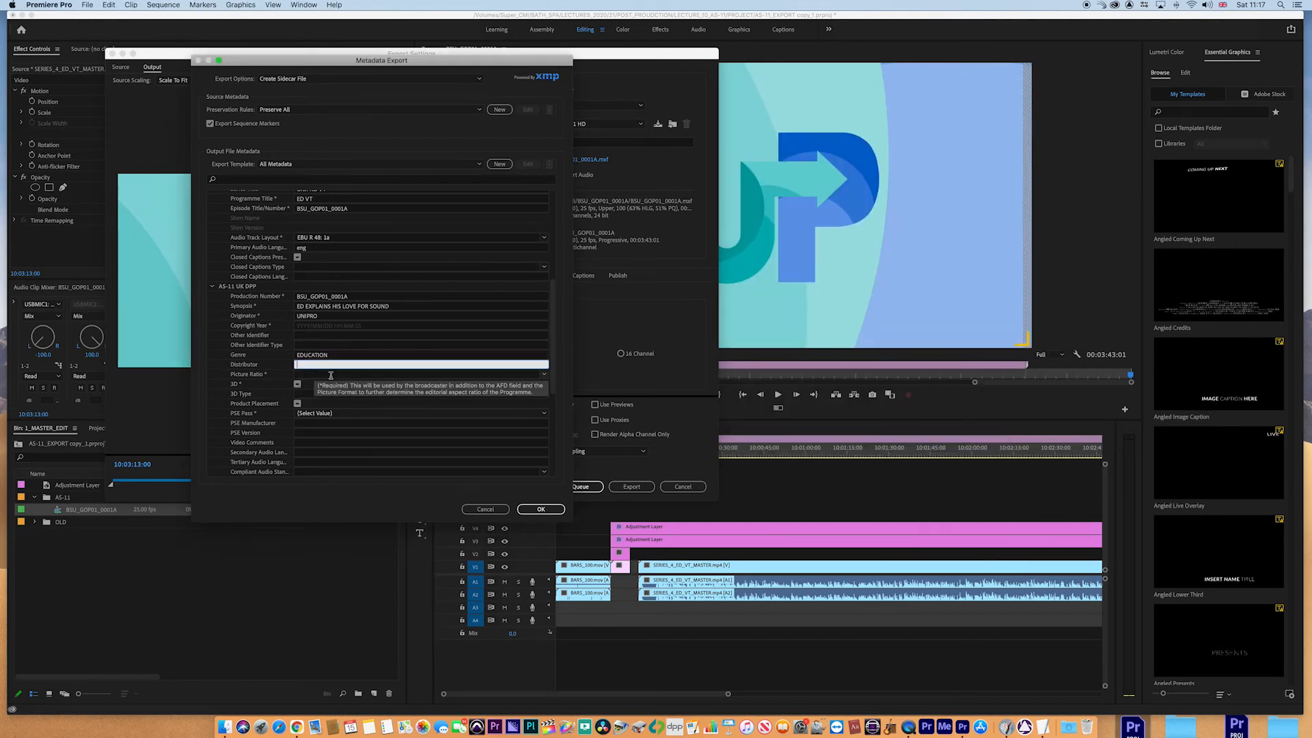
pyautogui.write('YOUTUBE')
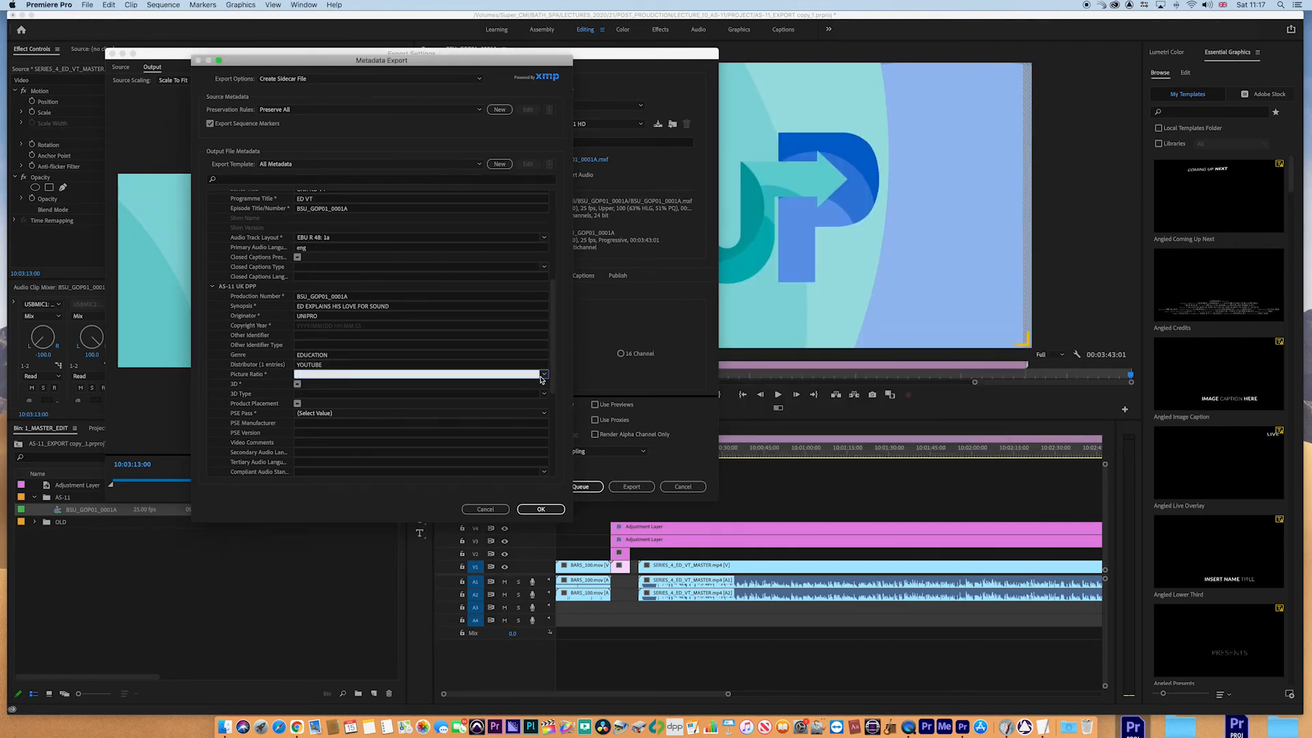
pyautogui.click(543, 374)
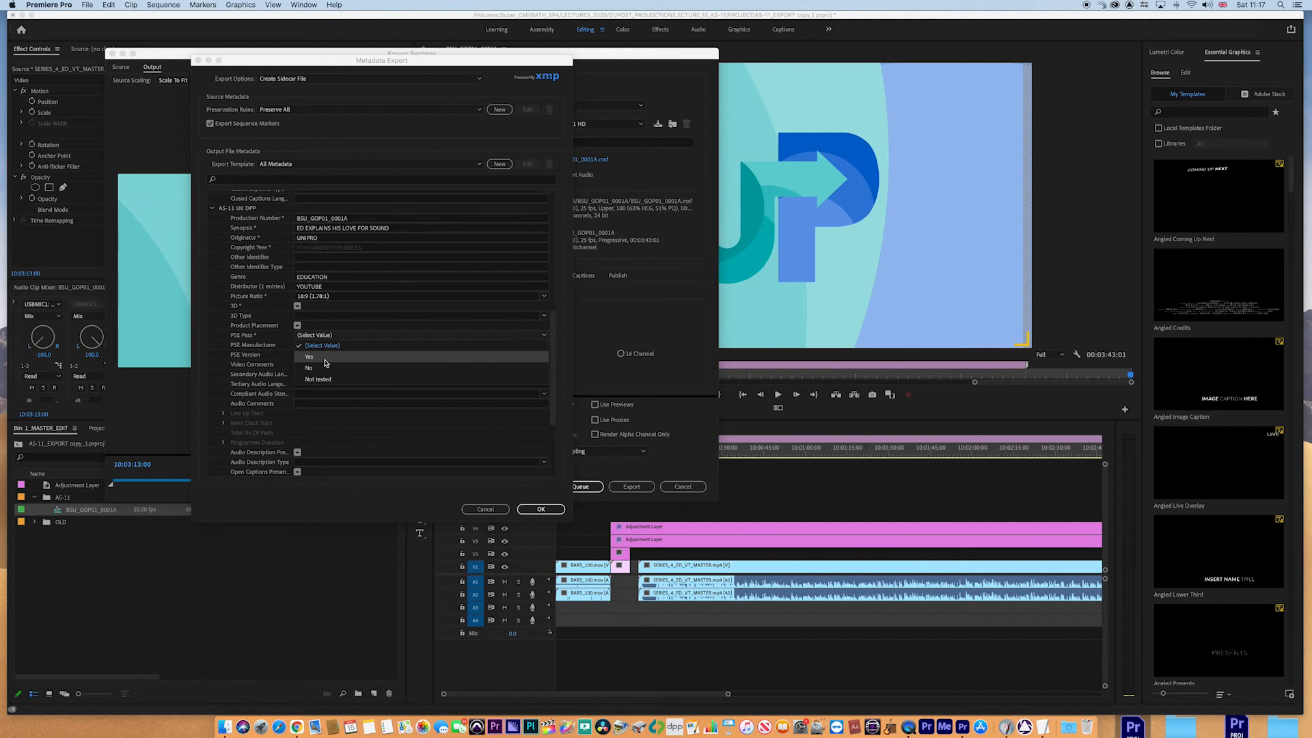
pyautogui.click(308, 368)
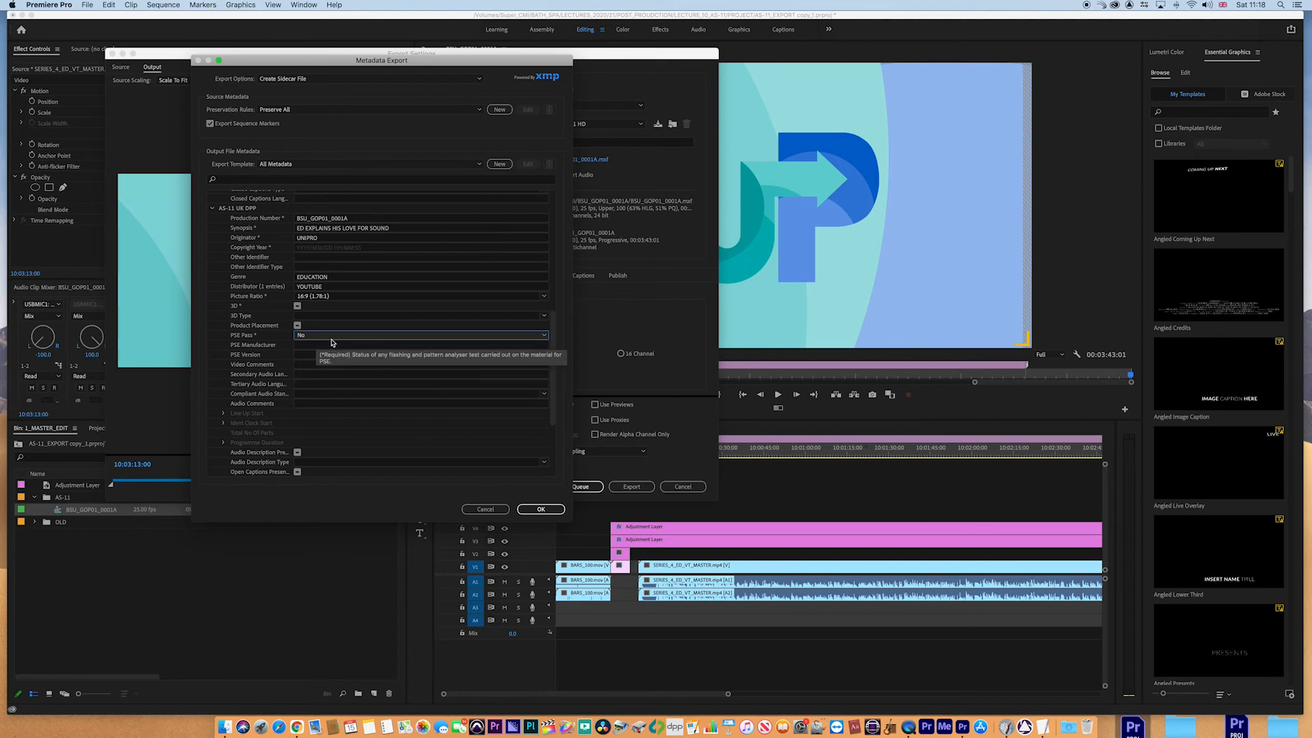
pyautogui.moveTo(293, 360)
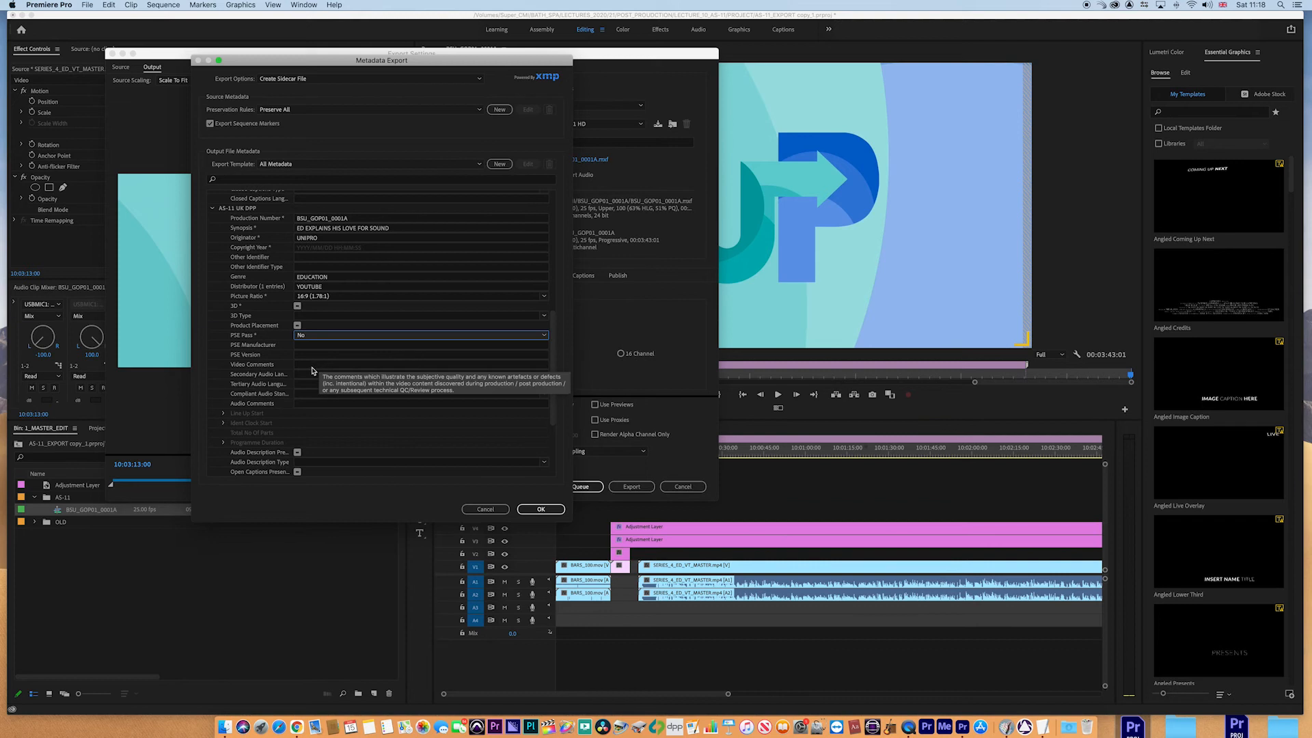
# Enter GOOD QUALITY video and audio comments and choose EBU R 128 audio standard
pyautogui.click(418, 364)
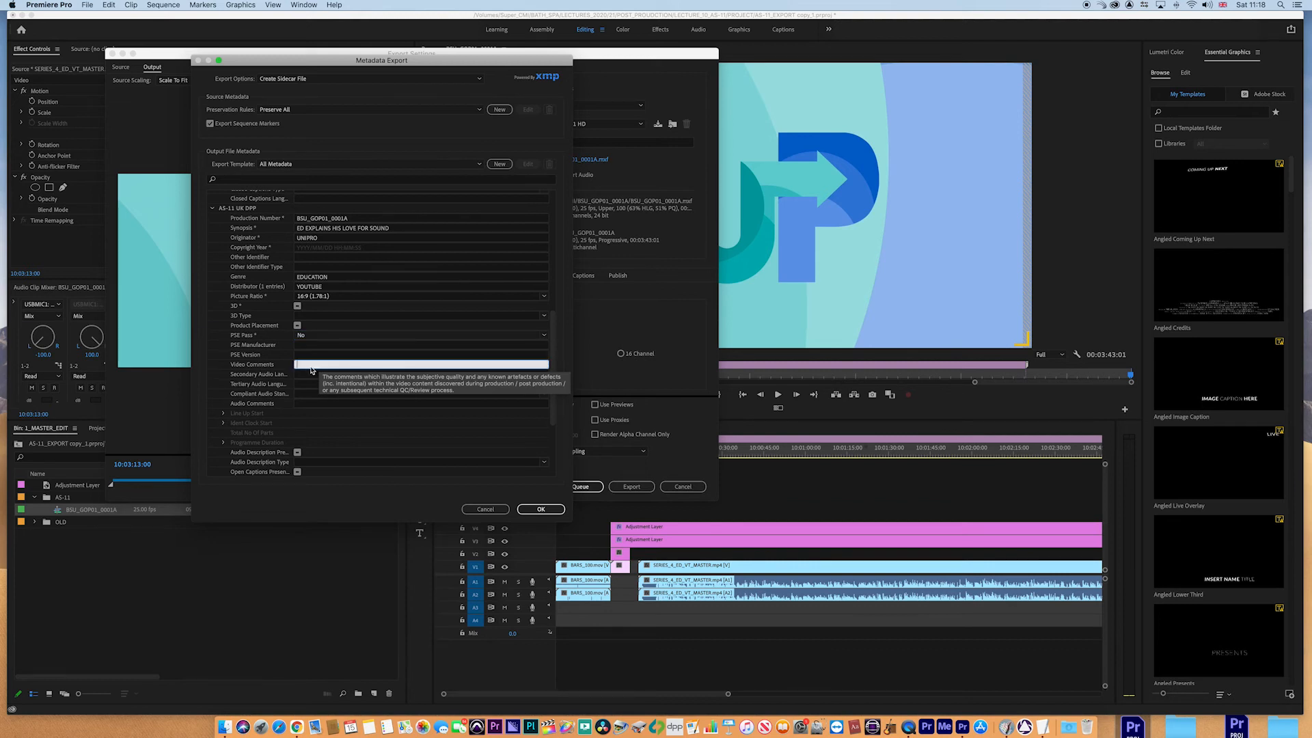
pyautogui.write('GOOD QUALITY')
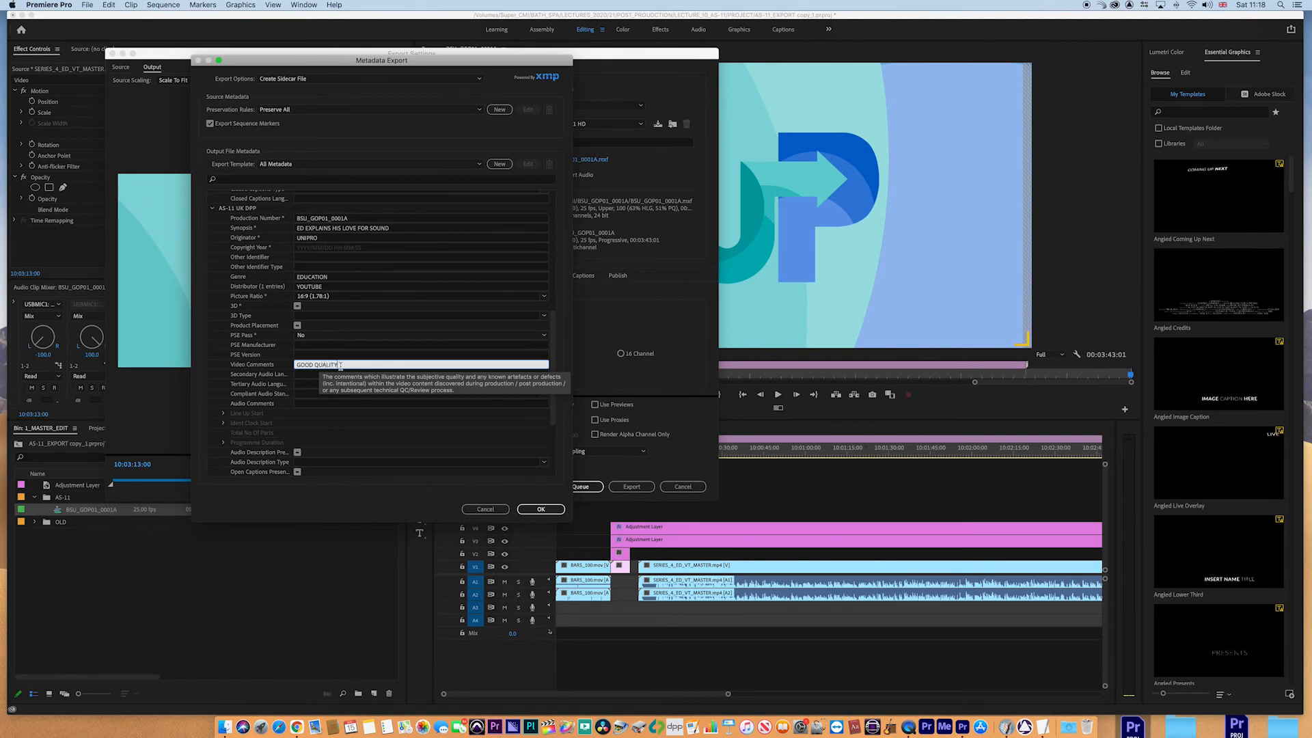
pyautogui.moveTo(307, 387)
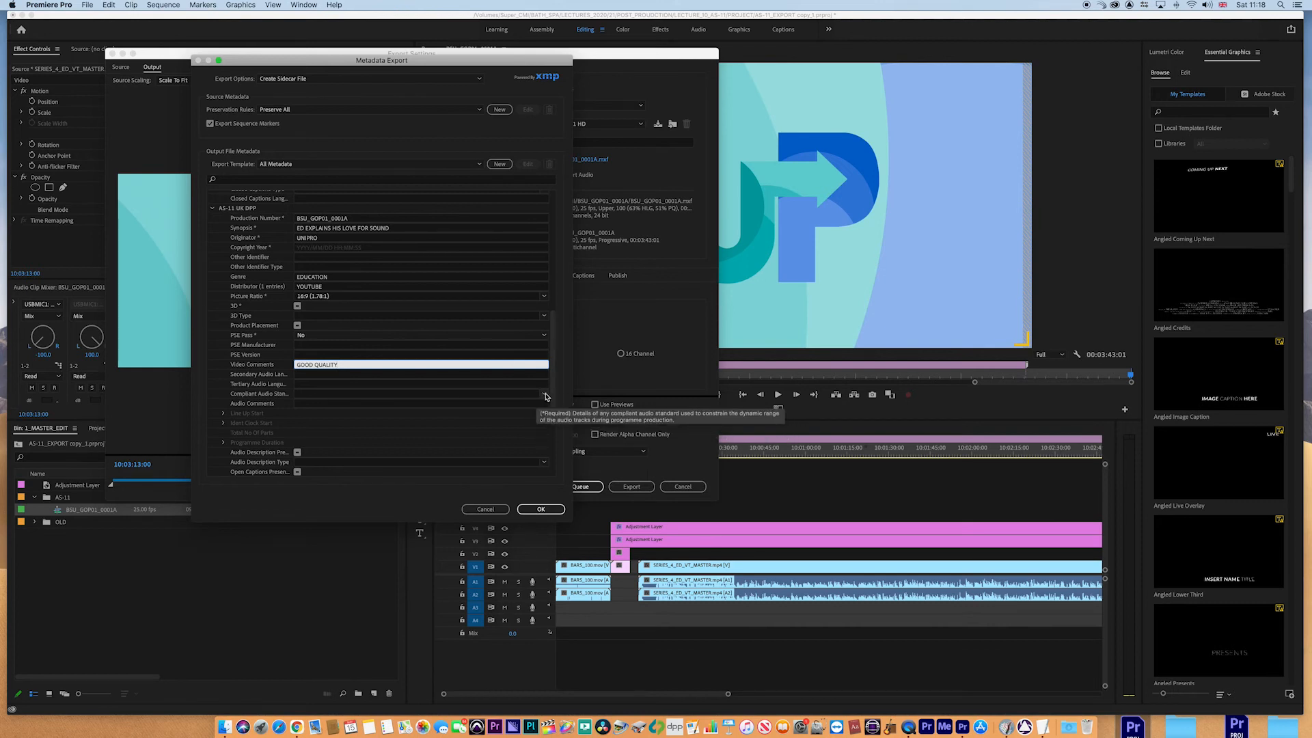
pyautogui.click(419, 394)
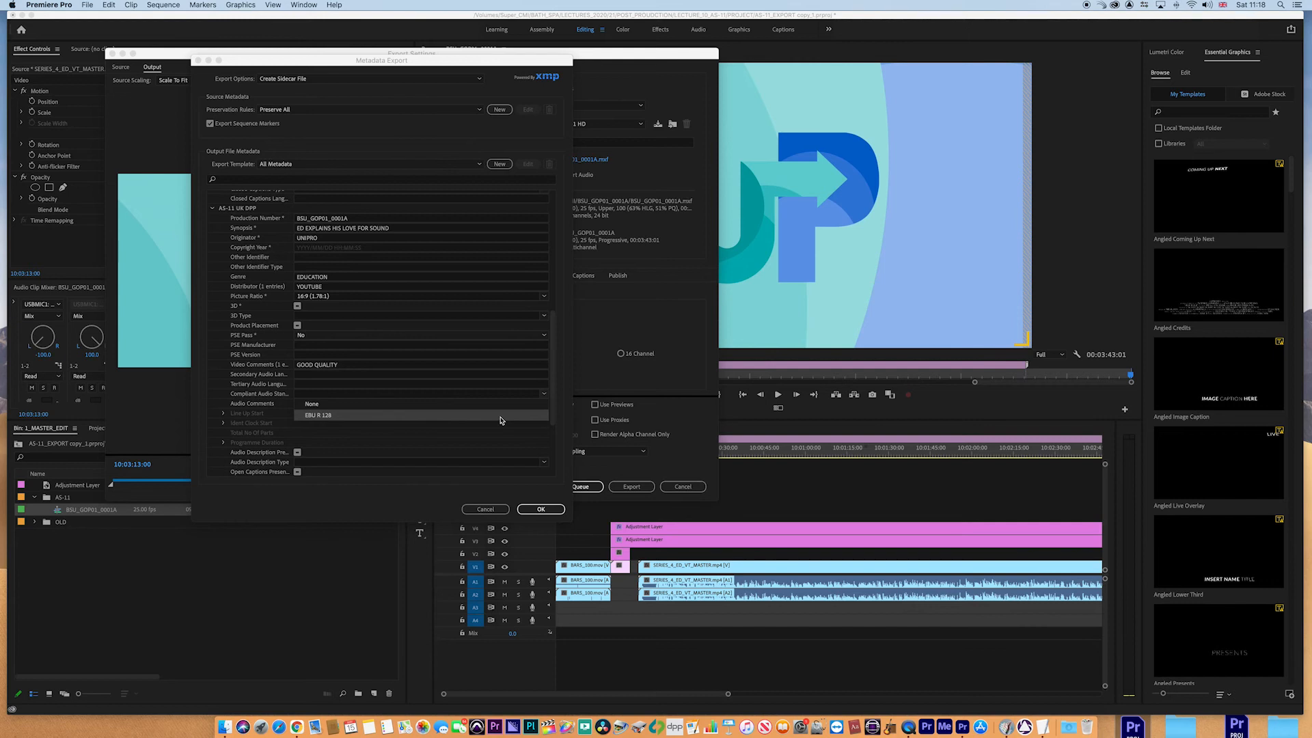
pyautogui.click(317, 414)
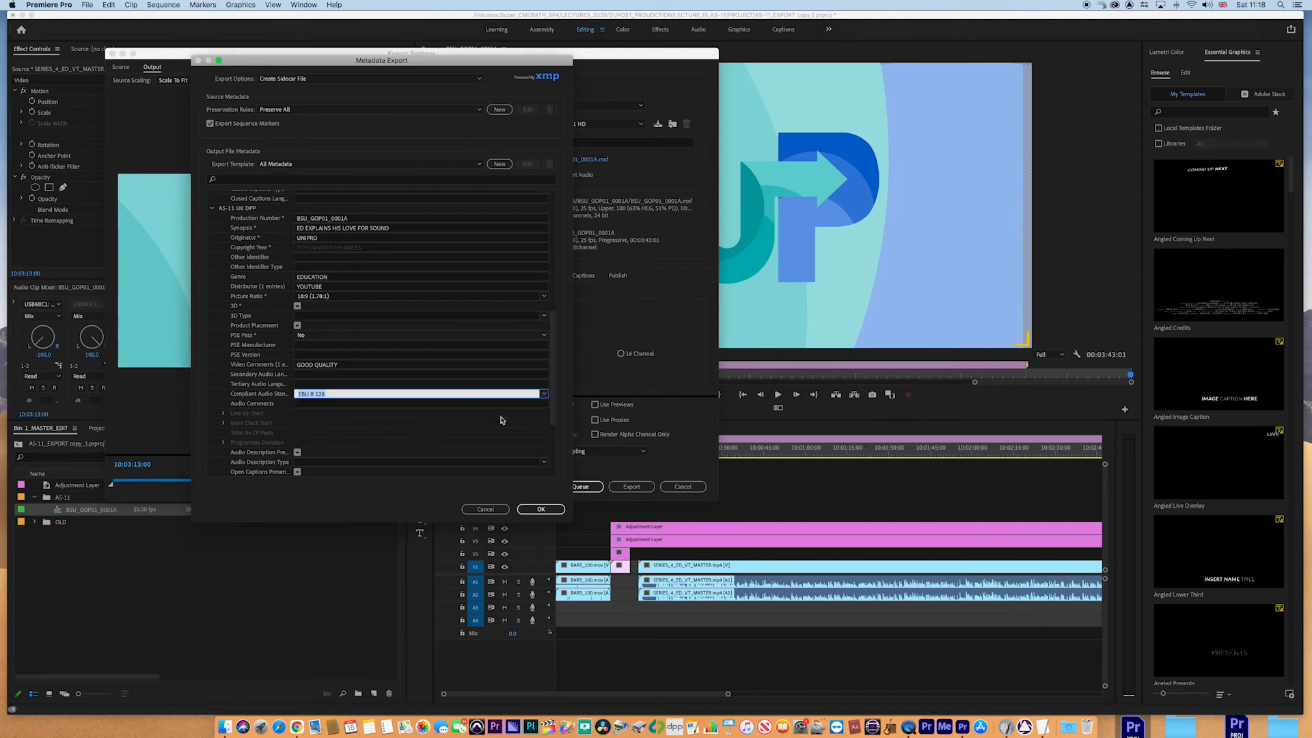
pyautogui.scroll(-3)
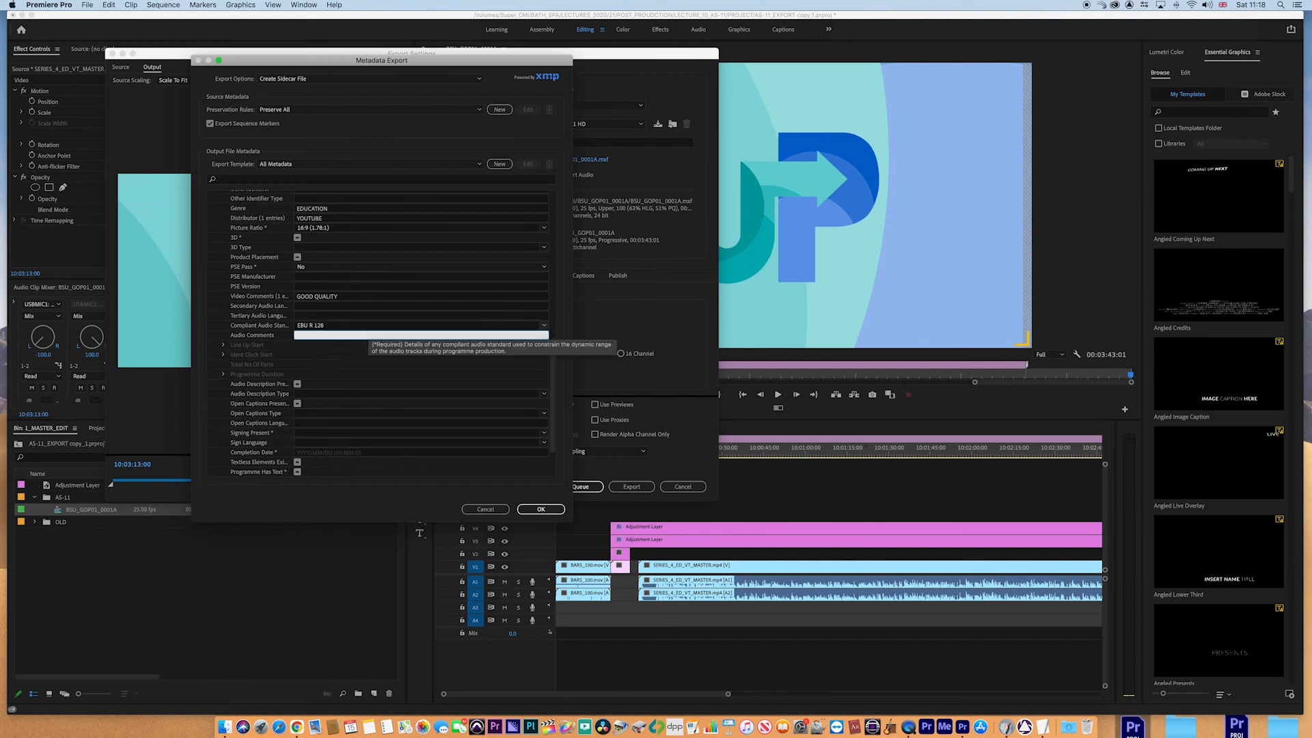
pyautogui.write('GOOD QUALITY')
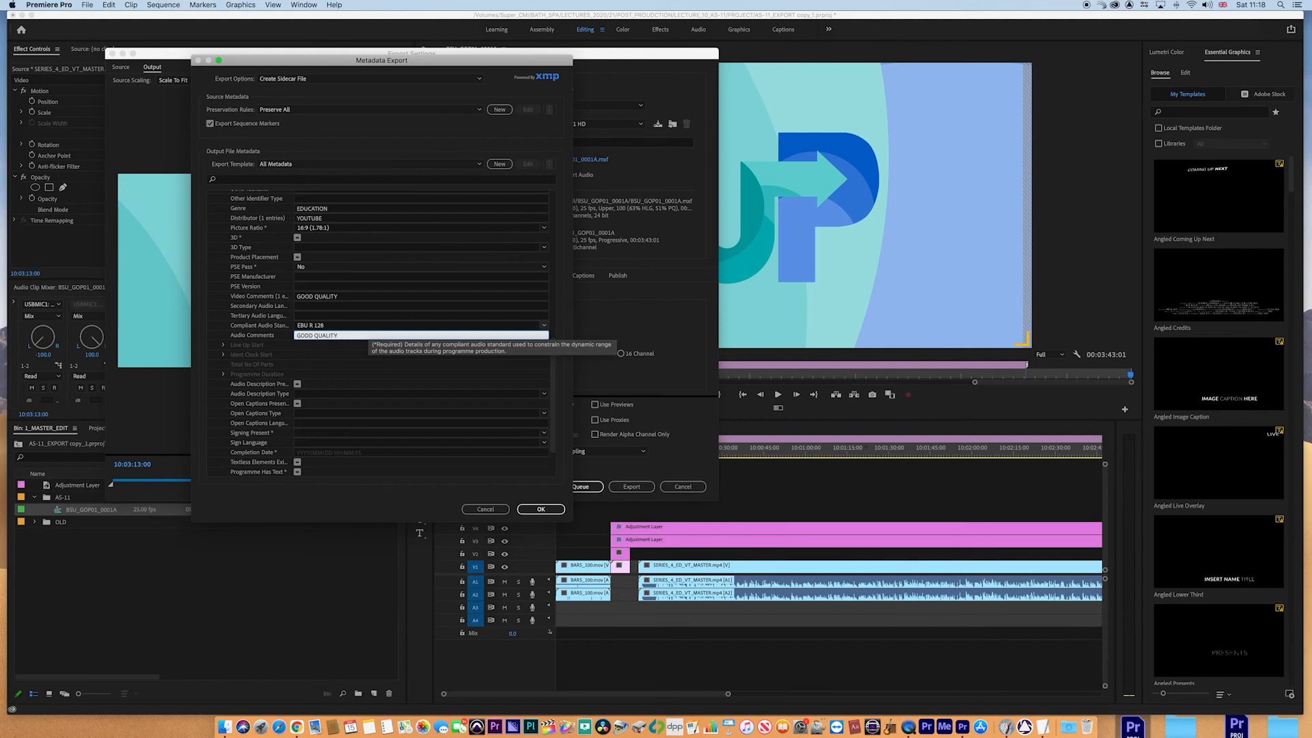
pyautogui.scroll(-3)
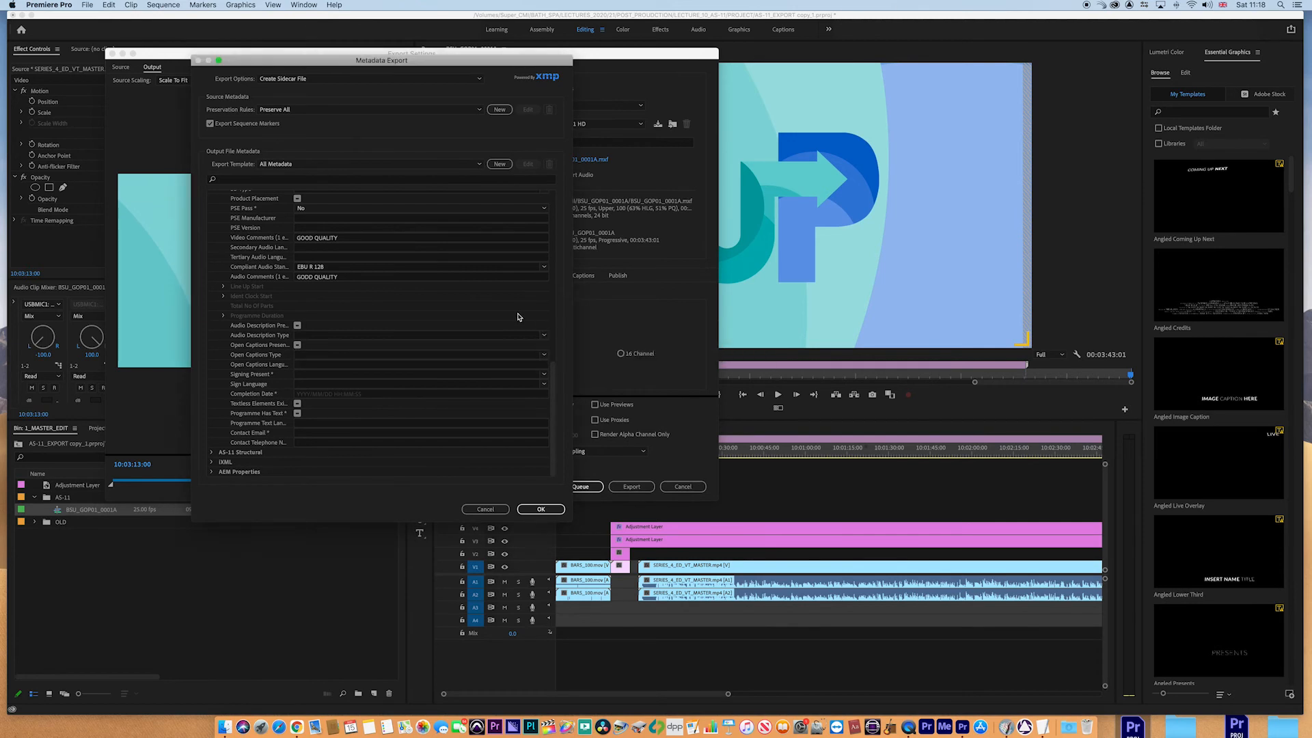
pyautogui.moveTo(375, 432)
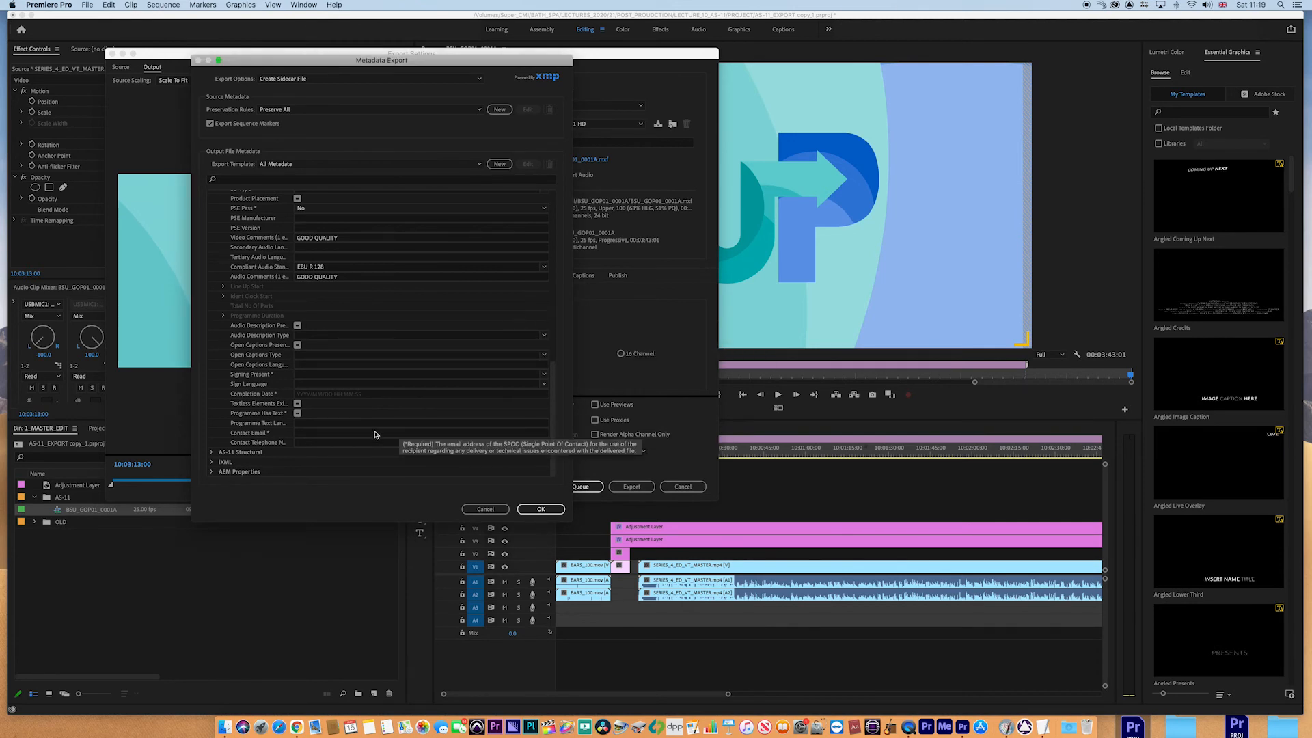
pyautogui.click(422, 432)
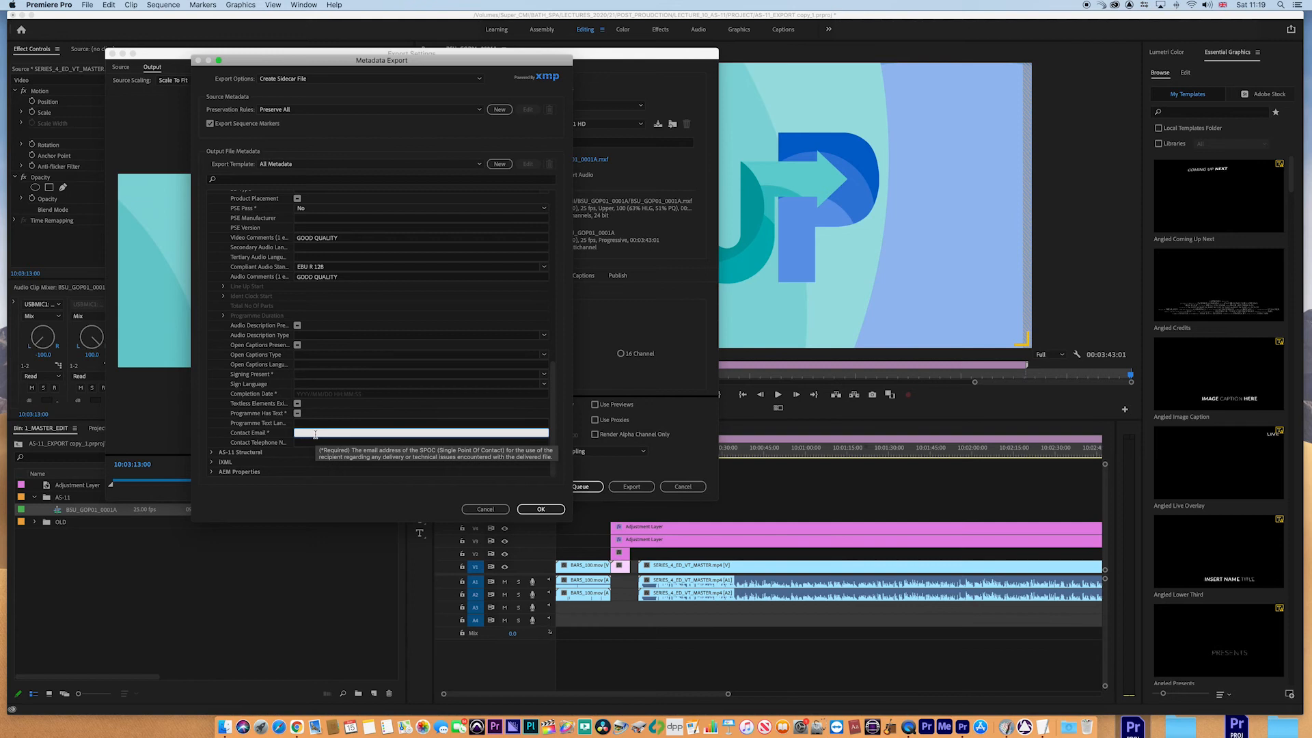
pyautogui.write('MARK@')
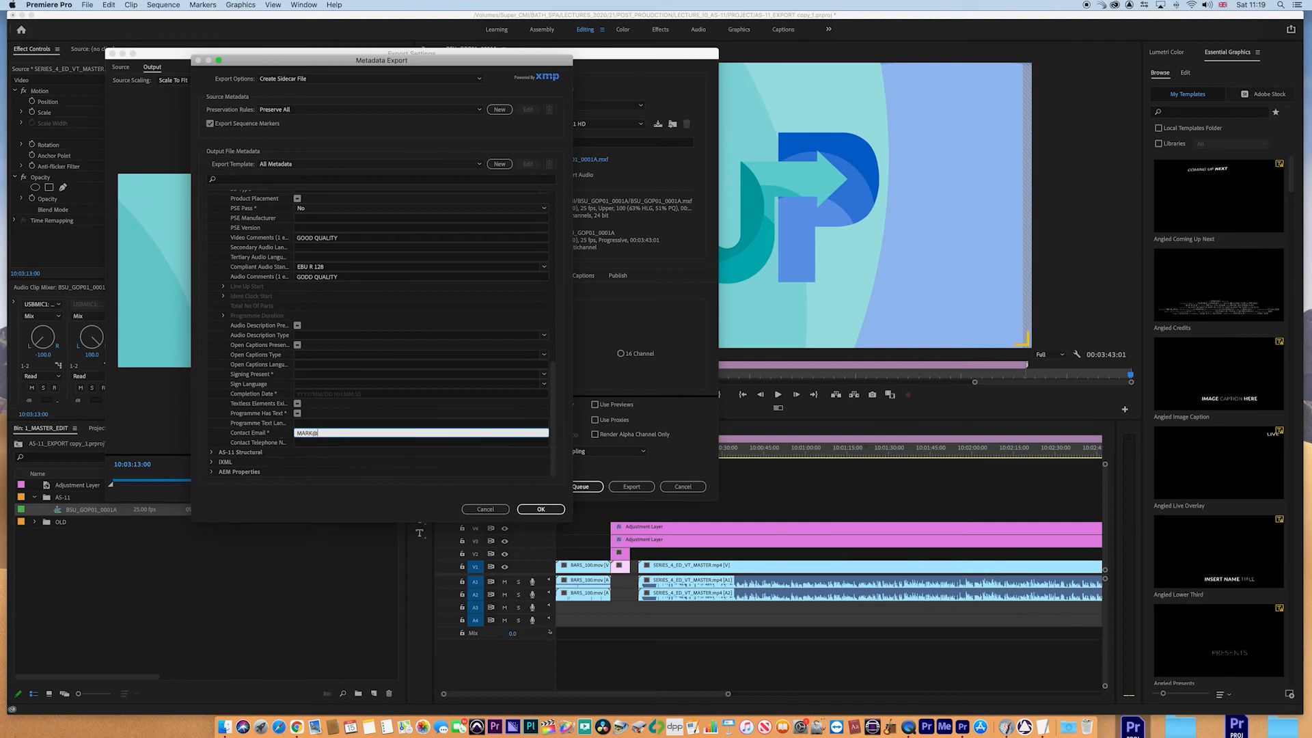
pyautogui.write('TEST.C')
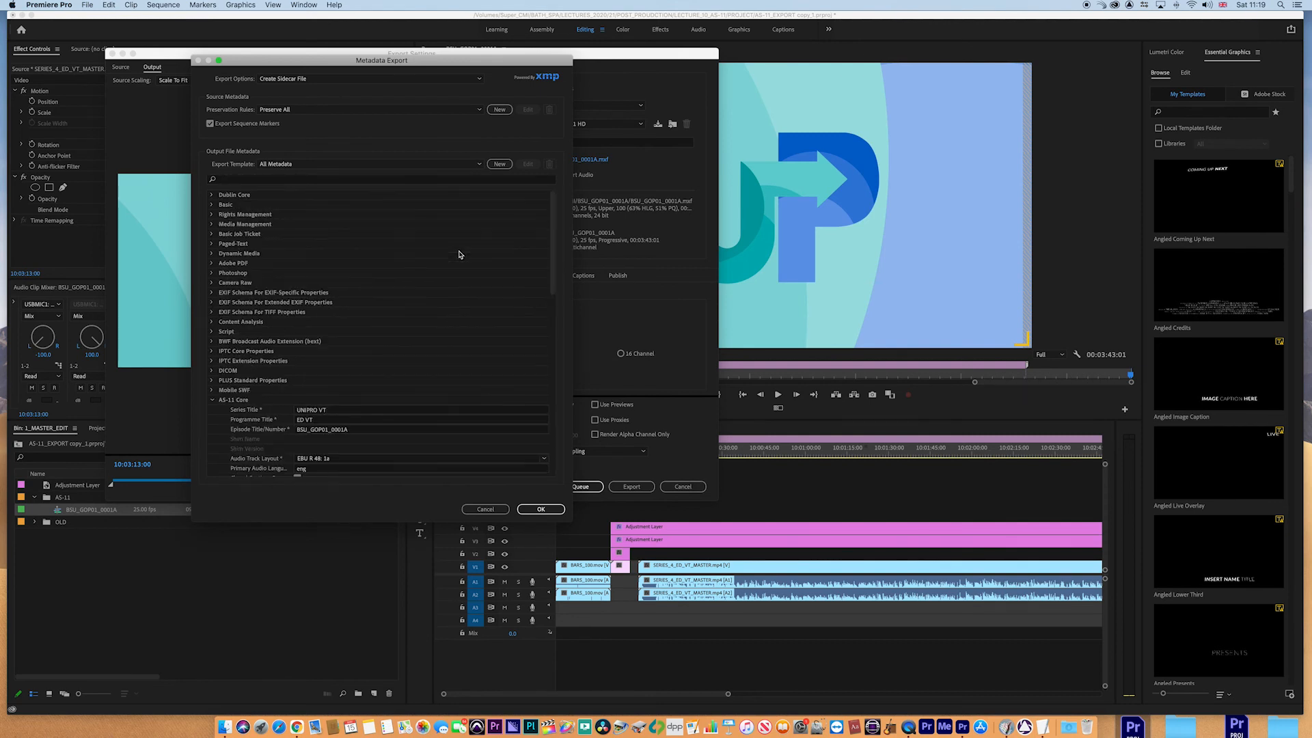
# Confirm the export metadata and start exporting BSU_GOP01_0001A as AS-11 MXF
pyautogui.scroll(-3)
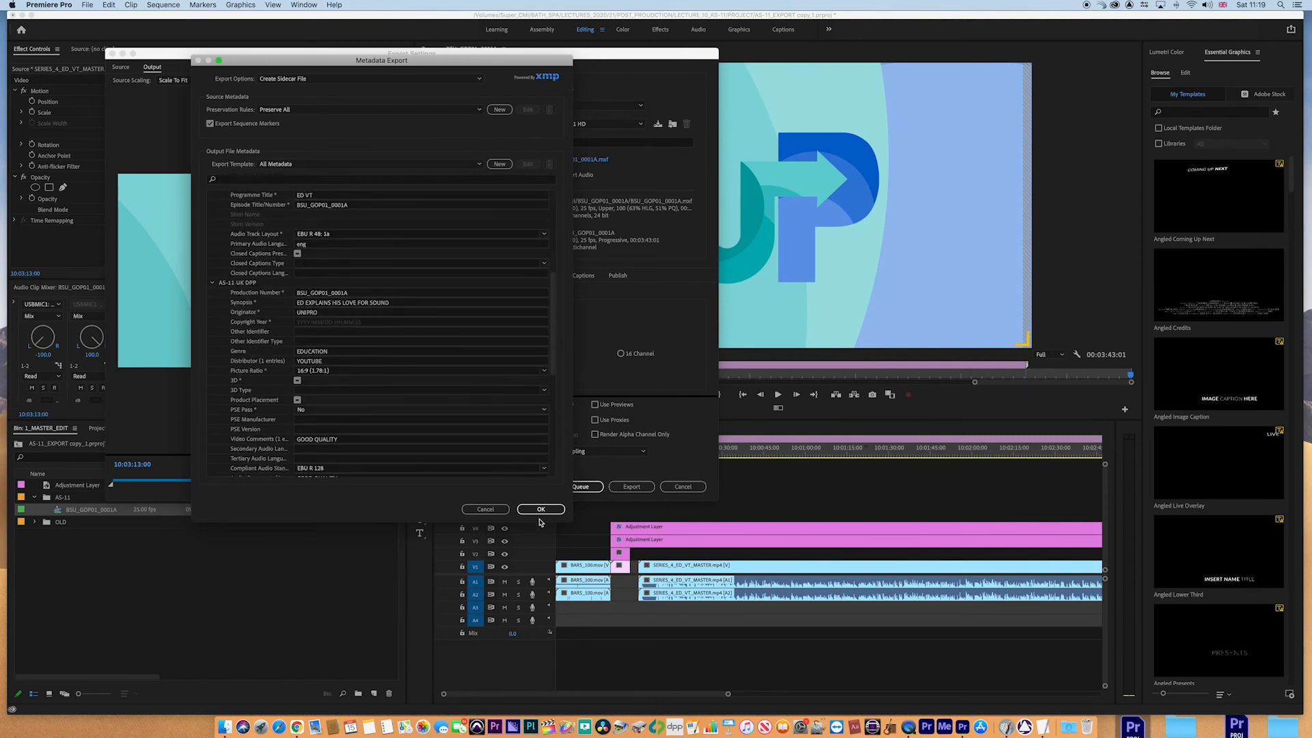
pyautogui.click(541, 508)
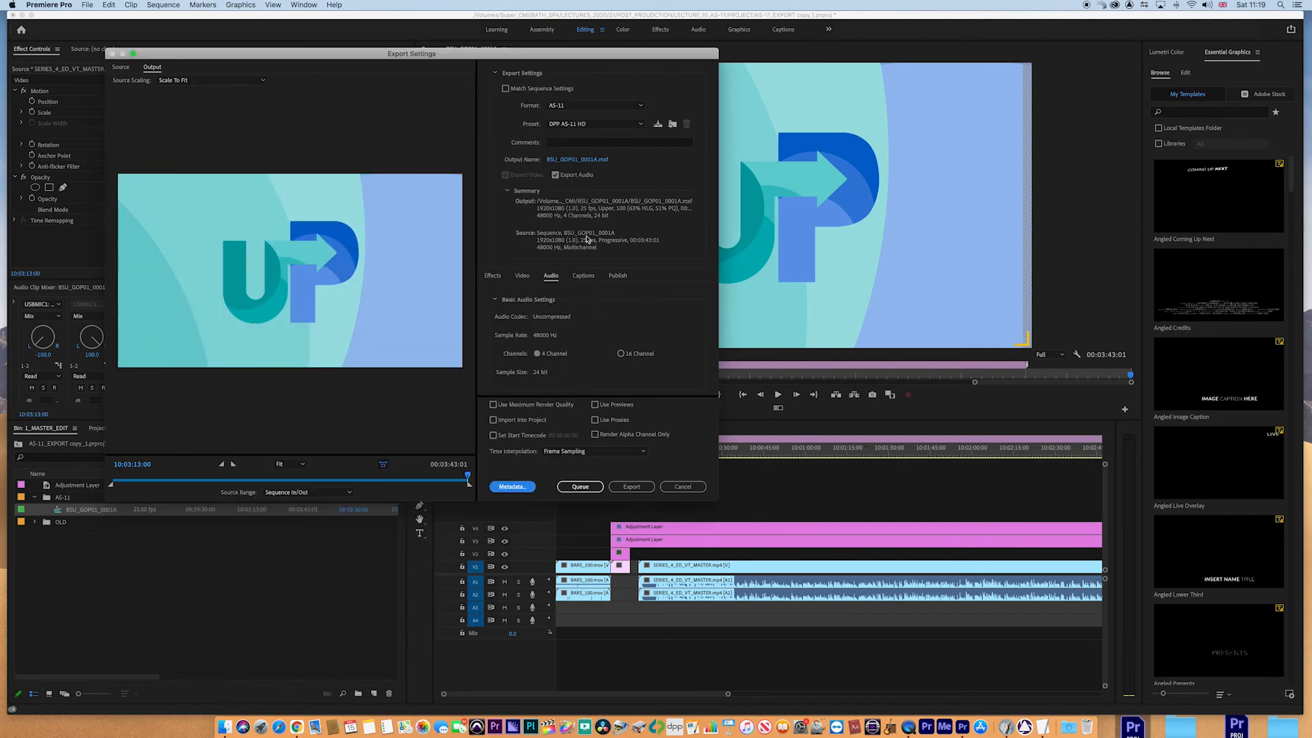
pyautogui.moveTo(556, 131)
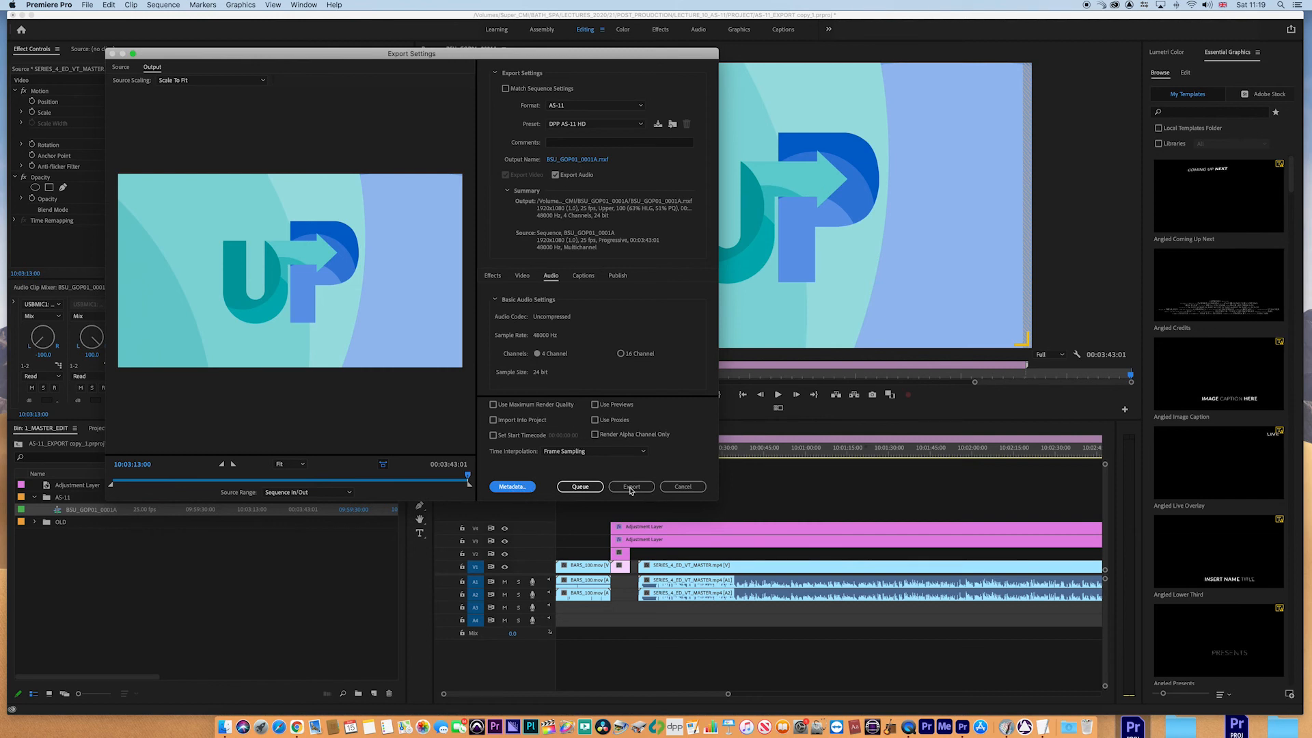
pyautogui.click(631, 486)
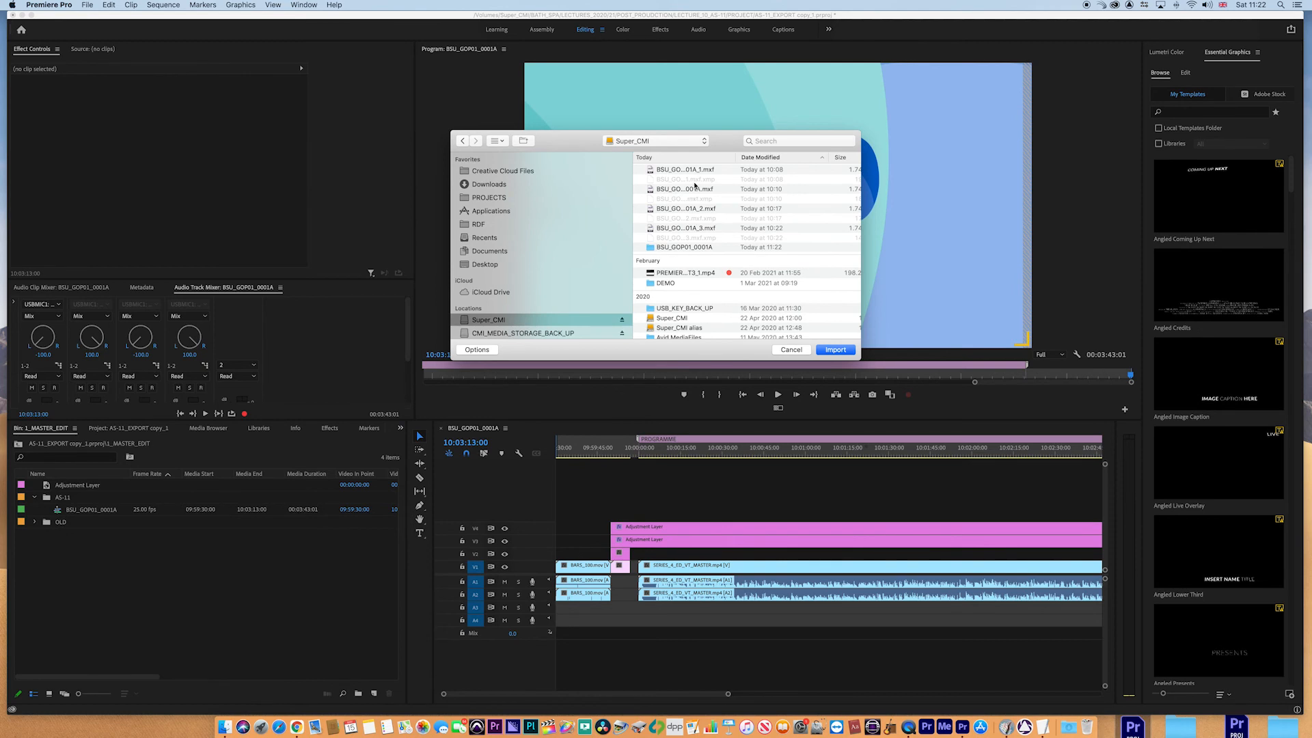
# Import BSU_GOP01_0001A.mxf from the BSU_GOP01_0001A folder in Super_CMI
pyautogui.doubleClick(683, 247)
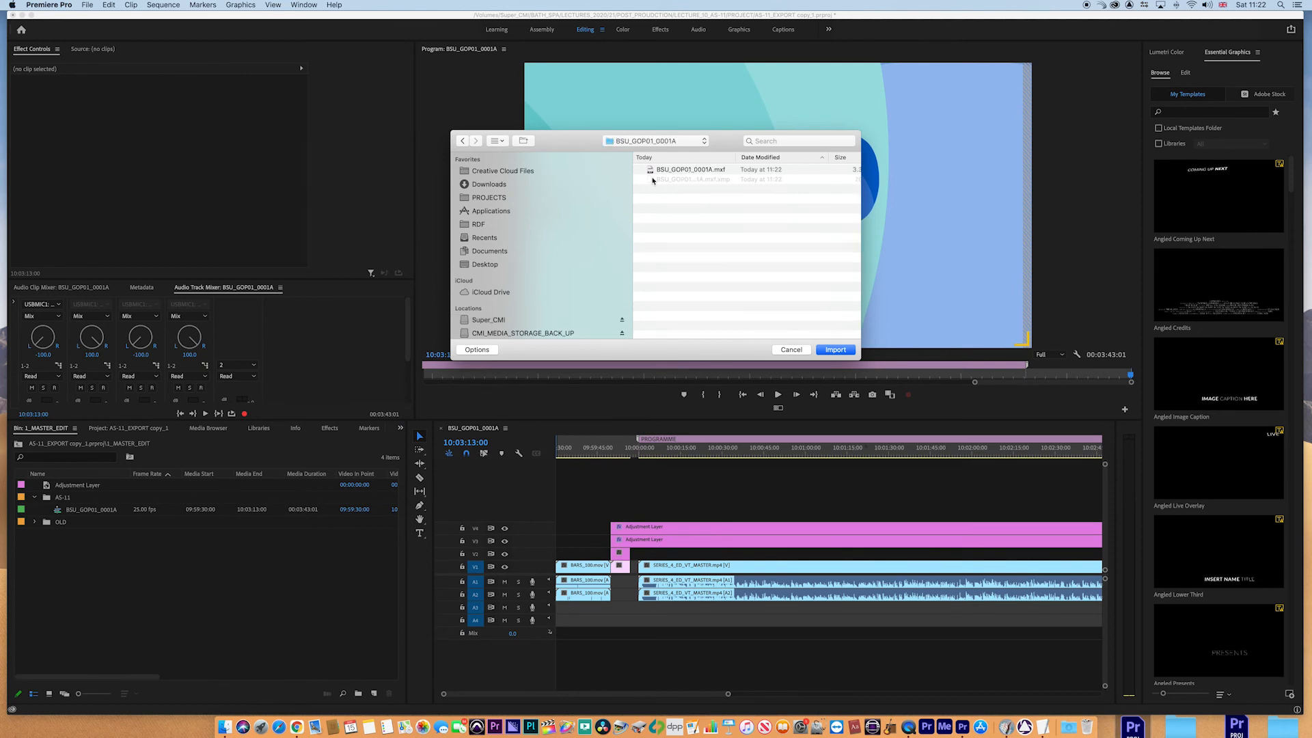
pyautogui.click(834, 349)
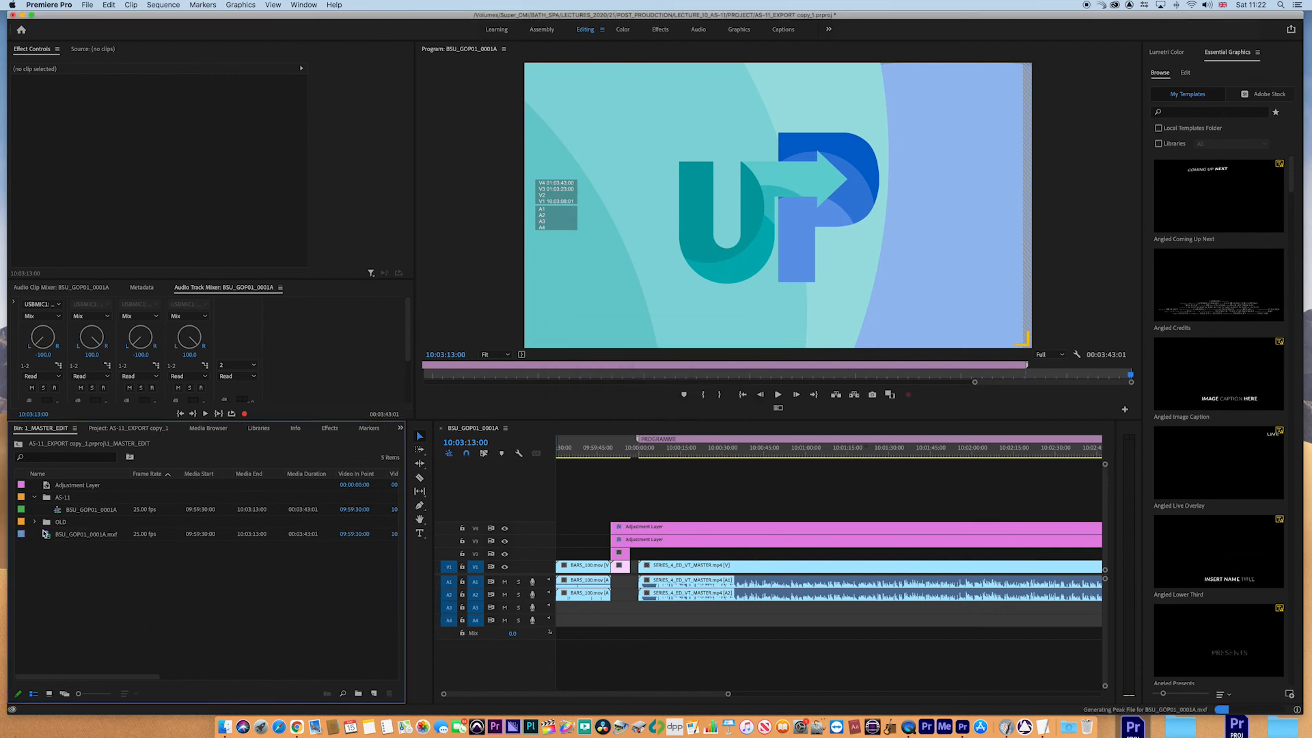
# Load BSU_GOP01_0001A.mxf from the bin into the Source Monitor
pyautogui.doubleClick(87, 534)
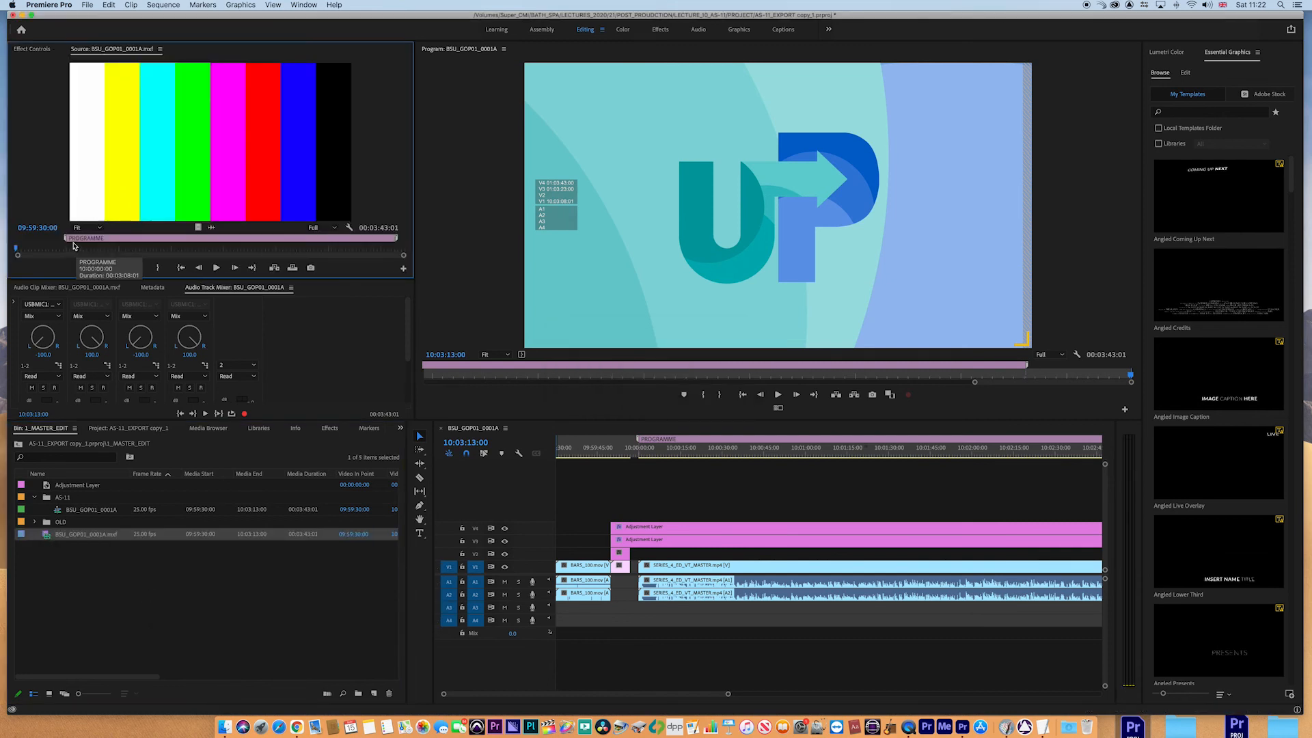
pyautogui.moveTo(283, 249)
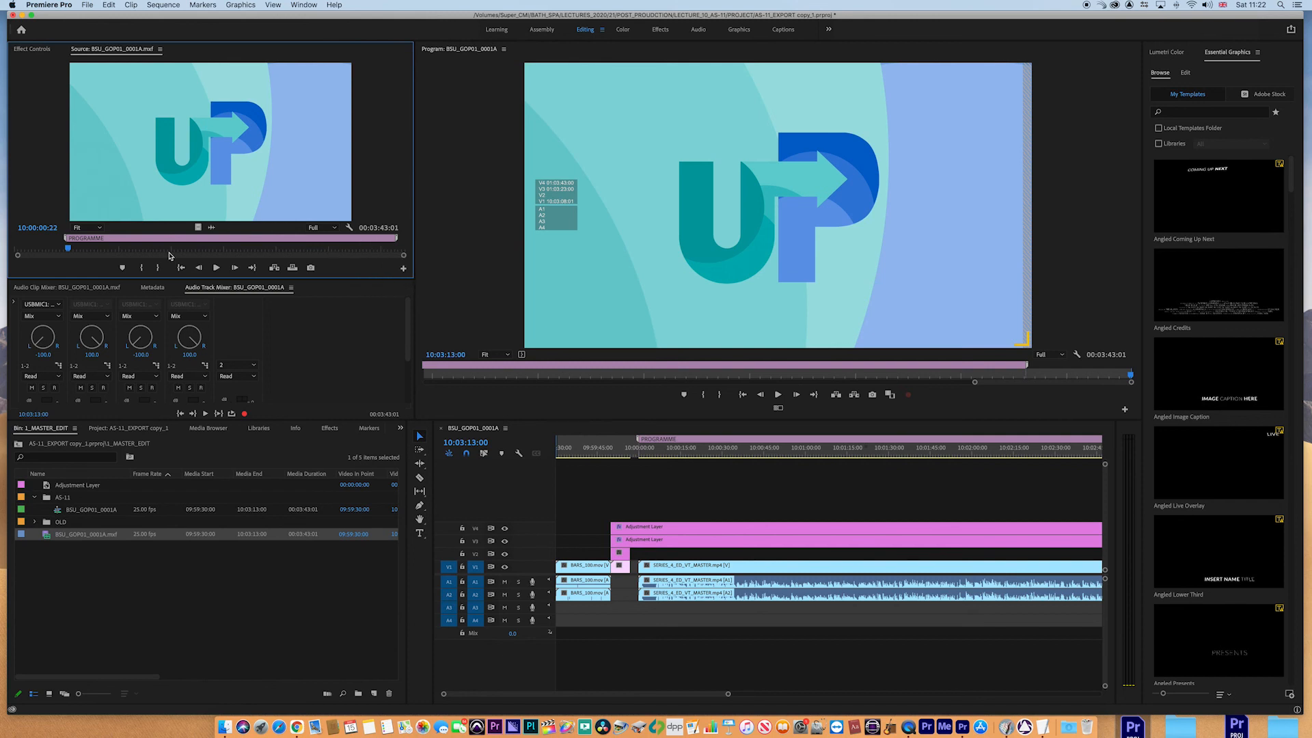
pyautogui.moveTo(208, 253)
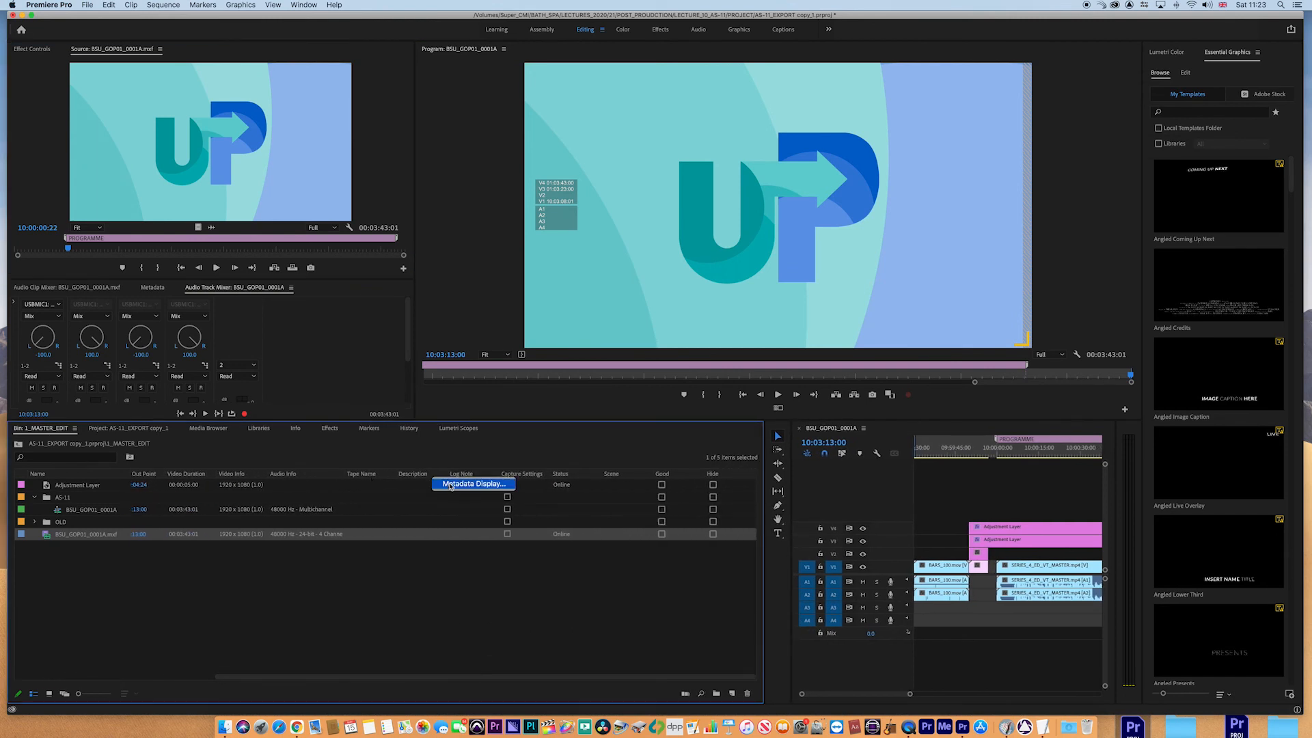
# Show AS-11 Core, UK DPP and Structural metadata columns in the bin
pyautogui.click(473, 484)
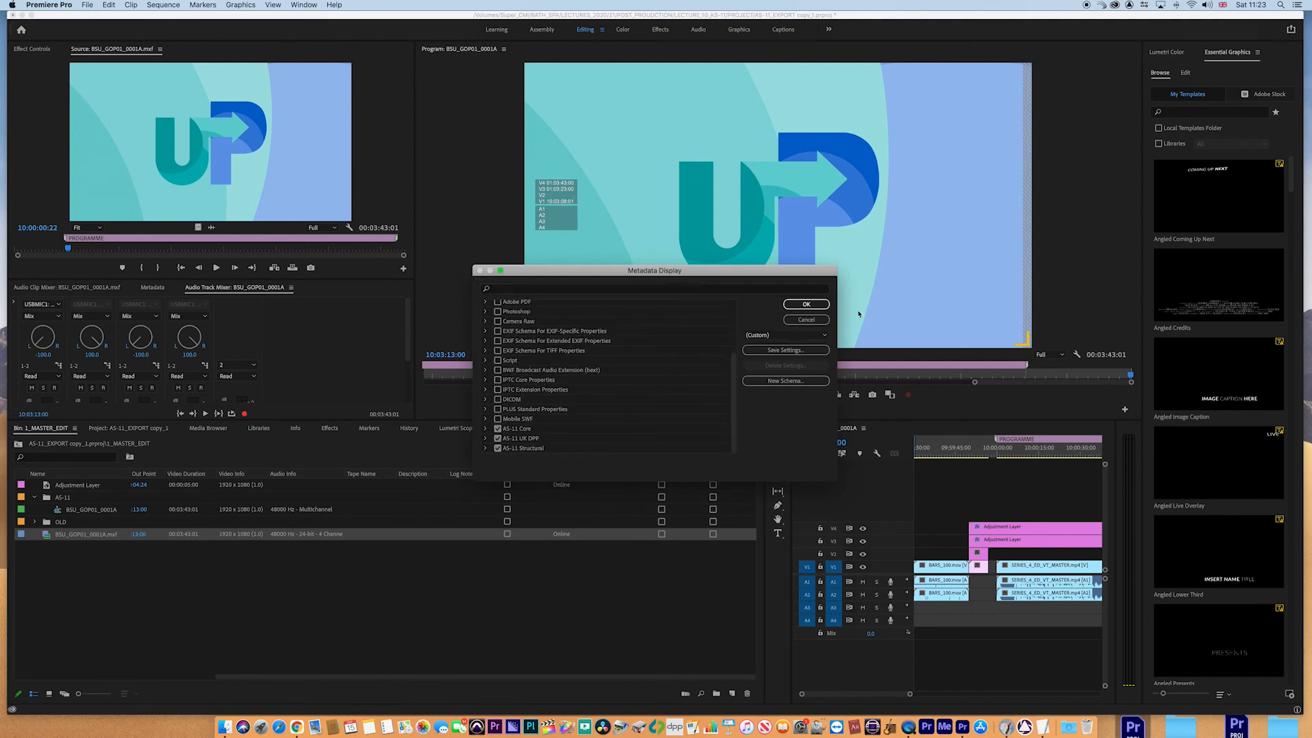
pyautogui.click(805, 304)
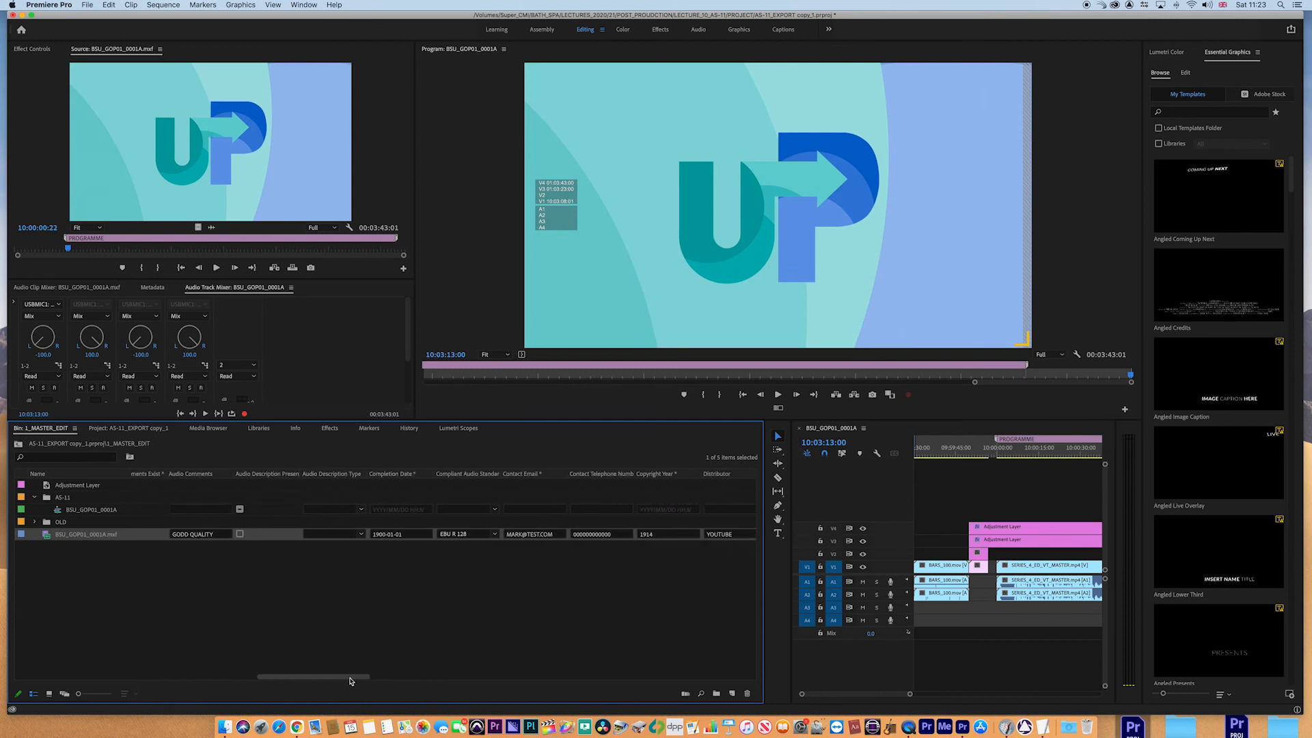
pyautogui.hscroll(3)
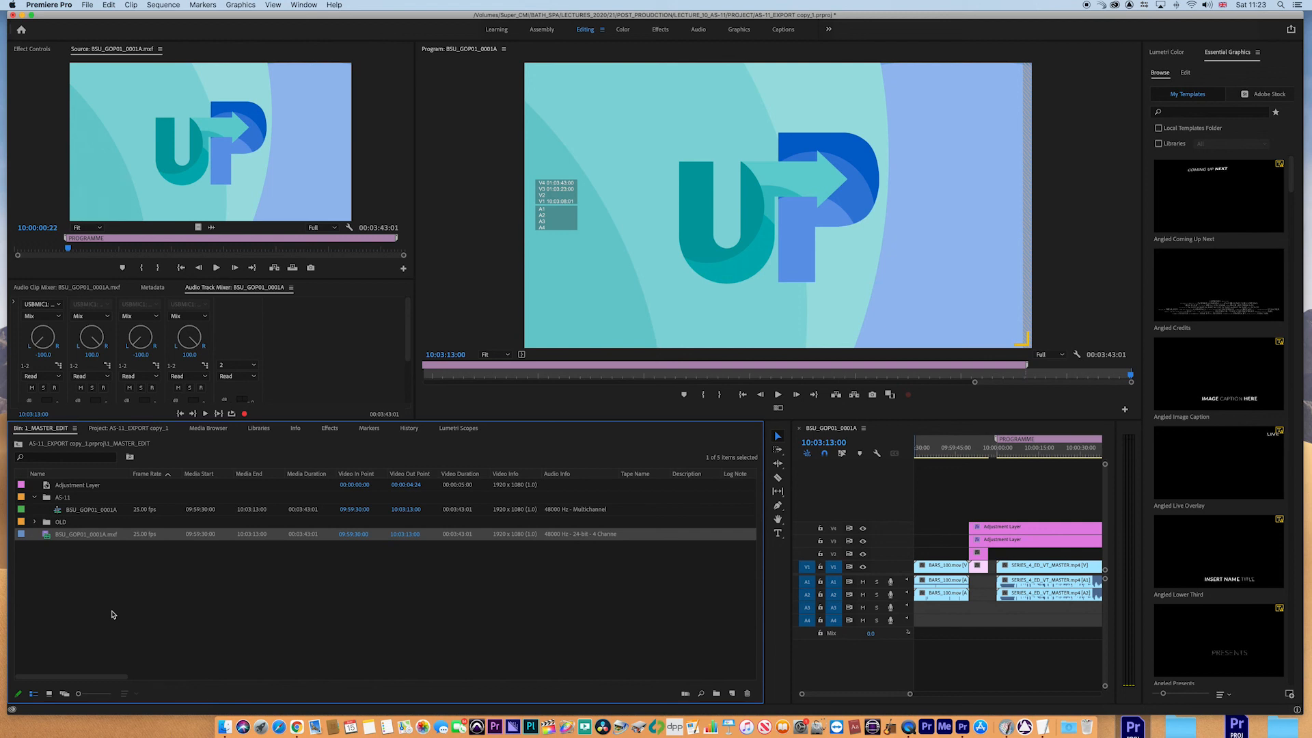
pyautogui.press('cmd+s')
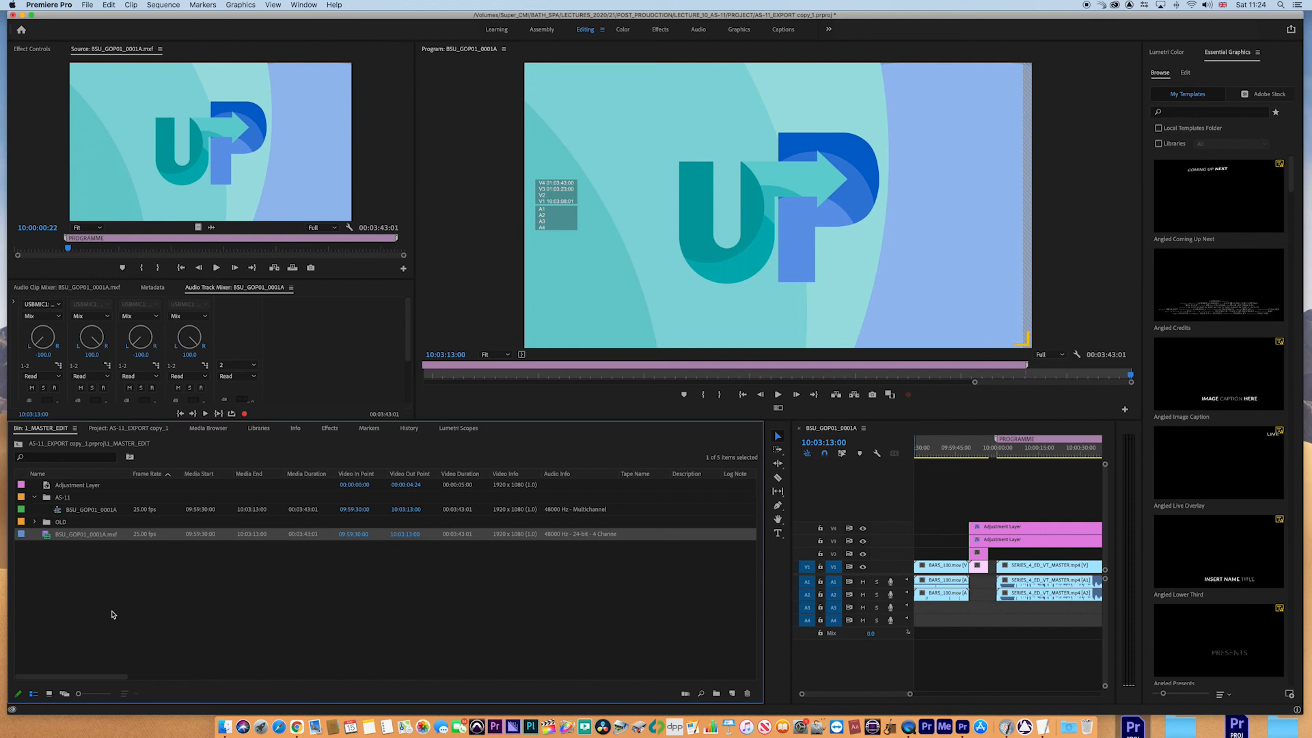
pyautogui.moveTo(68, 242)
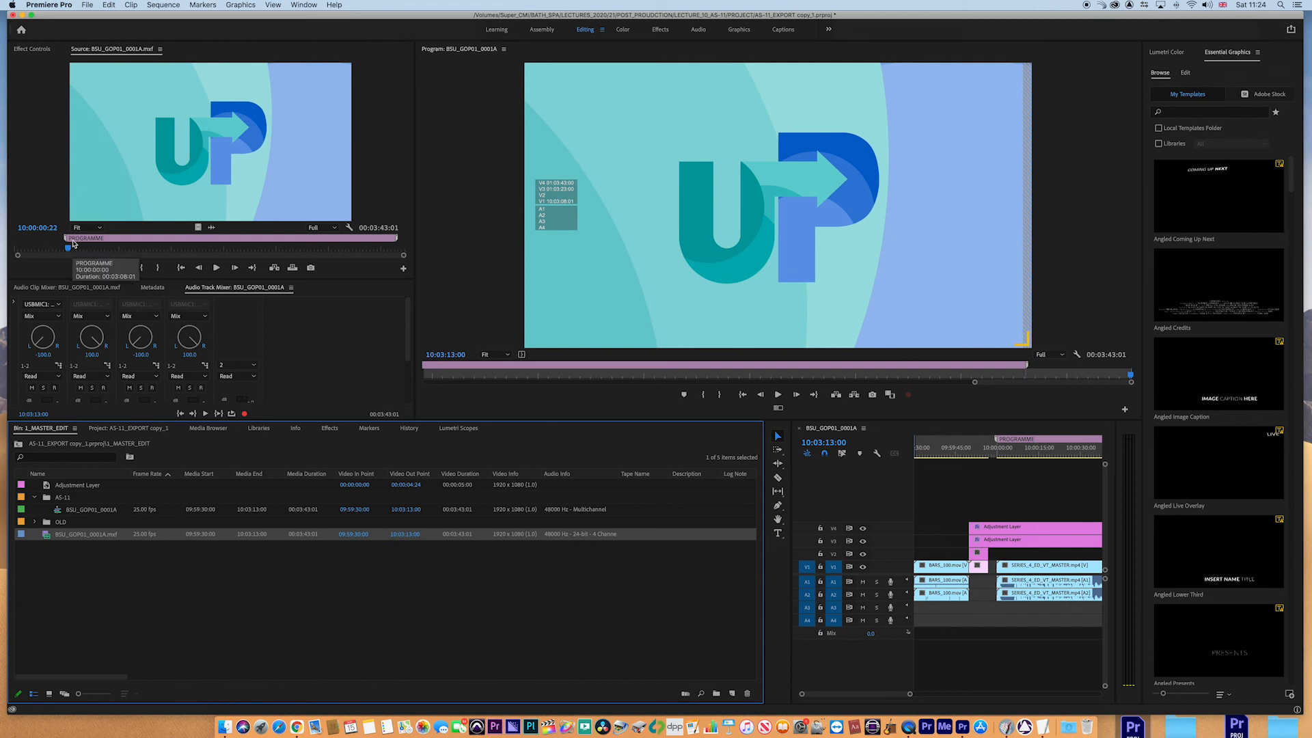